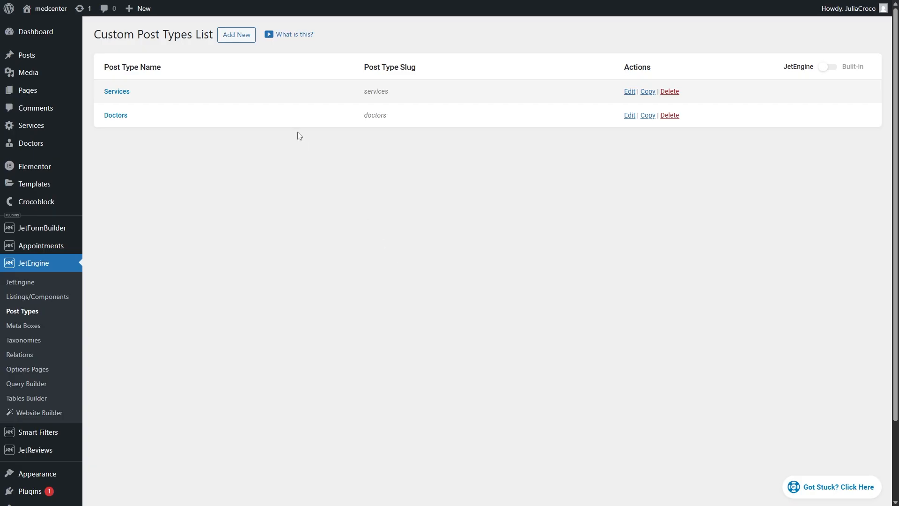
mouse_move(282, 116)
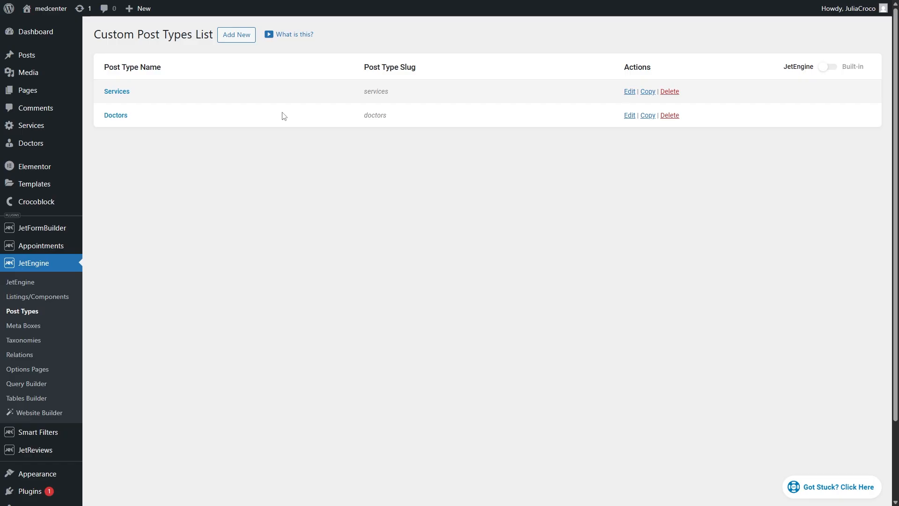
mouse_move(264, 90)
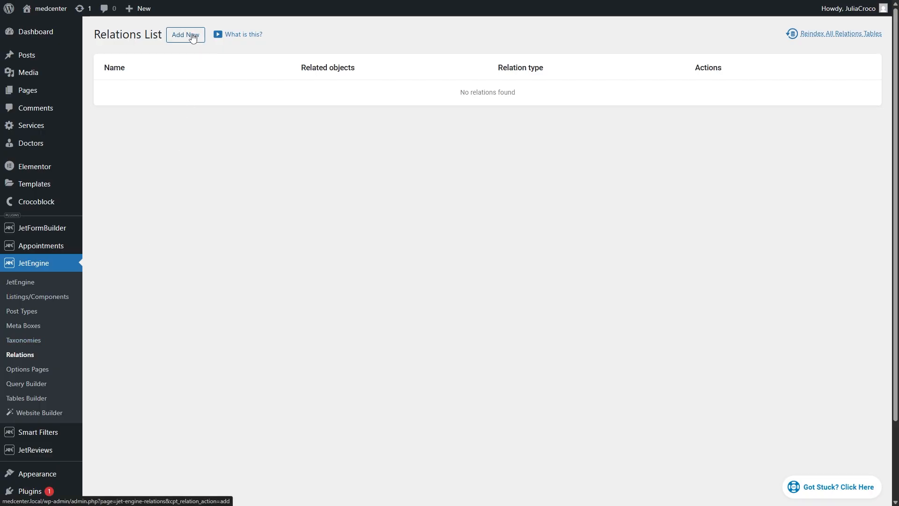
- Create the many-to-many relation 'Services related to doctors', Services as parent, Doctors as child
click(185, 35)
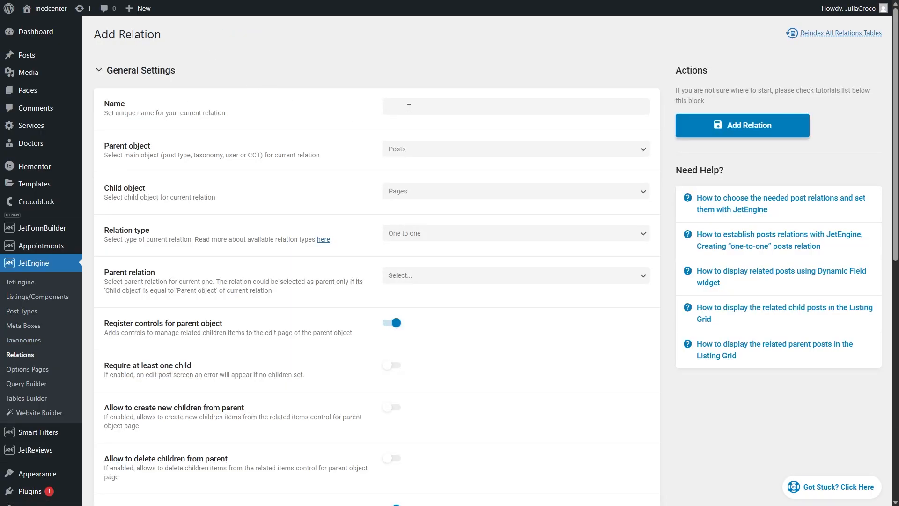
text(Services related to doctors)
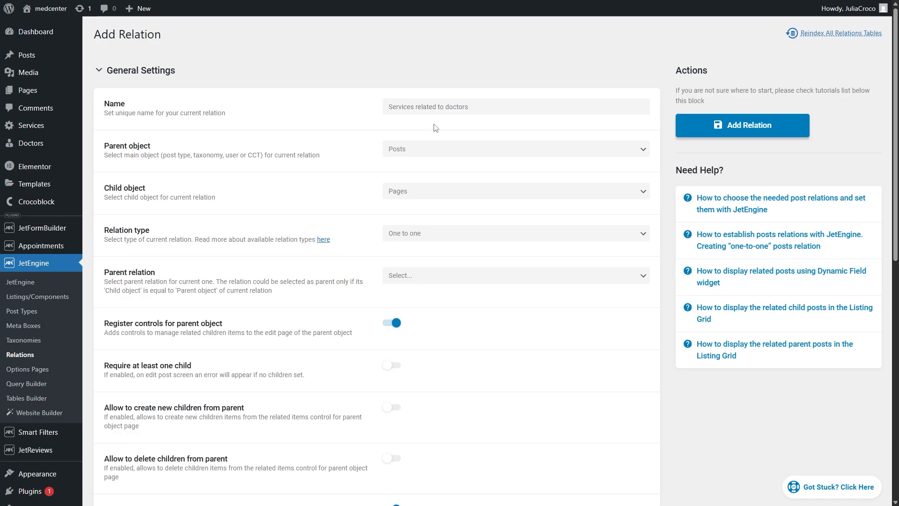
click(515, 149)
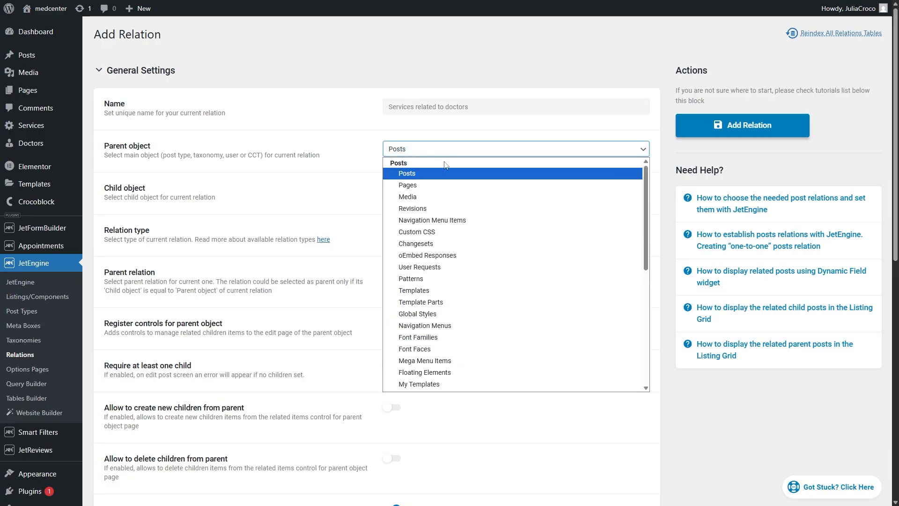
scroll(down, 3)
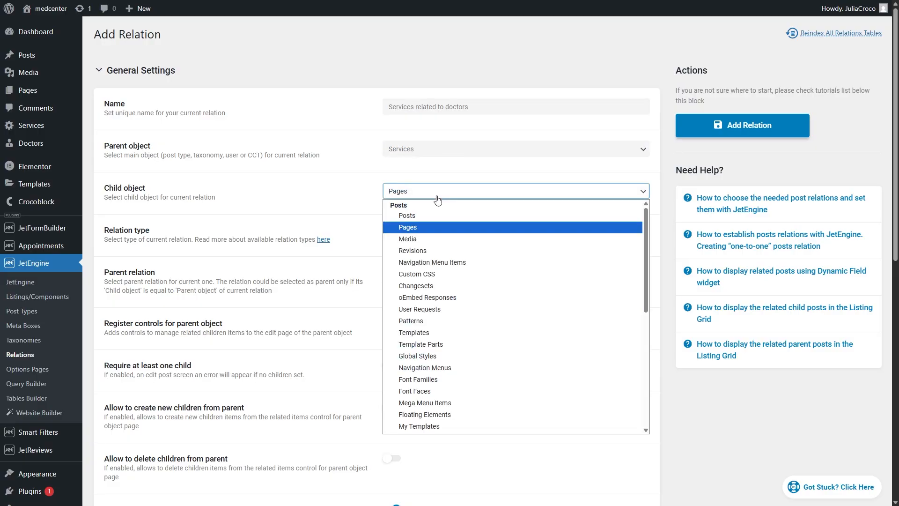
scroll(down, 3)
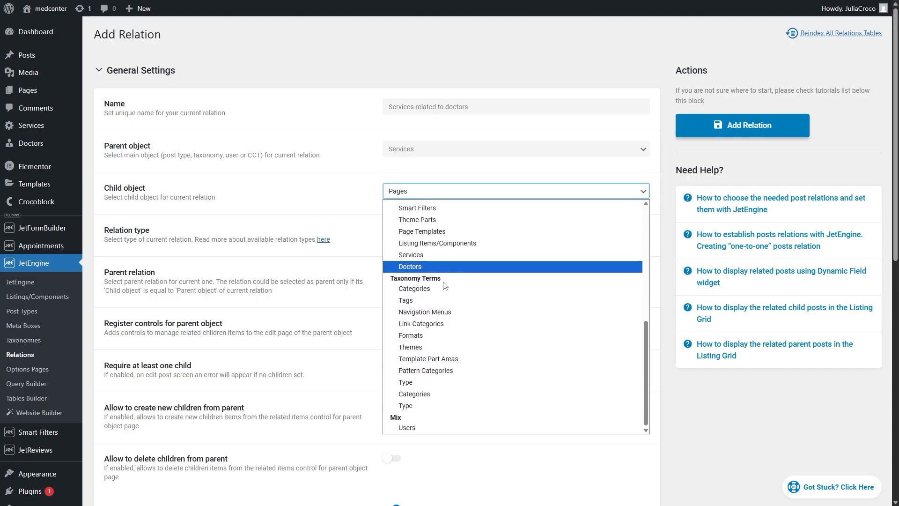
click(410, 266)
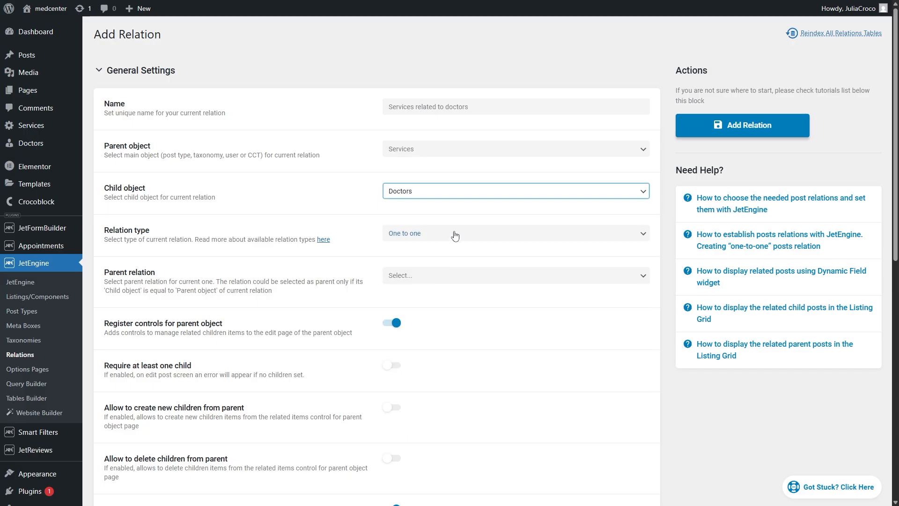
click(513, 233)
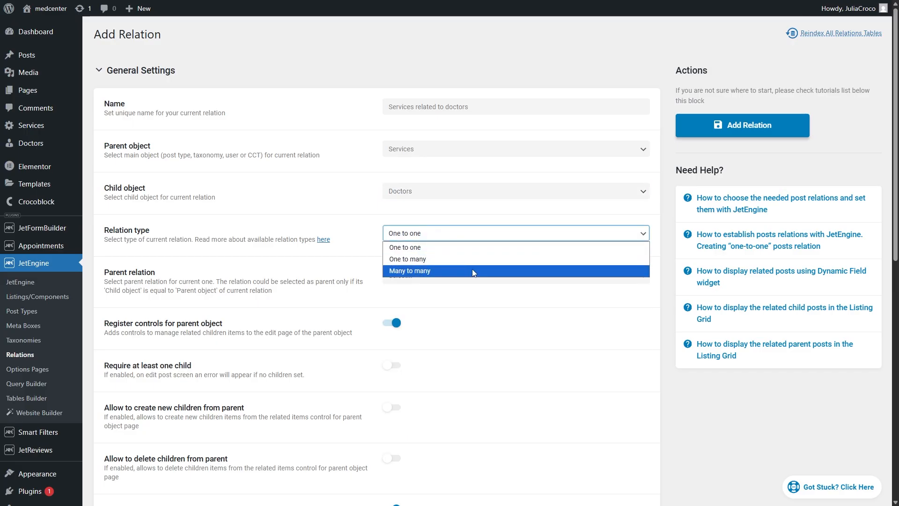
click(410, 271)
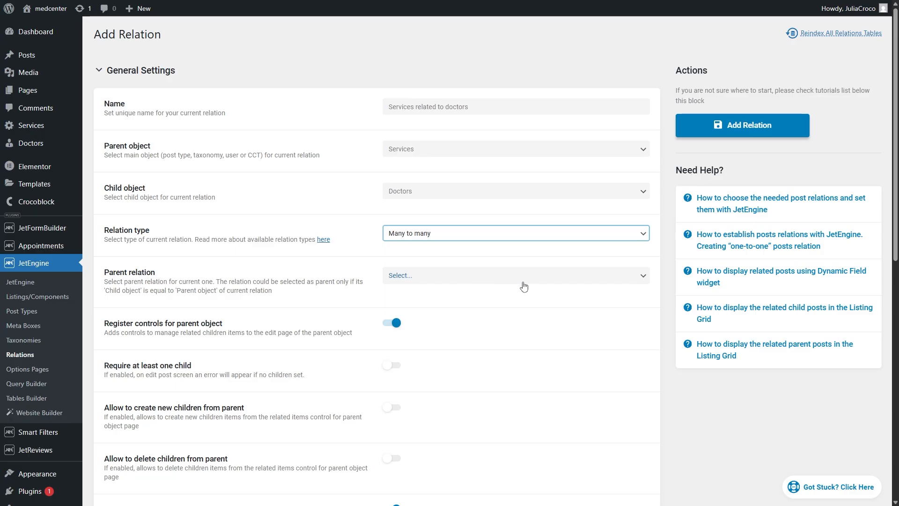
click(742, 125)
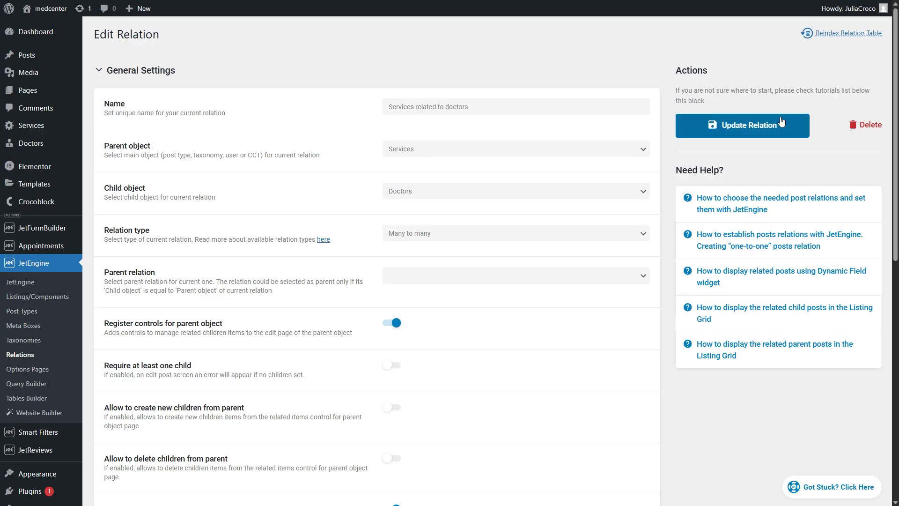
mouse_move(80, 130)
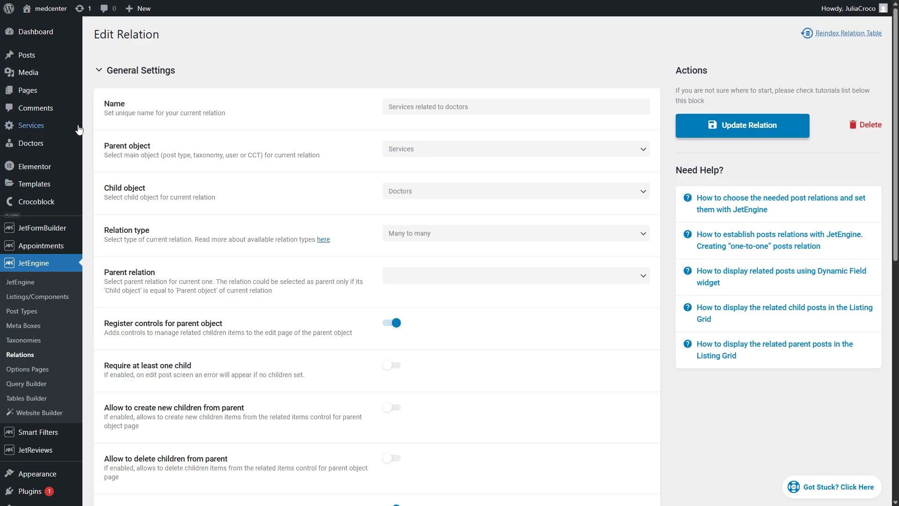
click(30, 125)
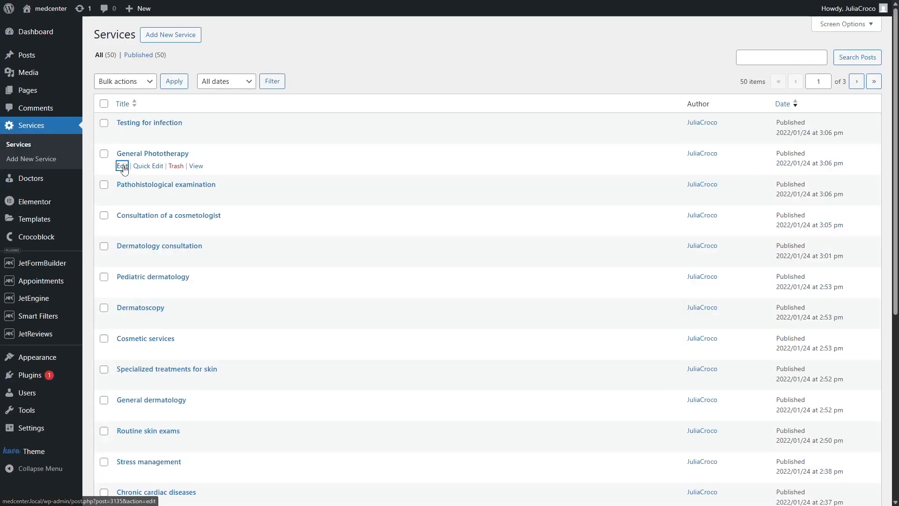
click(121, 166)
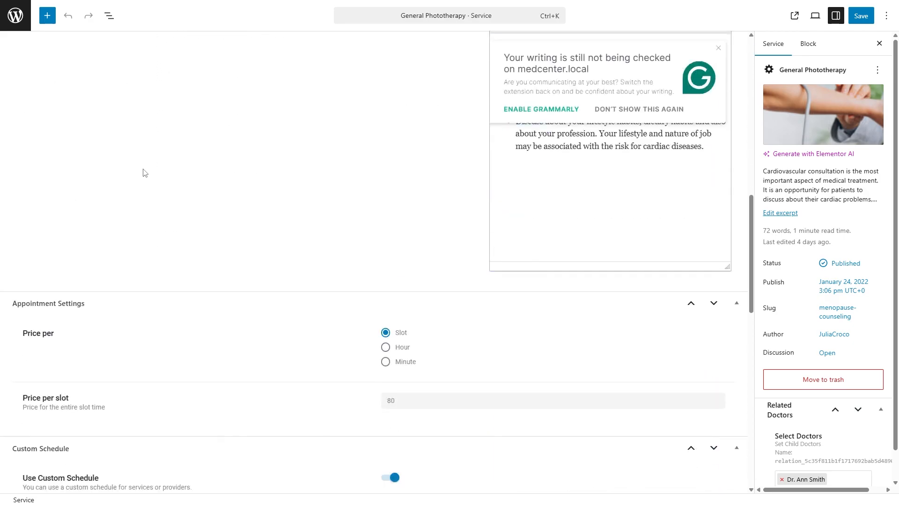
scroll(down, 3)
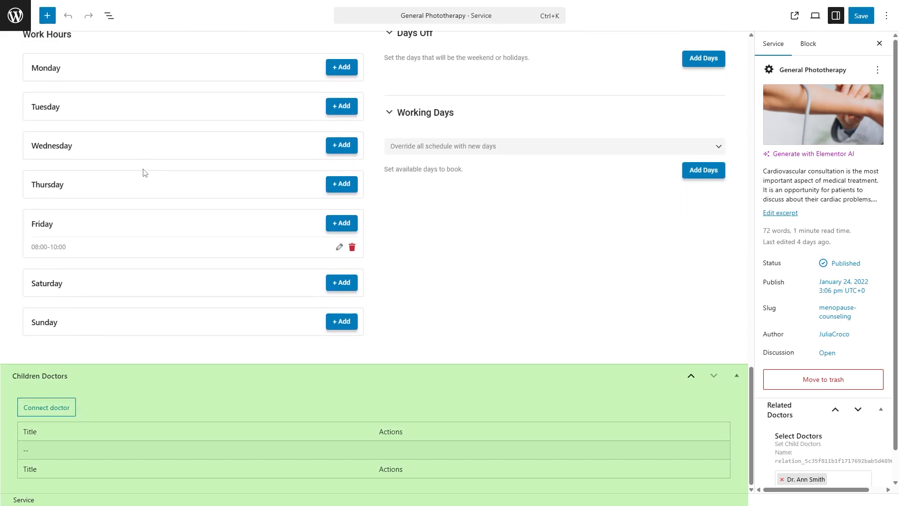
mouse_move(94, 378)
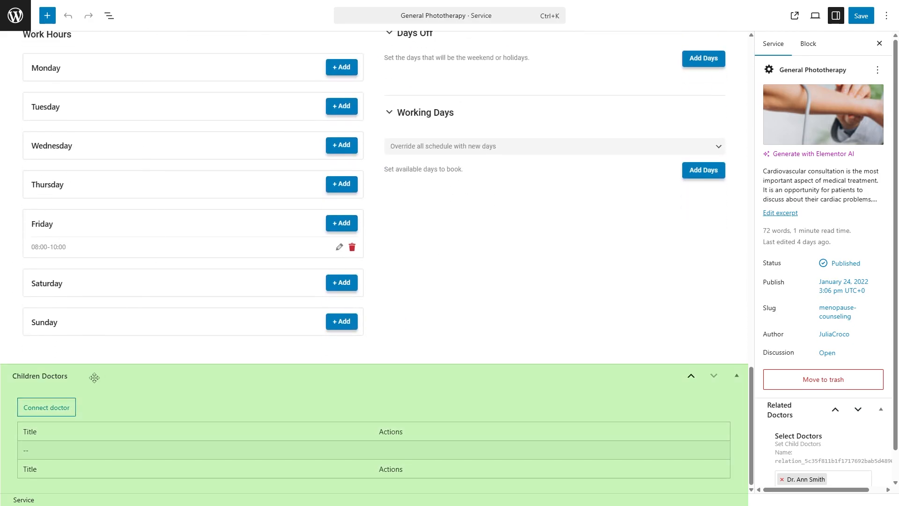
click(46, 407)
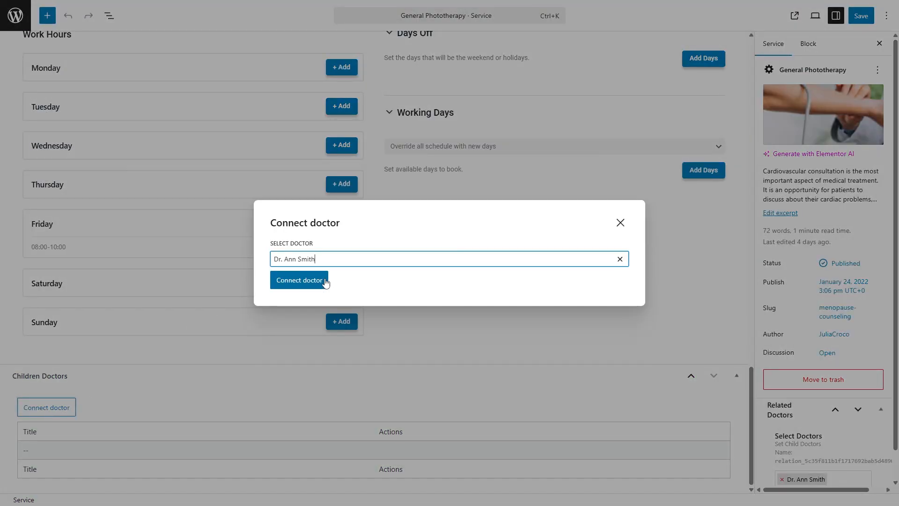
click(299, 280)
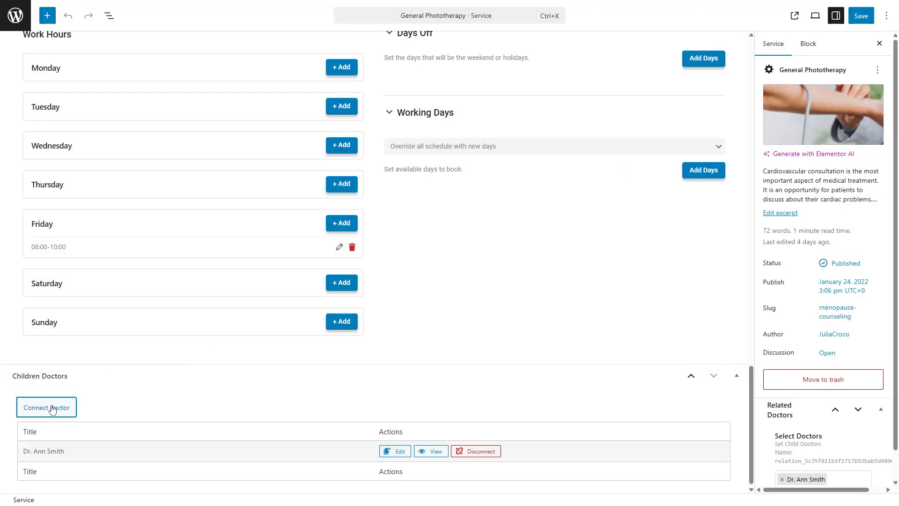
click(46, 407)
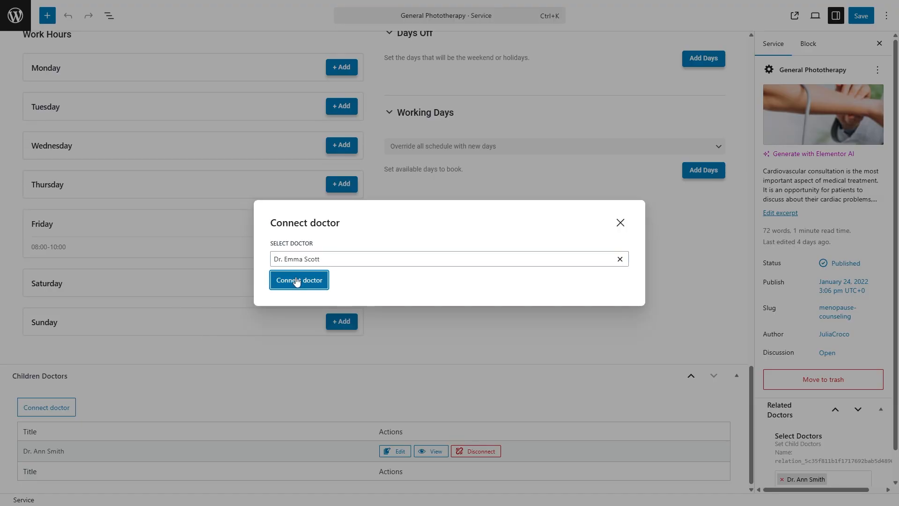
click(299, 280)
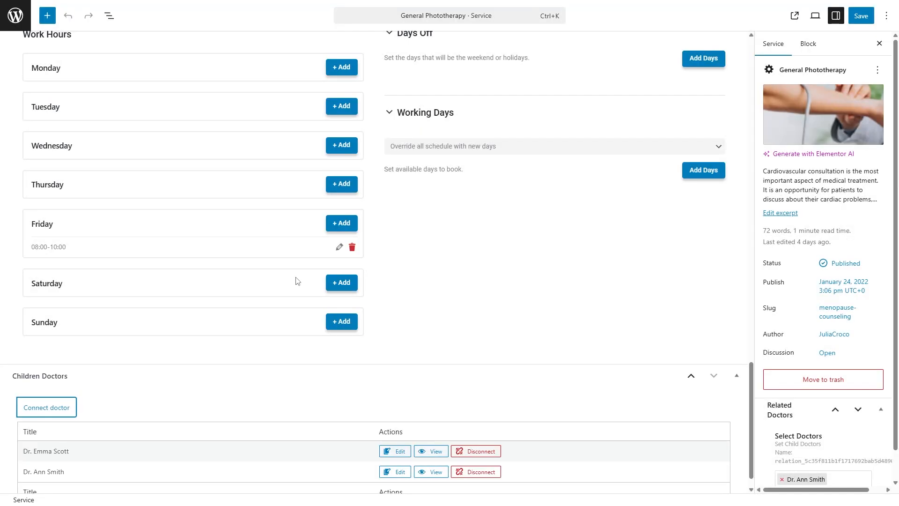
click(860, 15)
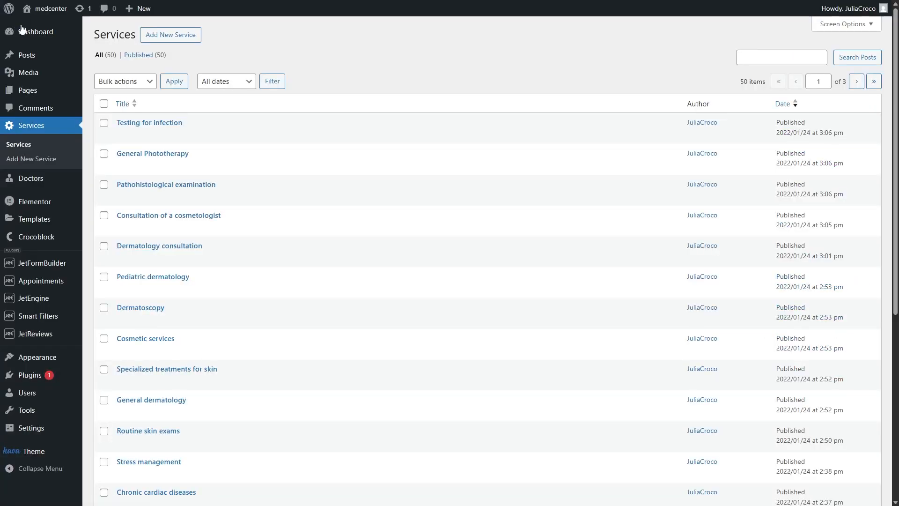
click(29, 143)
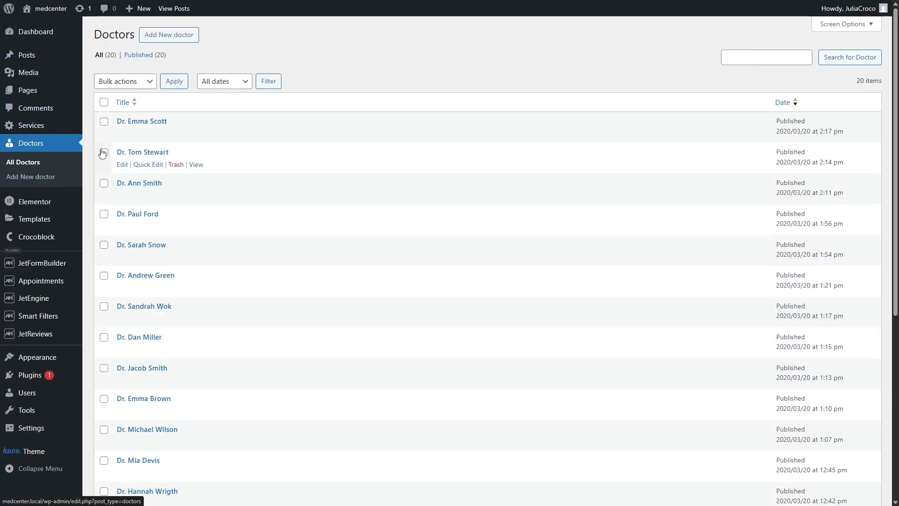
click(141, 121)
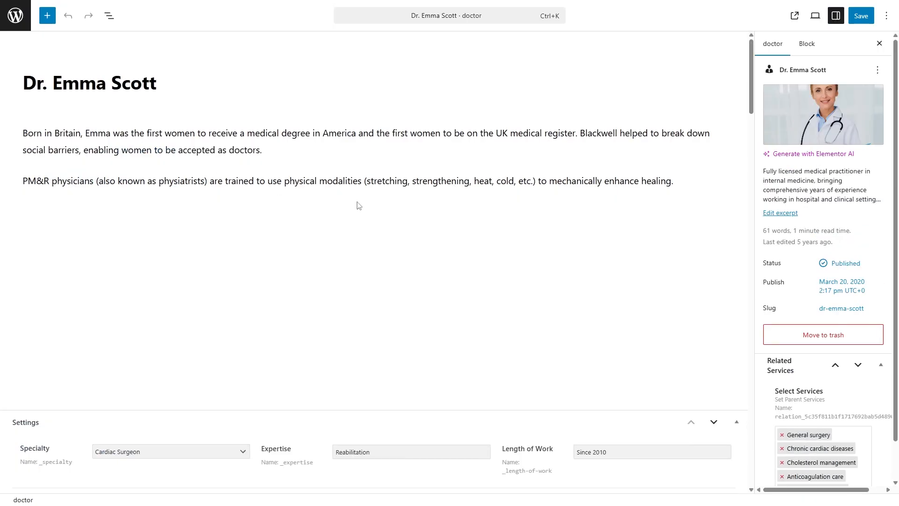
scroll(down, 3)
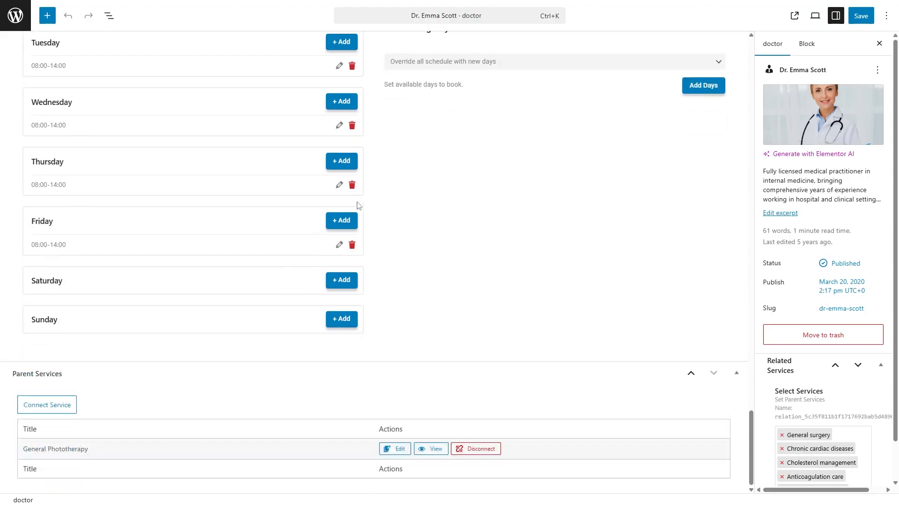
mouse_move(217, 408)
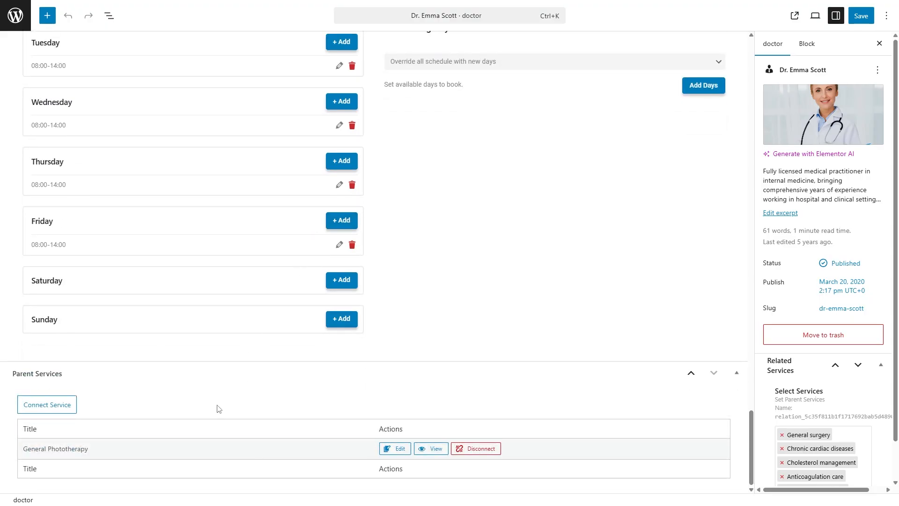
mouse_move(184, 447)
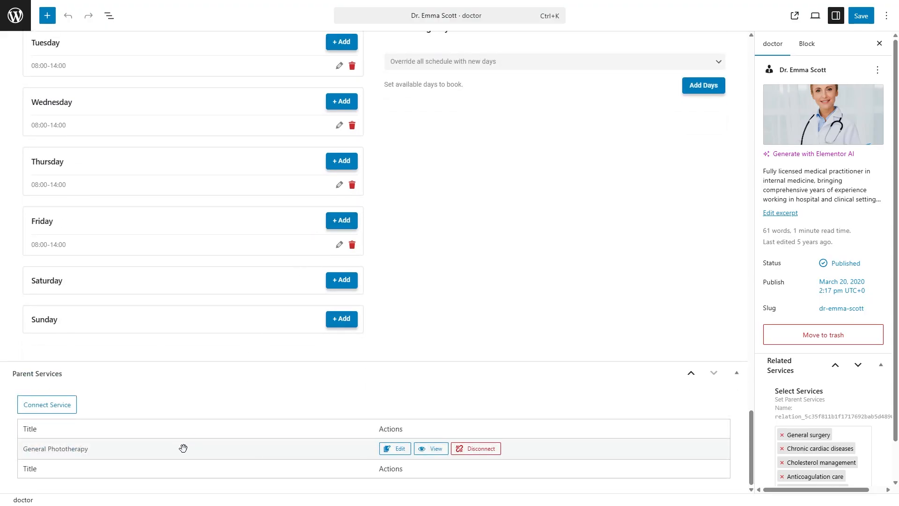
- Connect Dermatology consultation as a service and save the doctor page
click(46, 404)
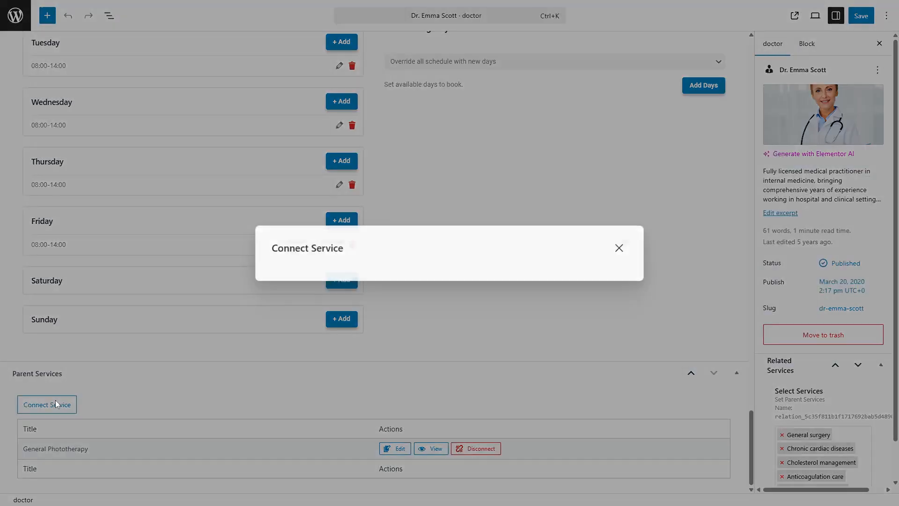
click(447, 226)
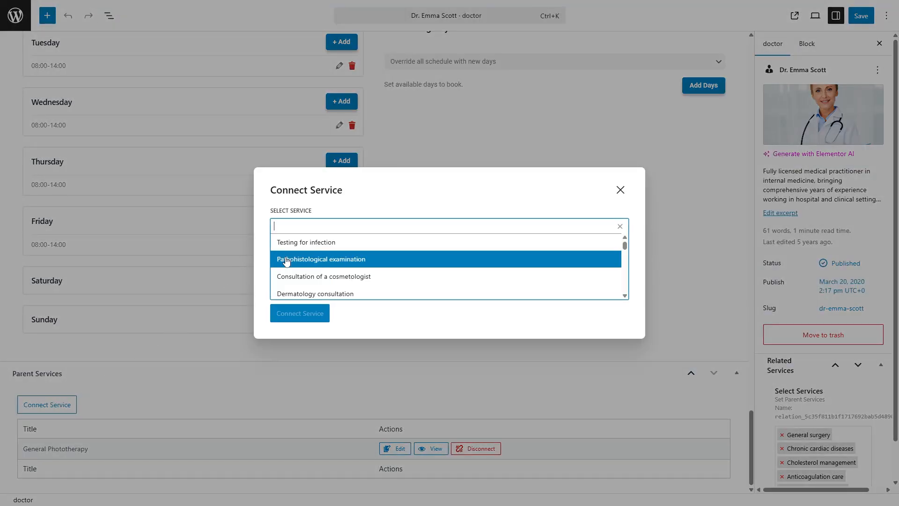
click(315, 294)
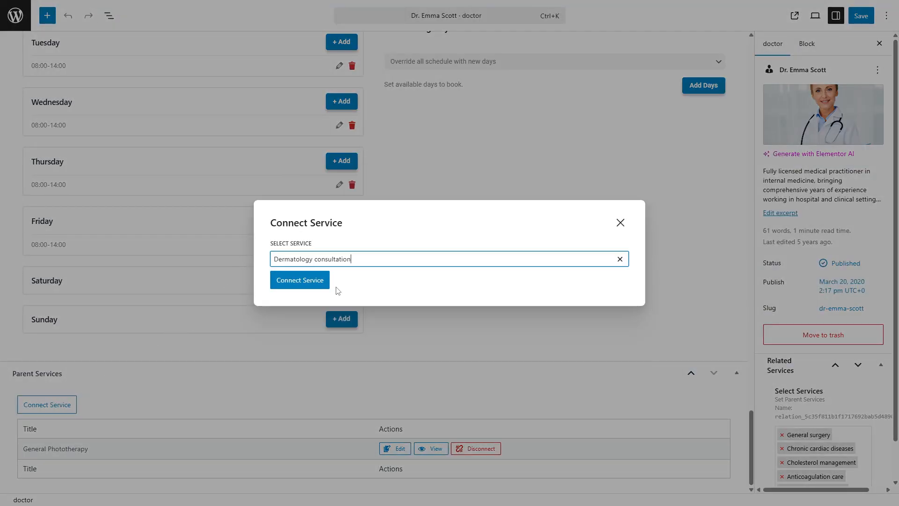
click(299, 280)
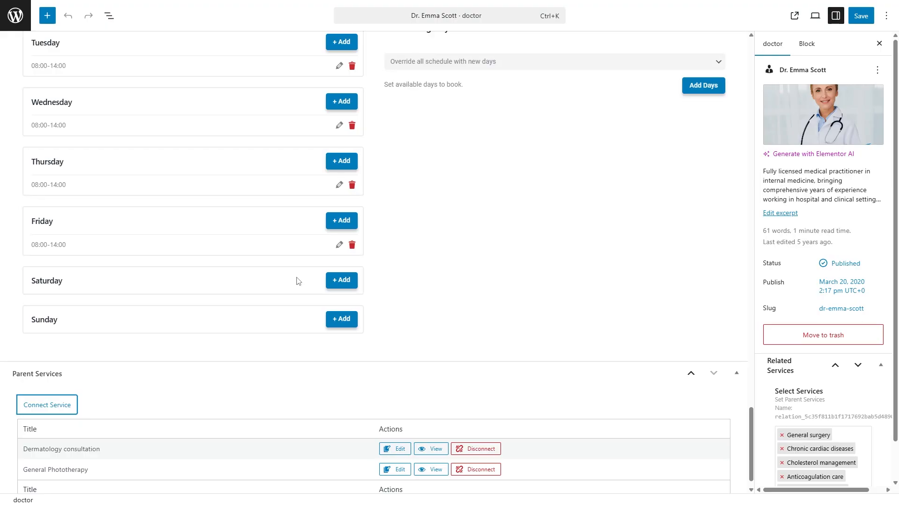
scroll(down, 3)
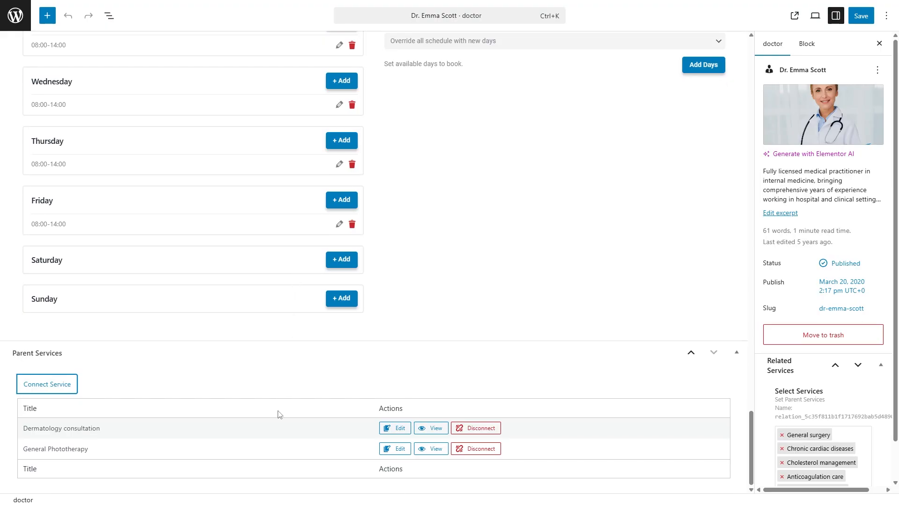
mouse_move(276, 448)
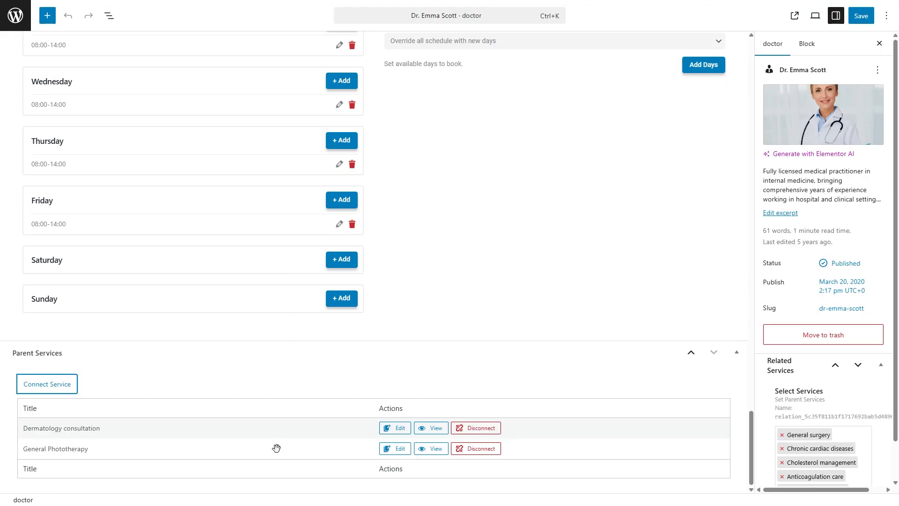
mouse_move(459, 311)
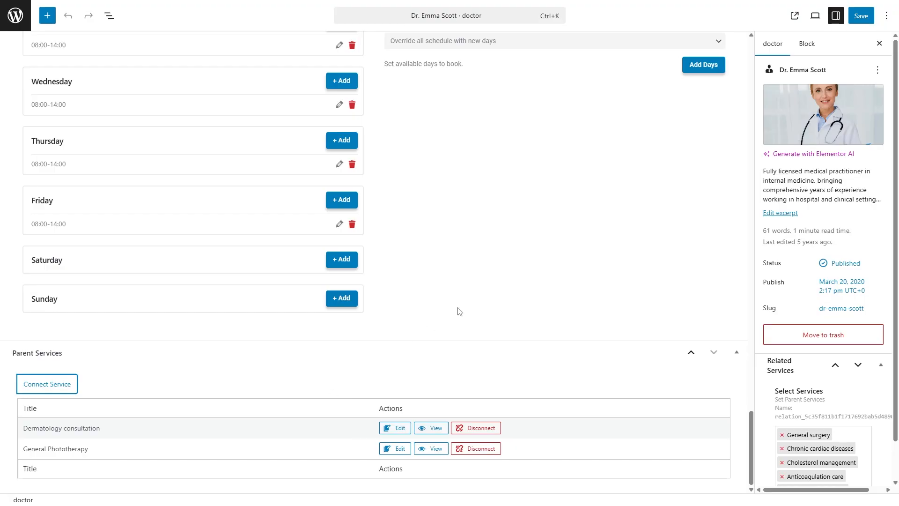
click(860, 16)
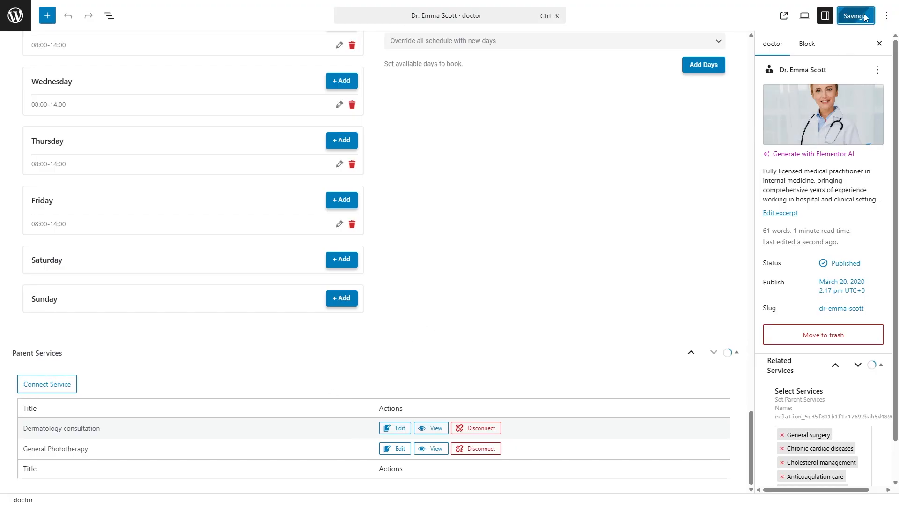
click(856, 16)
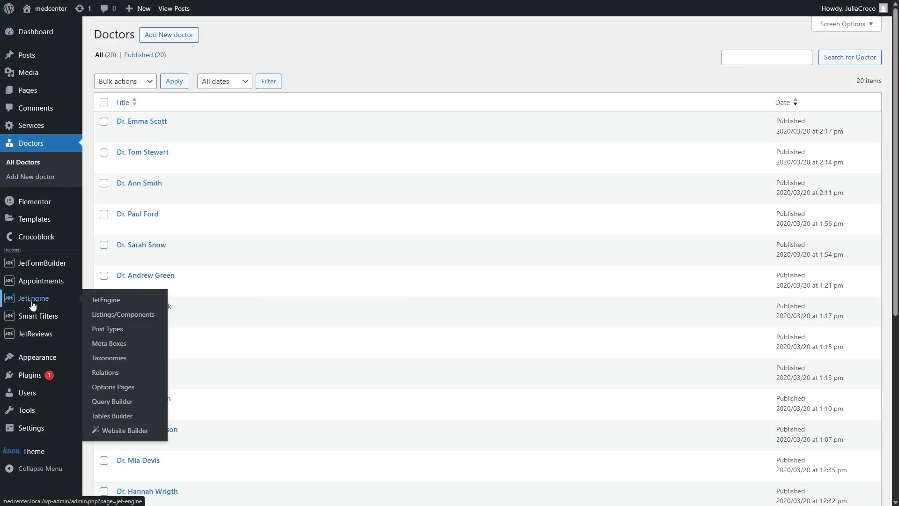
mouse_move(112, 401)
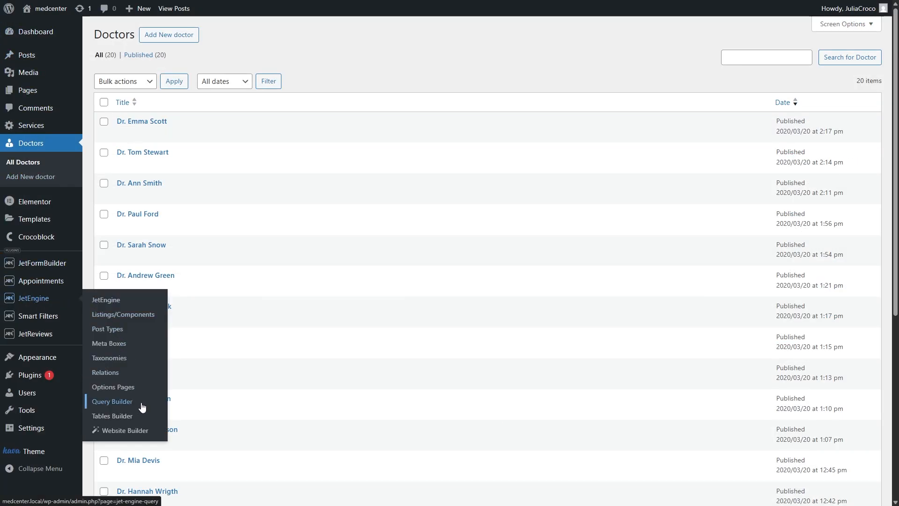
- Create a query named Doctors for published Doctors posts
click(112, 402)
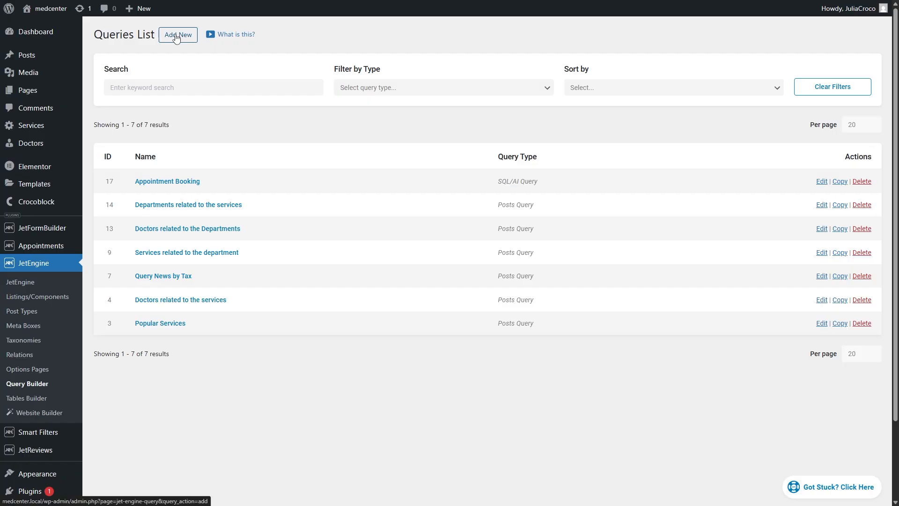
click(177, 34)
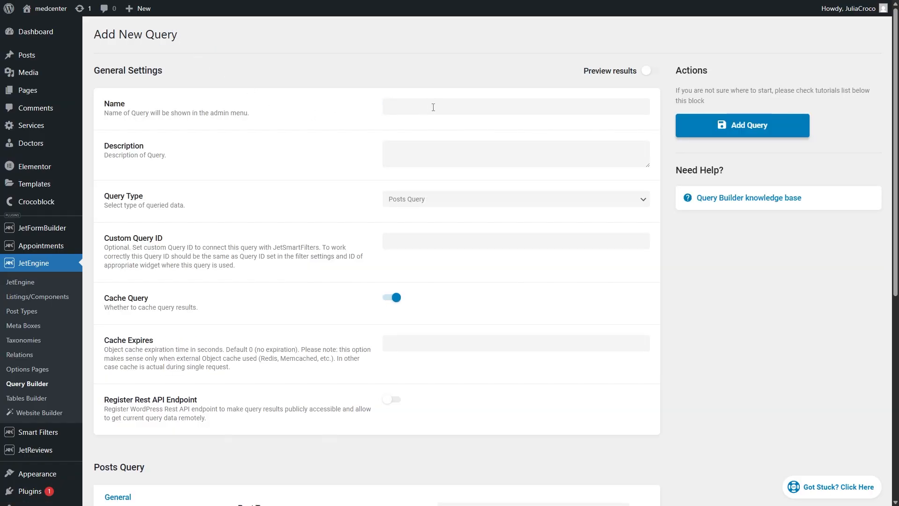
text(Doctors)
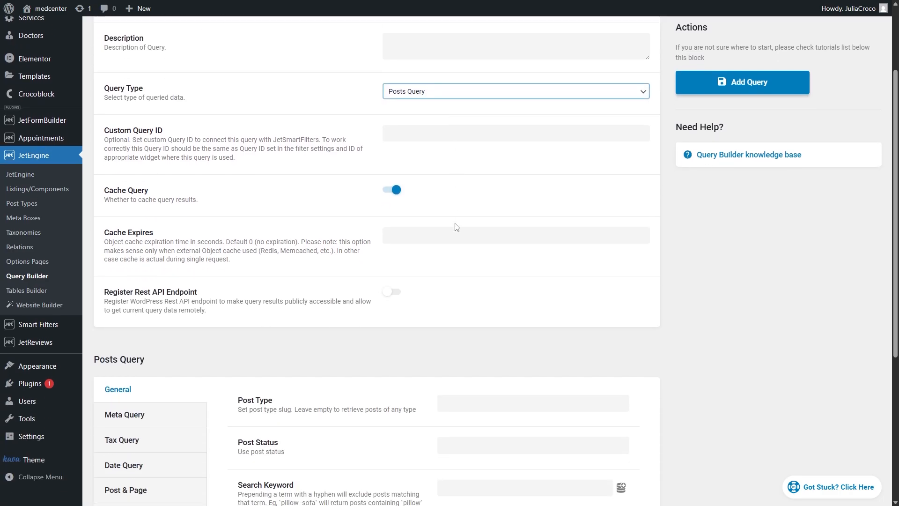
scroll(down, 3)
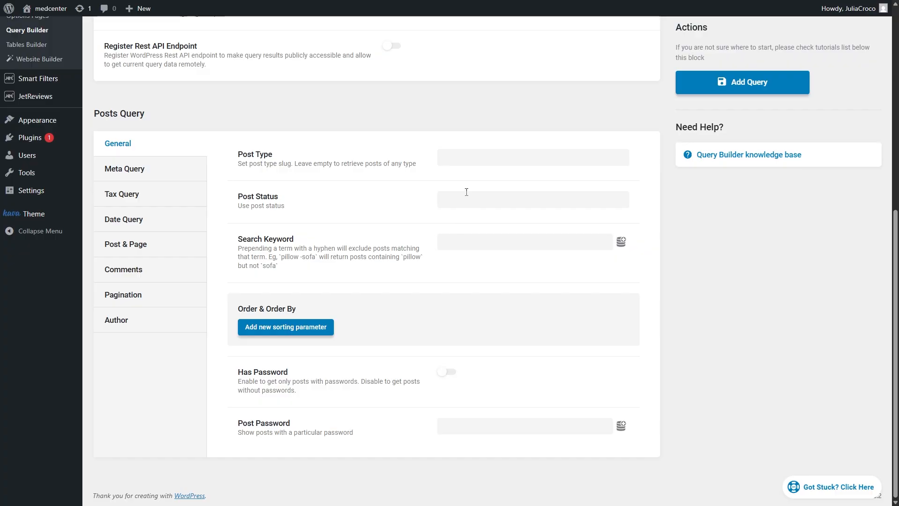
click(531, 156)
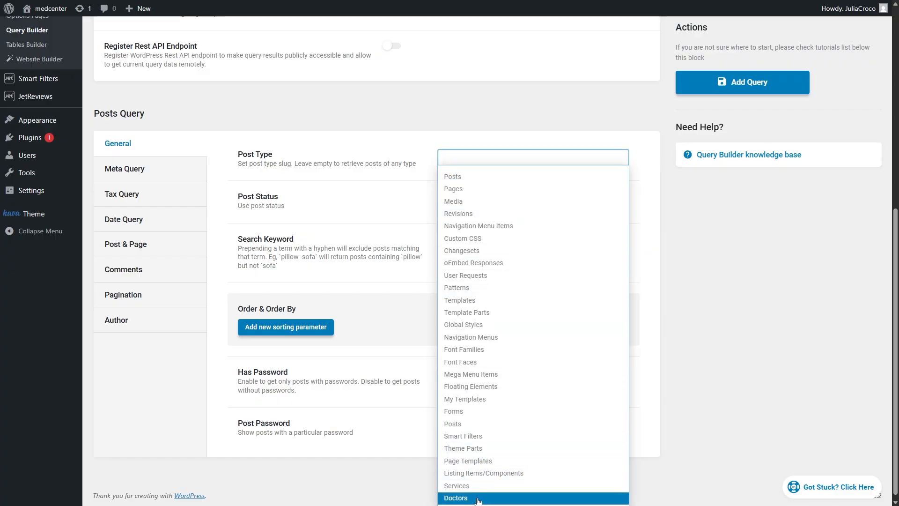
click(455, 498)
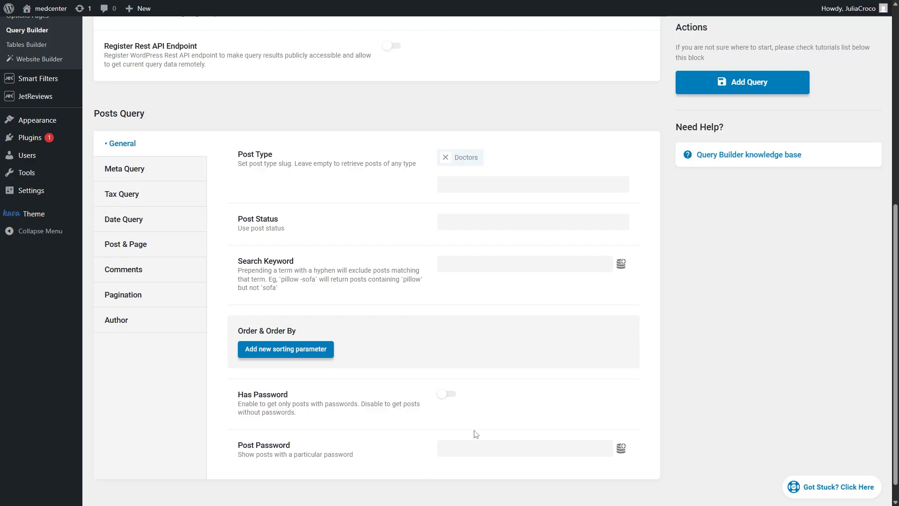
click(532, 221)
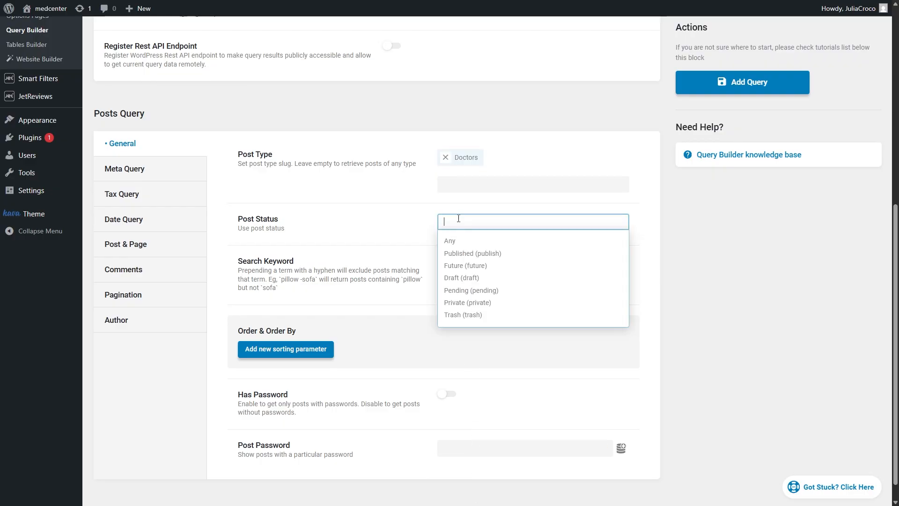
click(473, 253)
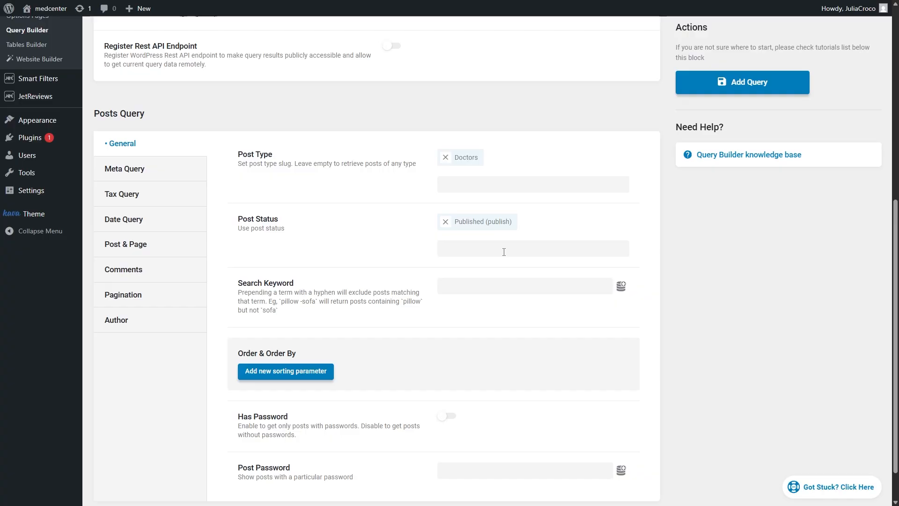
mouse_move(125, 243)
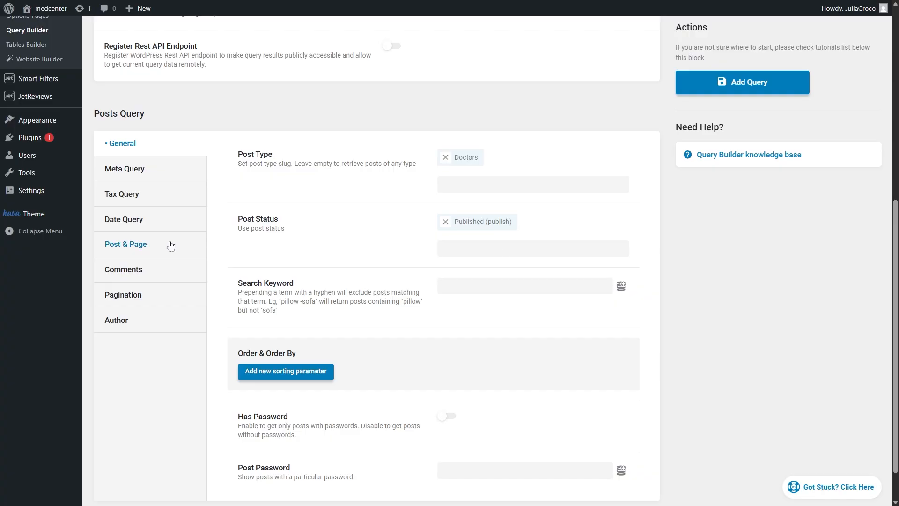
- Set Post In to Related Items from 'Services related to doctors', returning child objects
click(125, 243)
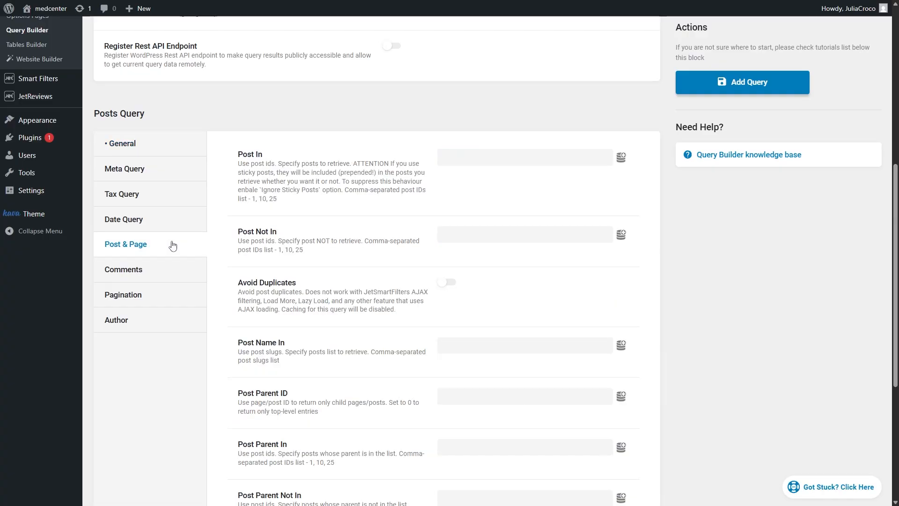
click(523, 157)
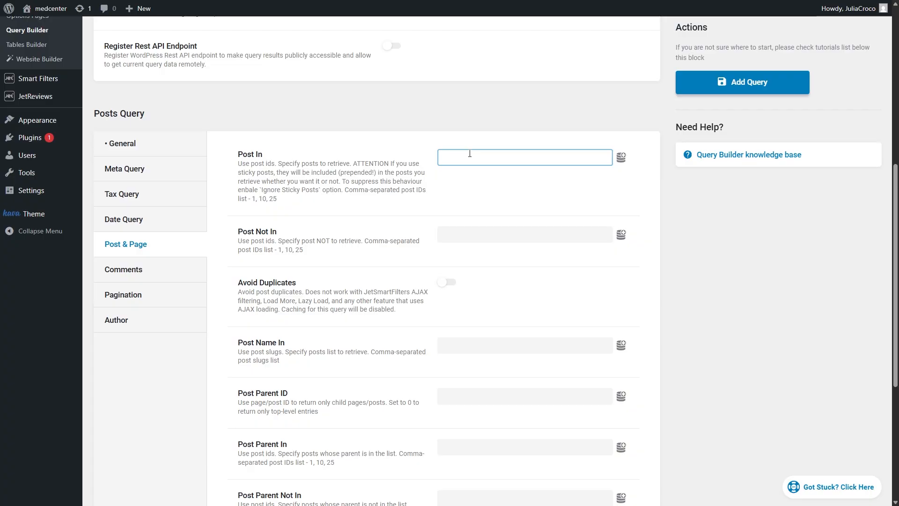
click(621, 157)
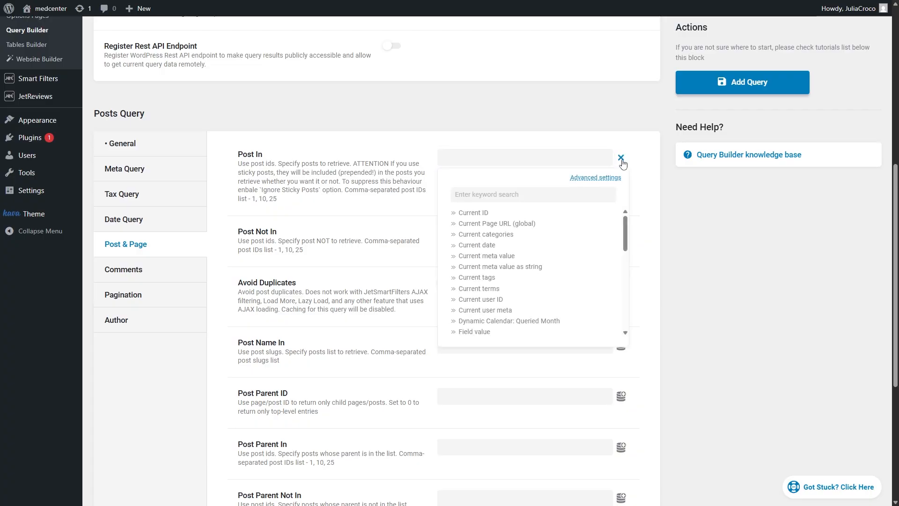
scroll(down, 3)
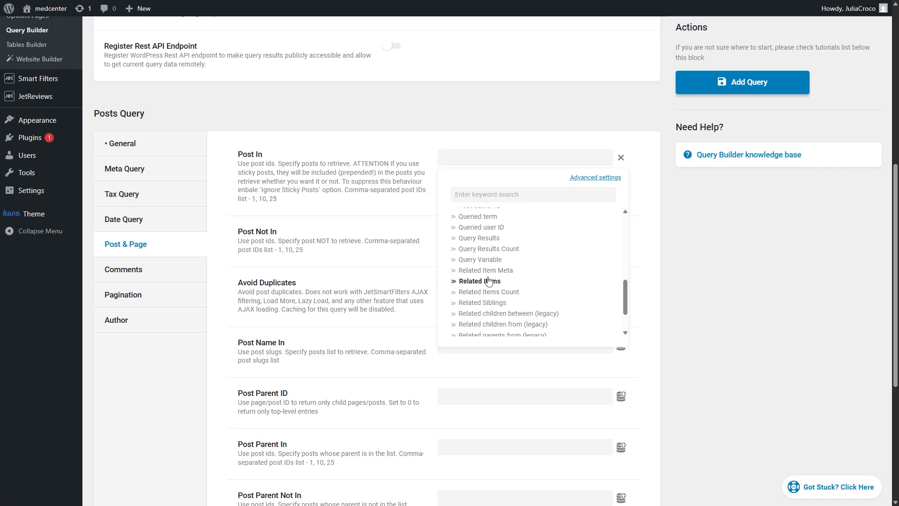
click(479, 281)
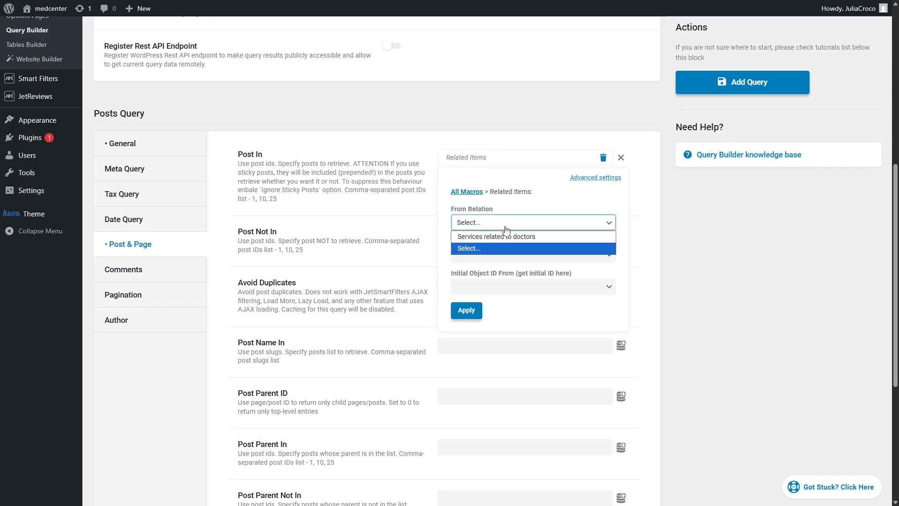
click(495, 236)
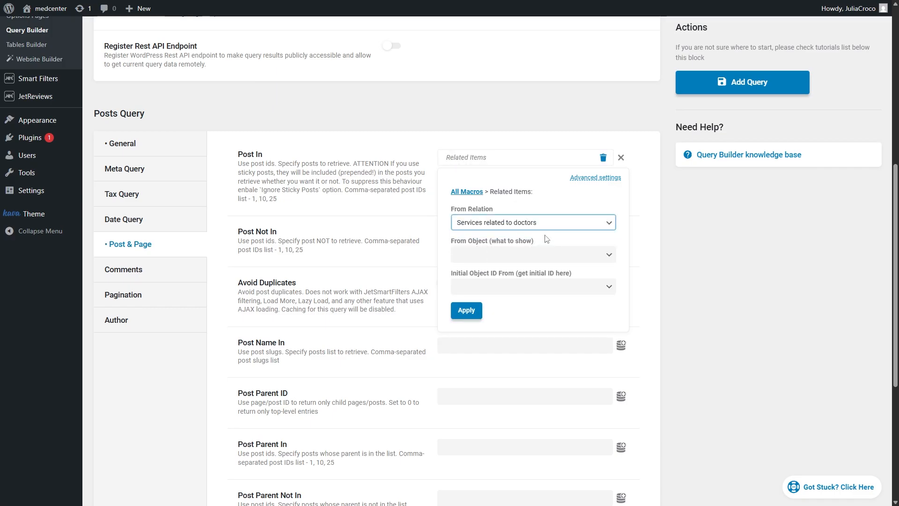
click(532, 254)
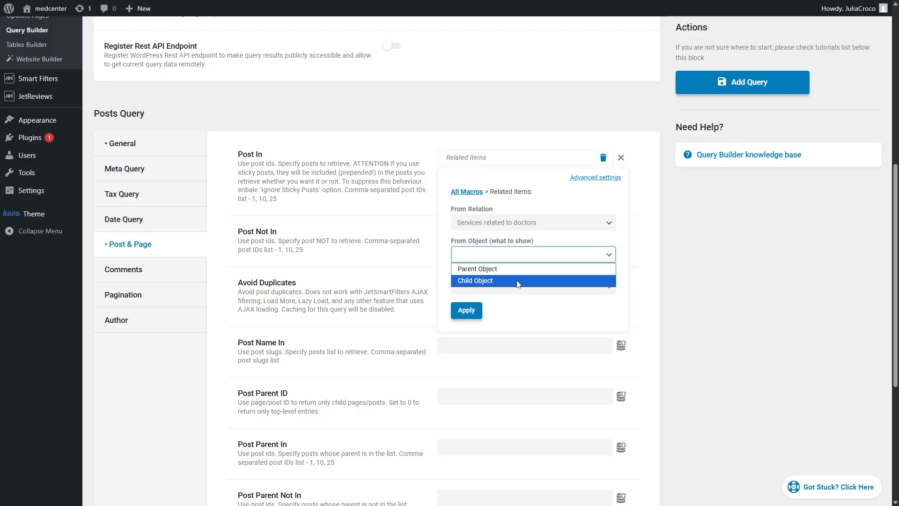
click(475, 280)
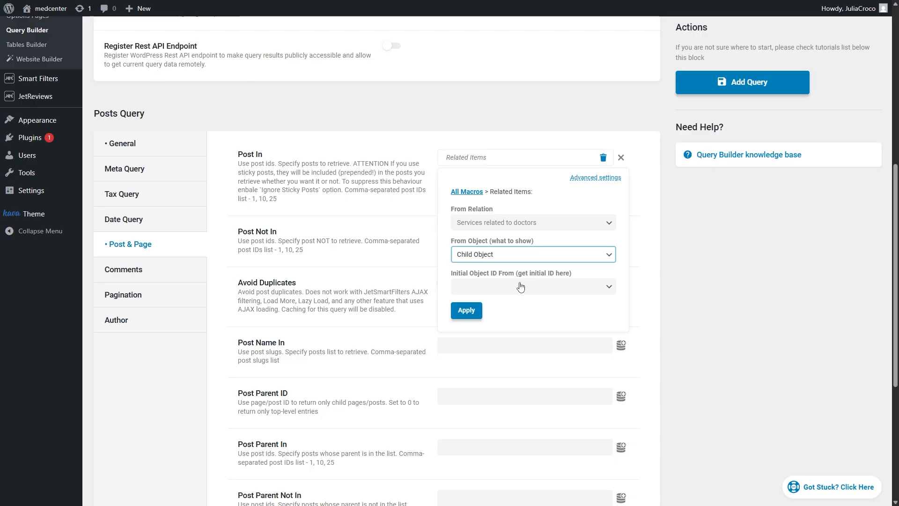
click(531, 286)
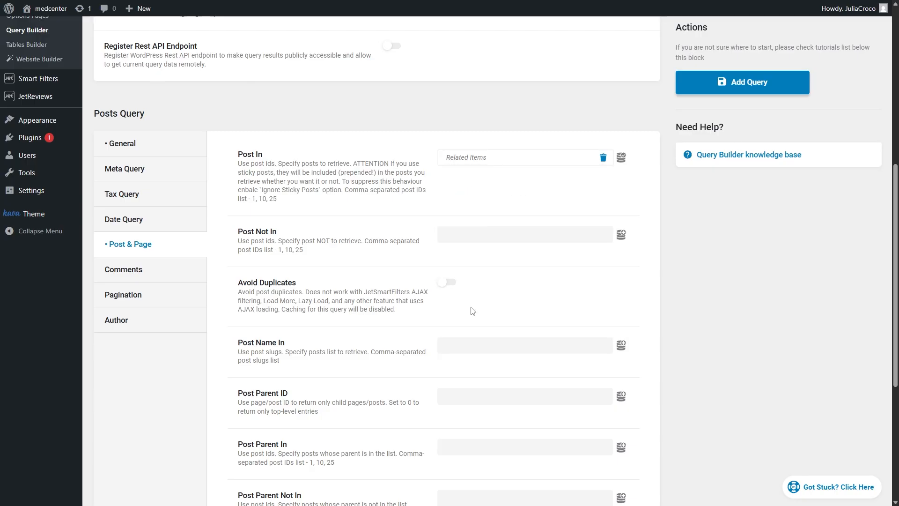
scroll(up, 3)
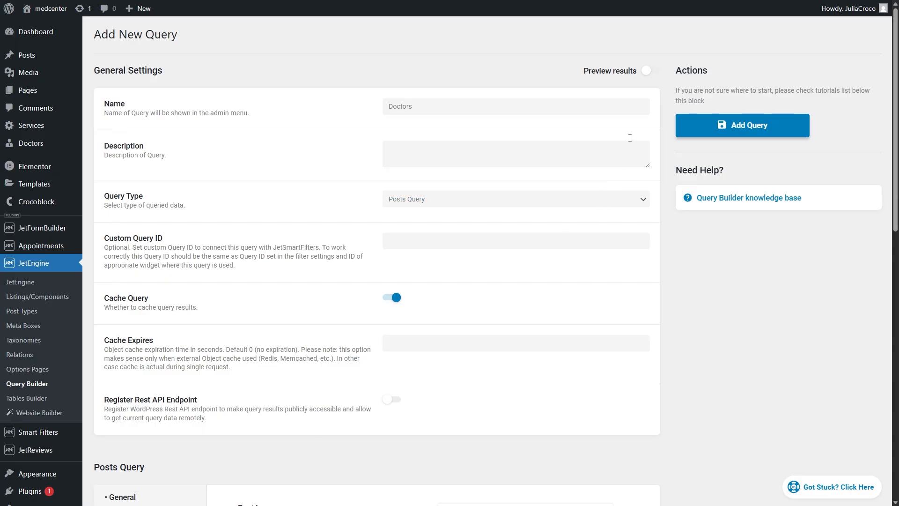
- Preview from General Phototherapy to confirm 2 results, then save the Doctors query
click(649, 71)
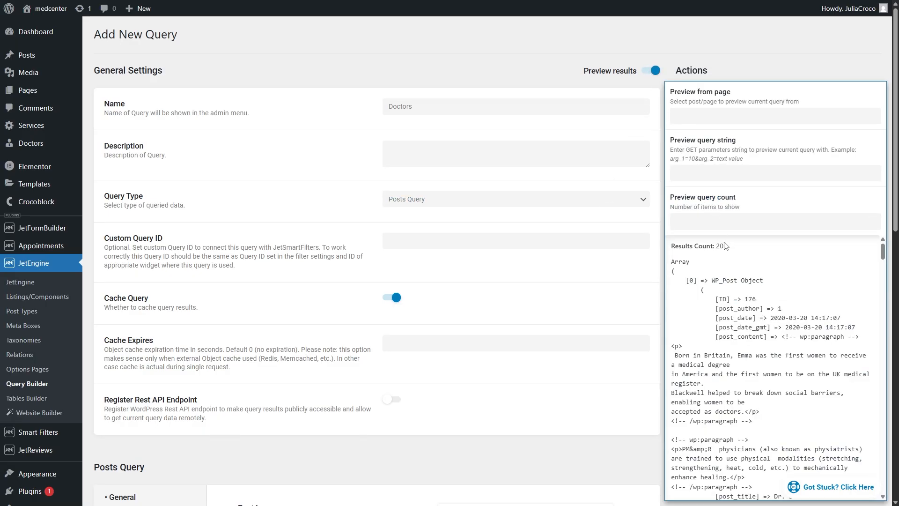
double_click(697, 245)
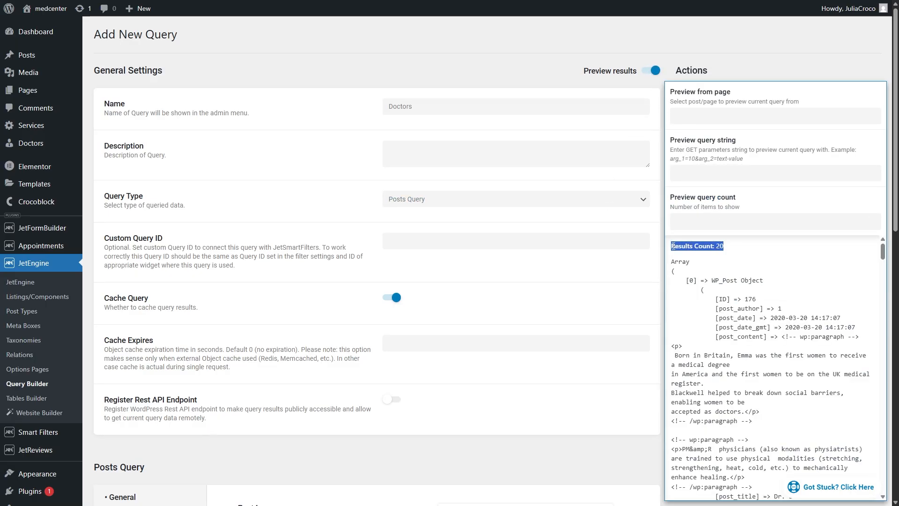
click(774, 115)
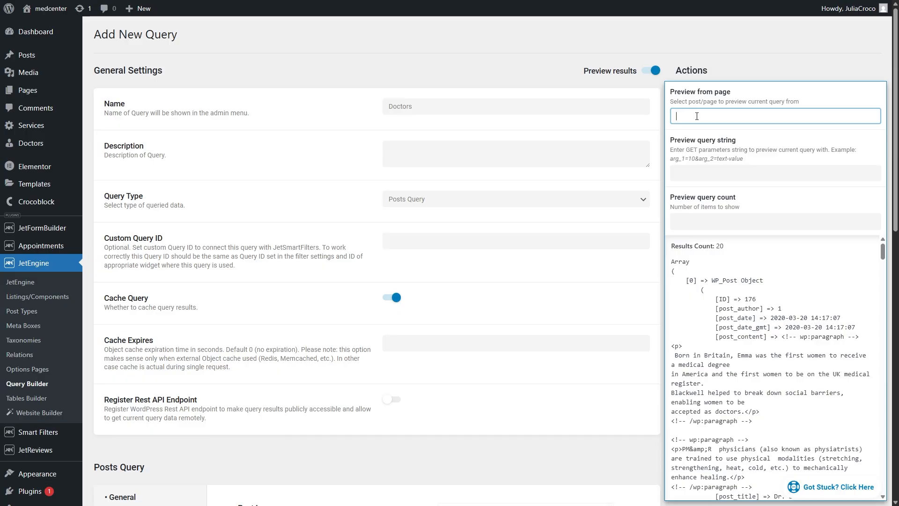
text(photo)
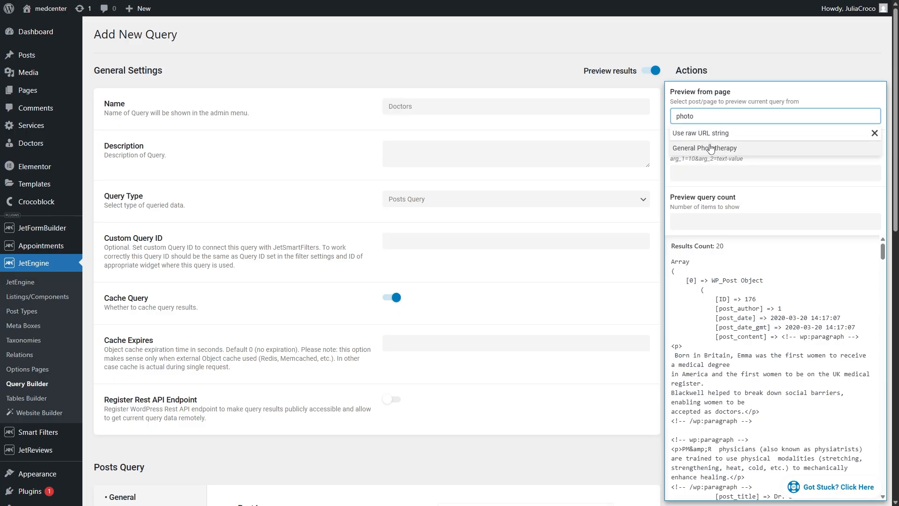
click(705, 148)
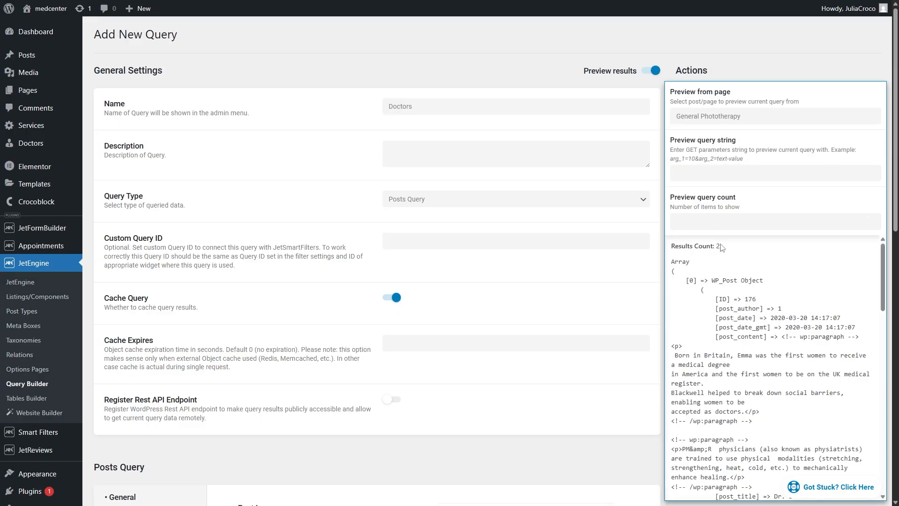
double_click(695, 246)
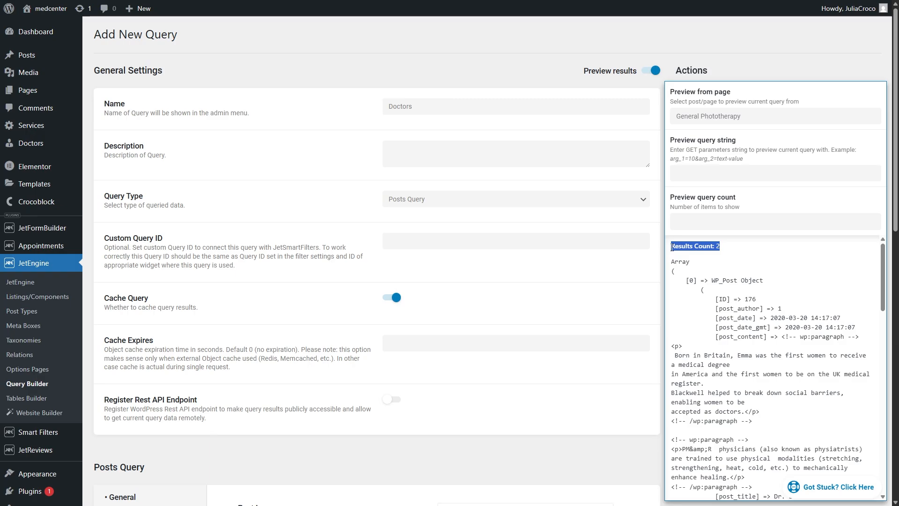
click(650, 71)
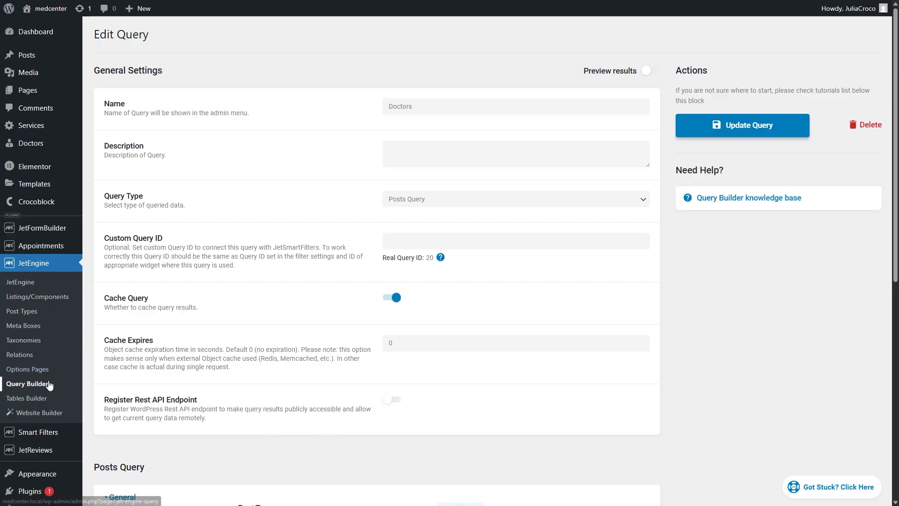
click(28, 384)
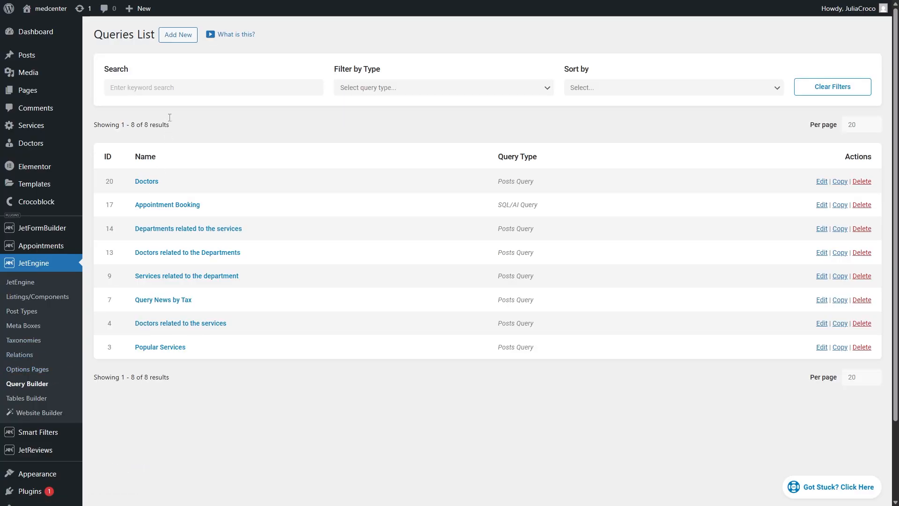
- Set up a Services query for published Services, with Post In from the relation's parent objects
click(178, 34)
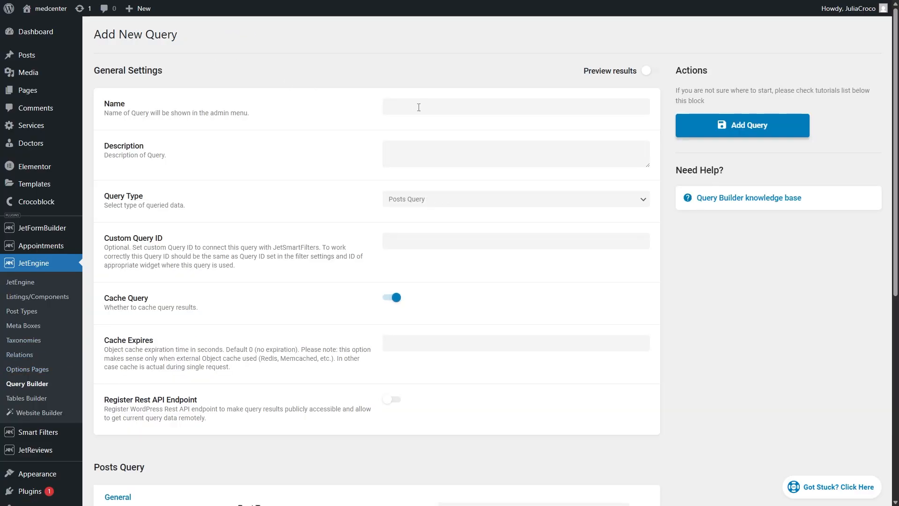
scroll(down, 3)
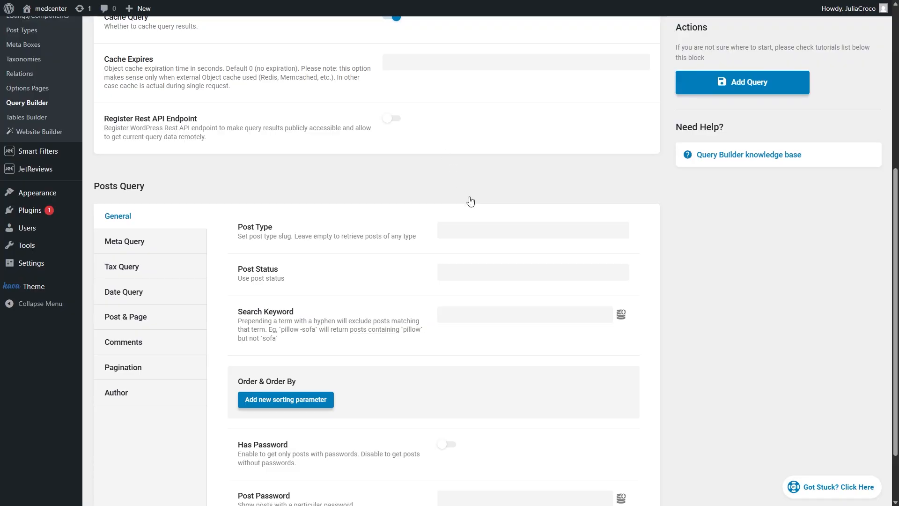
click(532, 230)
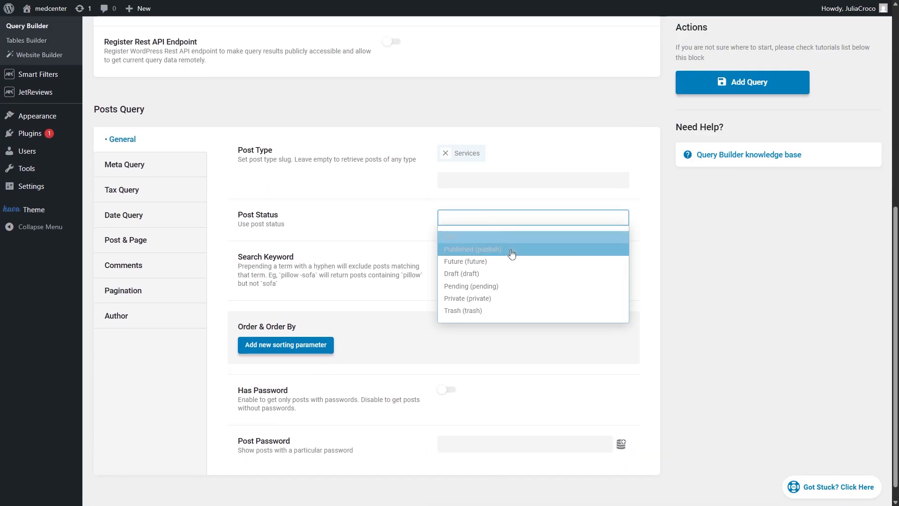
click(126, 240)
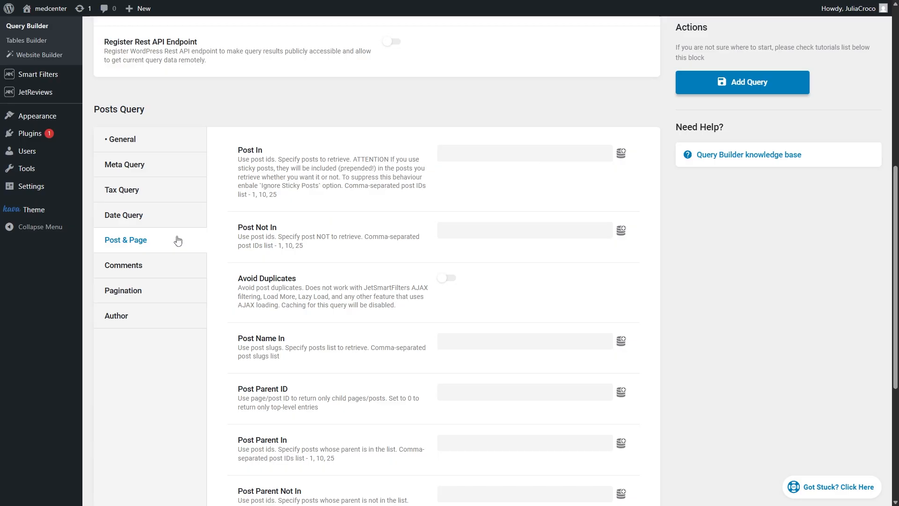
click(621, 153)
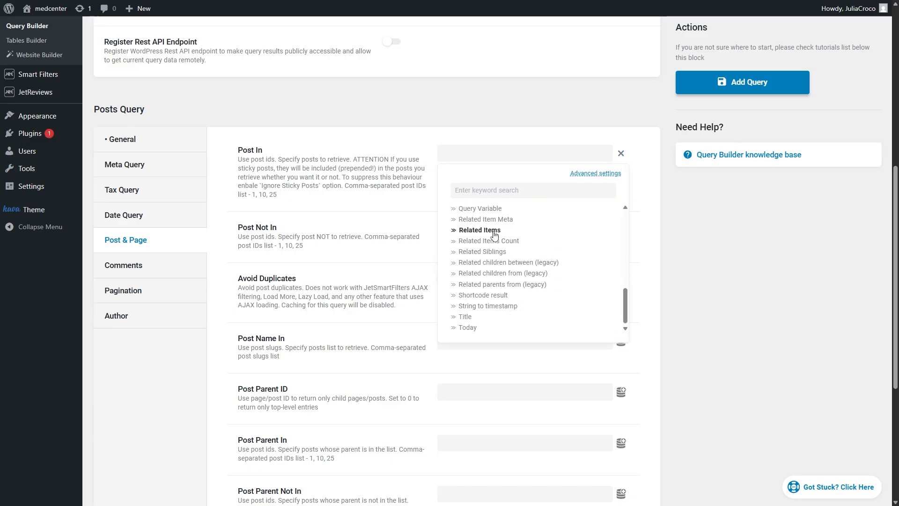
click(479, 230)
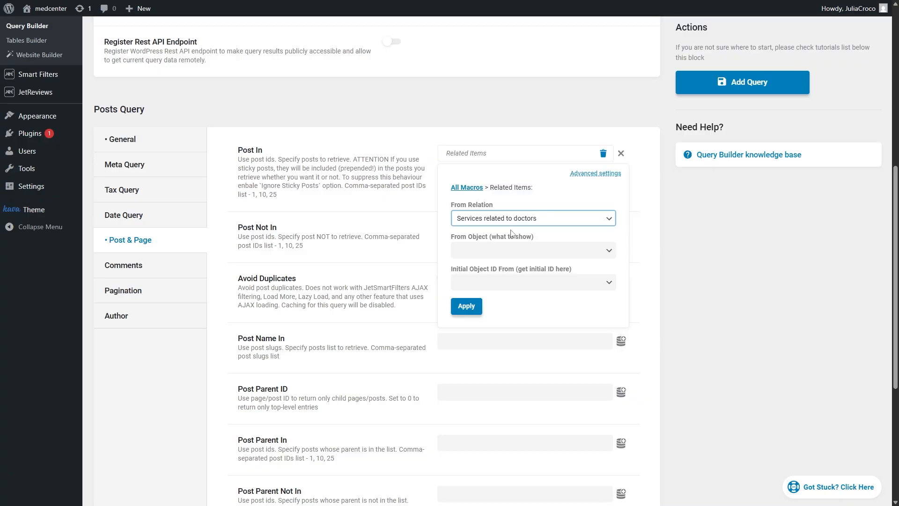
click(532, 250)
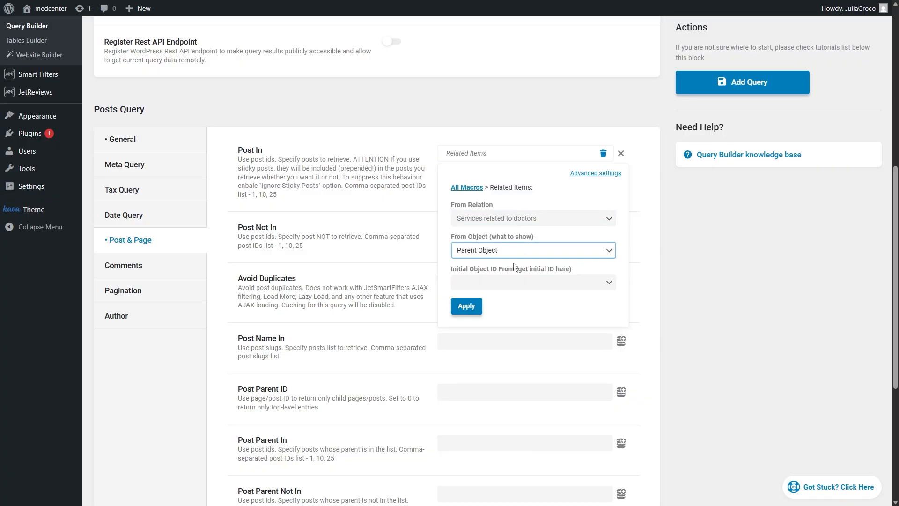
click(532, 281)
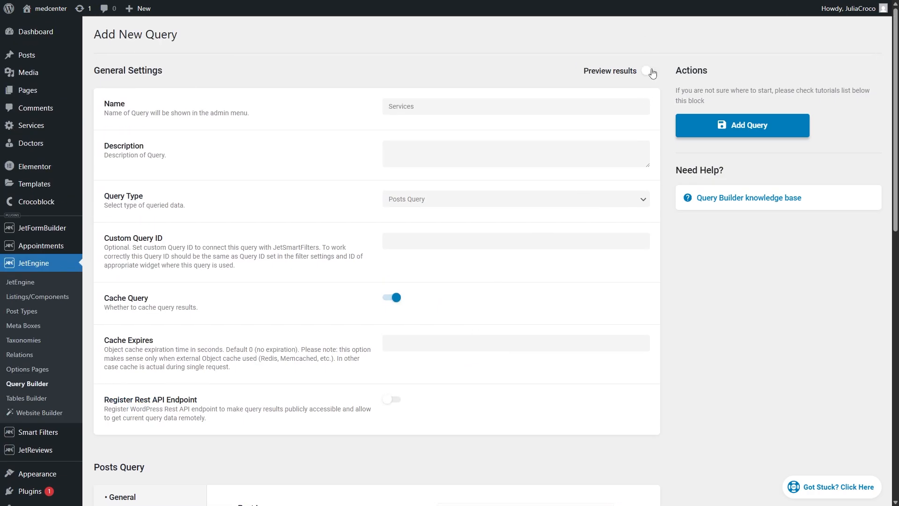
text(emm)
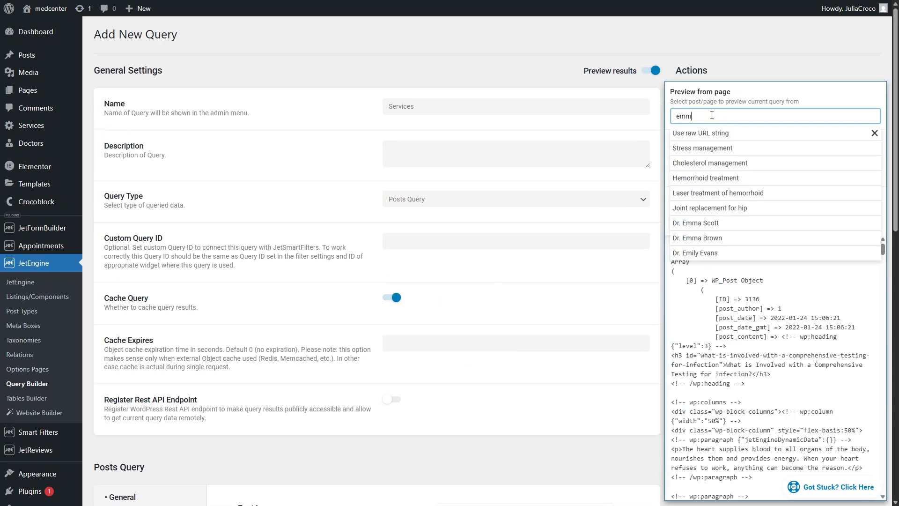
click(695, 223)
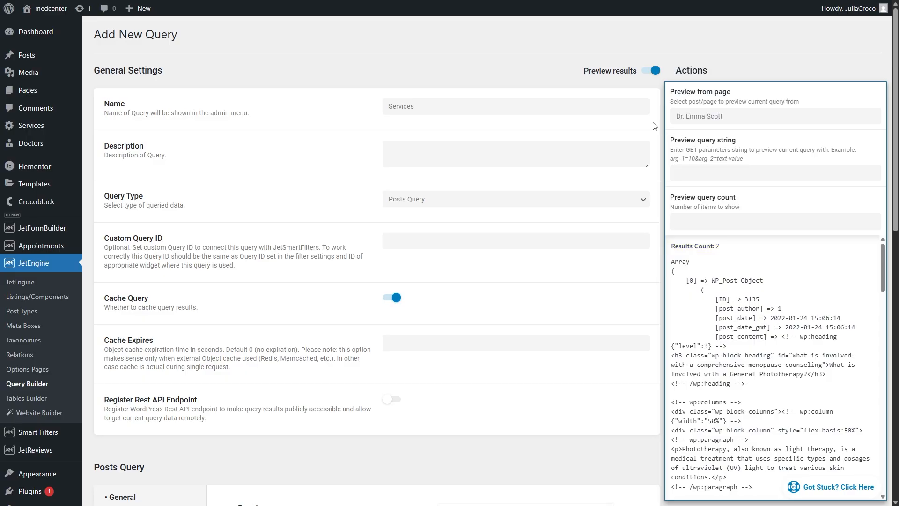
click(649, 69)
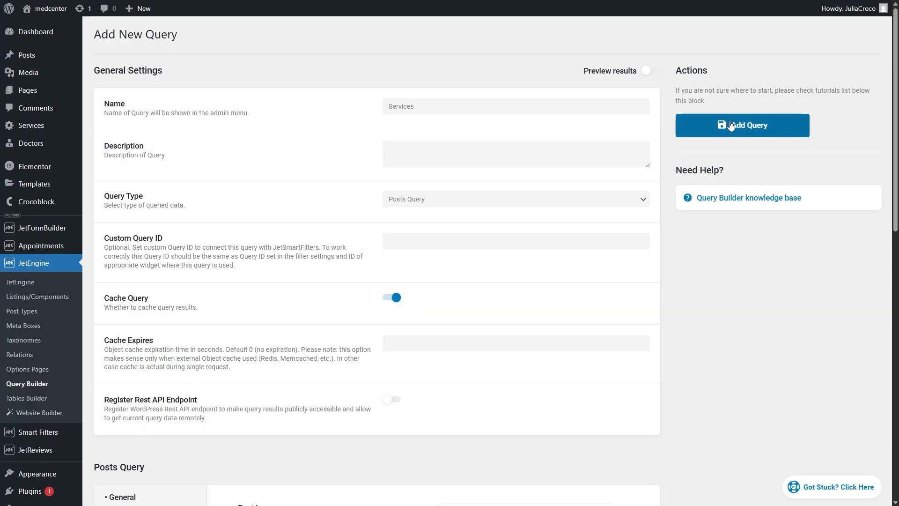
click(741, 126)
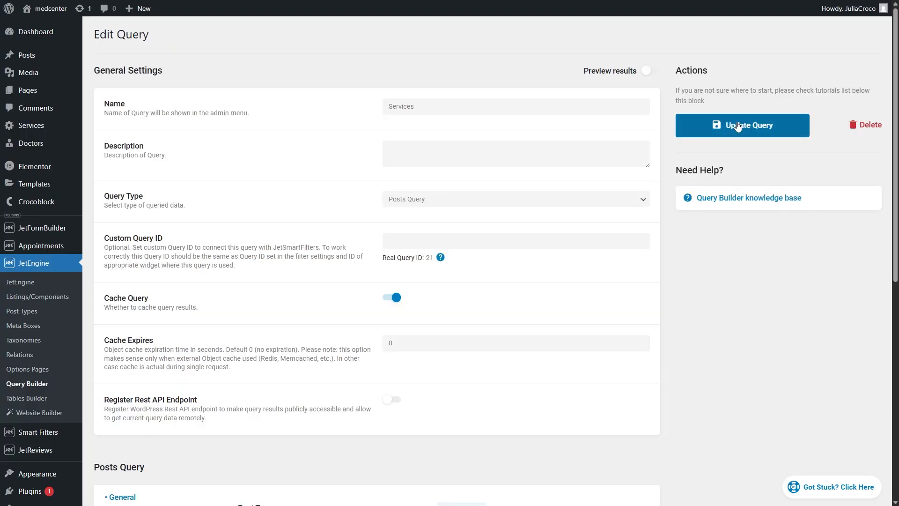
mouse_move(38, 297)
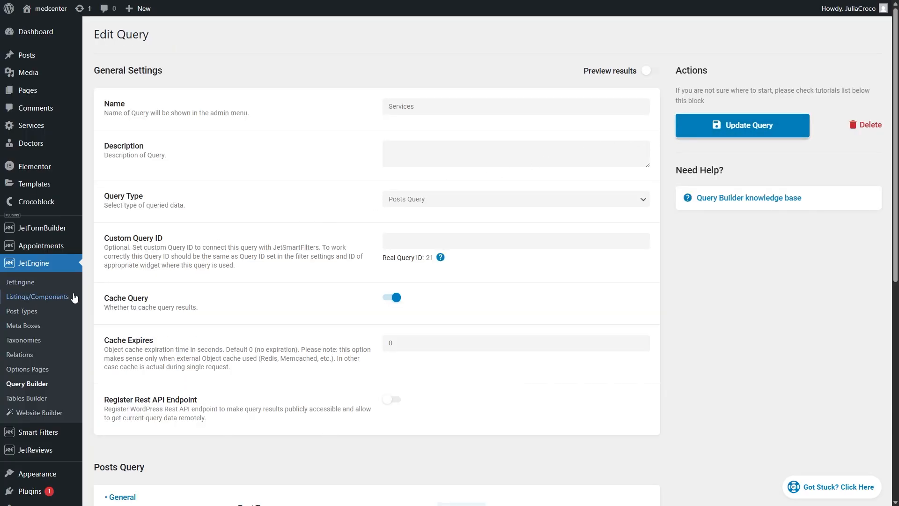
- Create the listing item 'Services on doctors page' for the Services post type
click(37, 296)
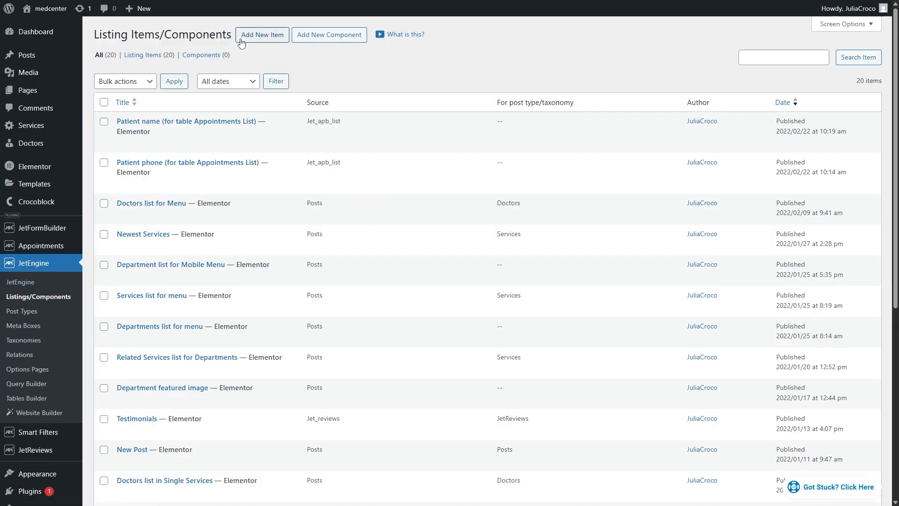
click(262, 35)
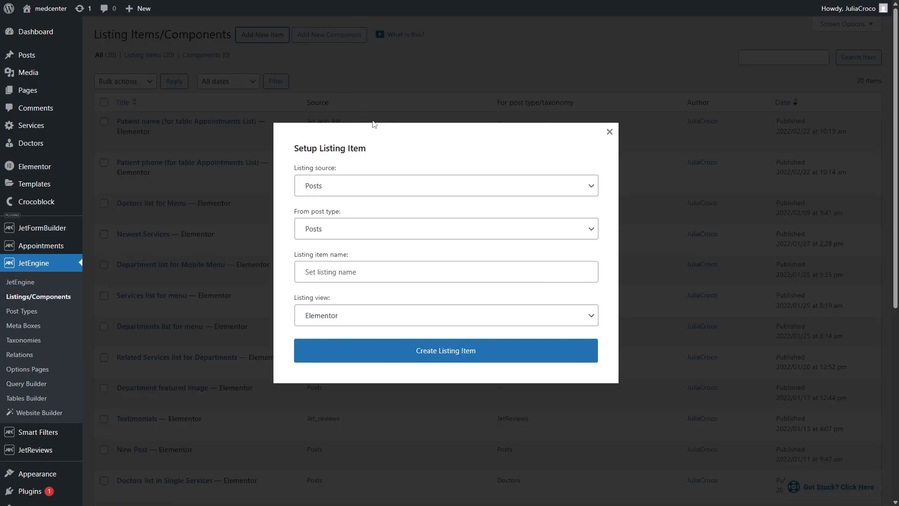
mouse_move(393, 172)
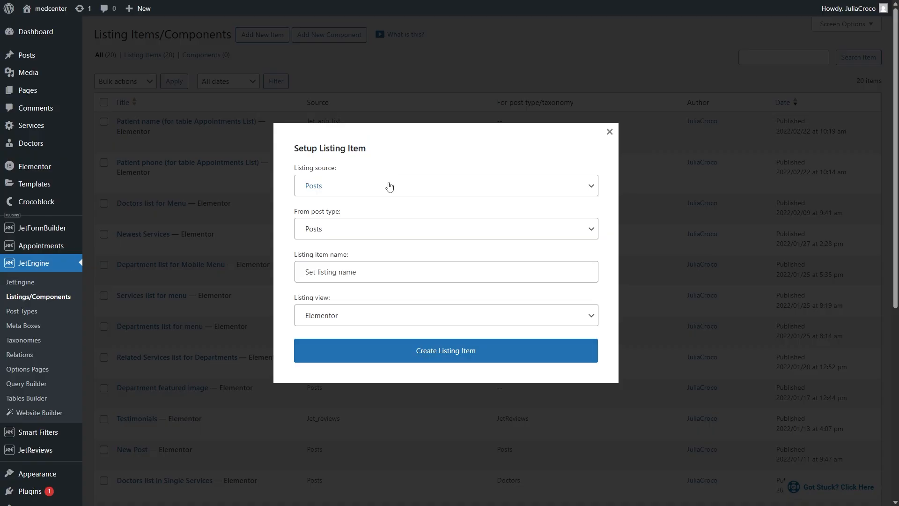
click(446, 228)
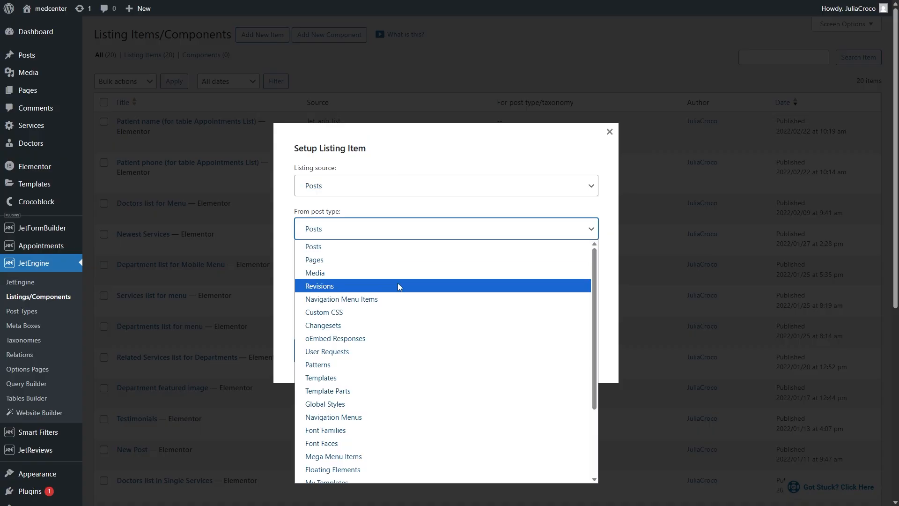
scroll(down, 3)
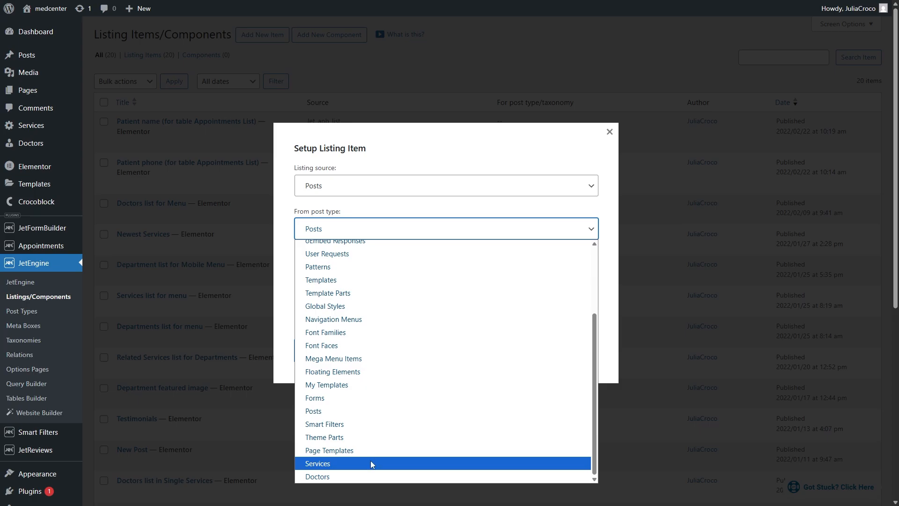
click(318, 463)
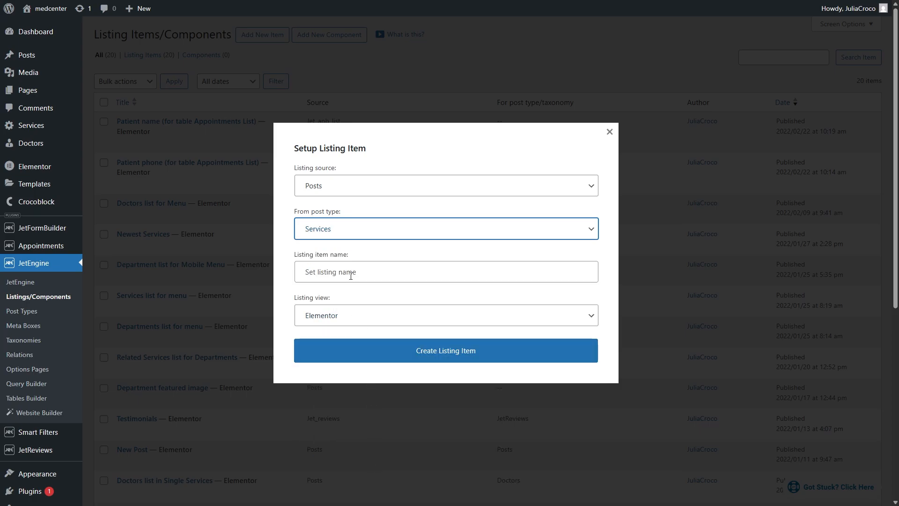
text(Services on doctors page)
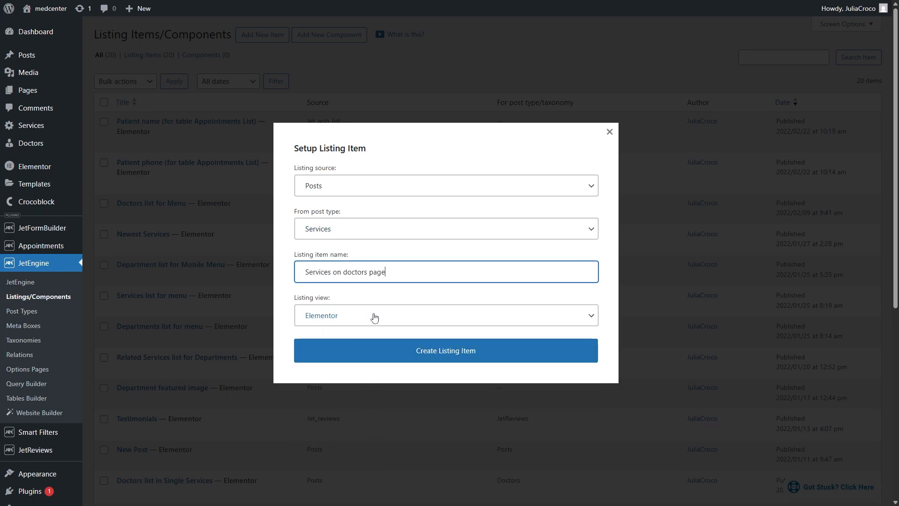
click(445, 350)
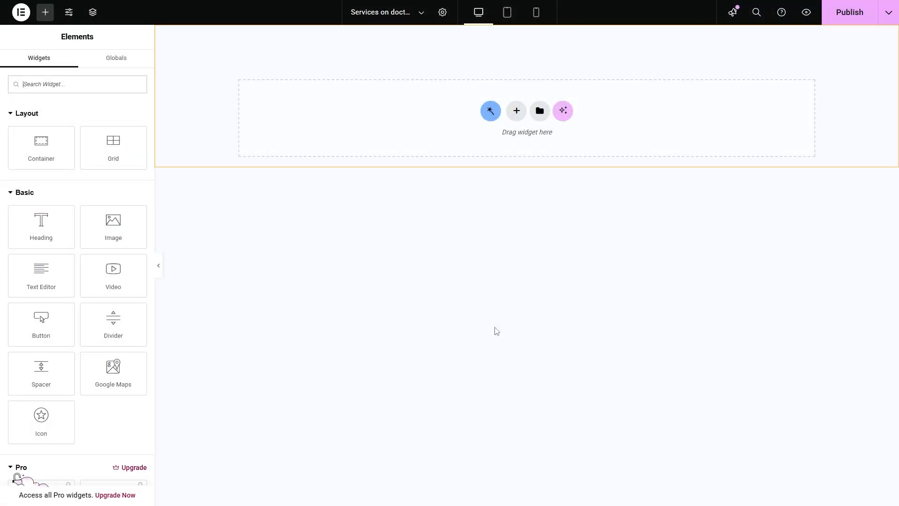
- Set the listing item's Preview Width to 350 and return to the Elements panel
click(442, 12)
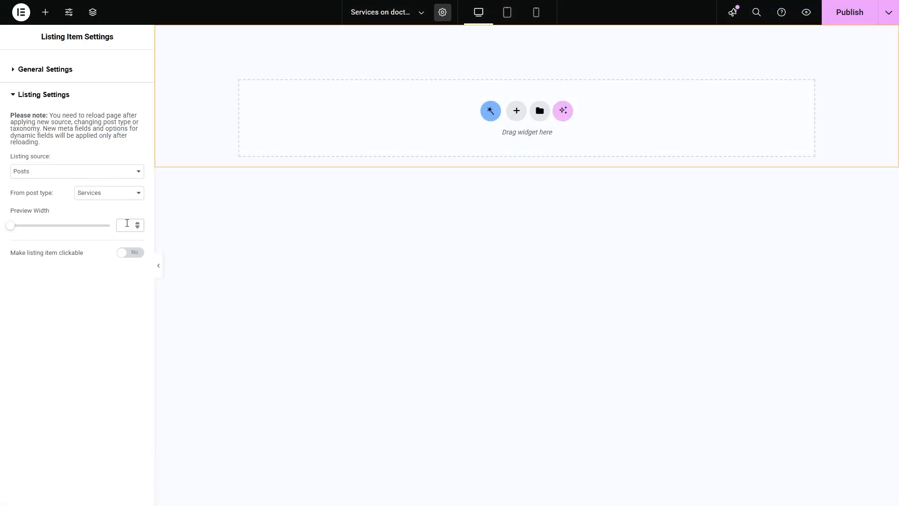
text(350)
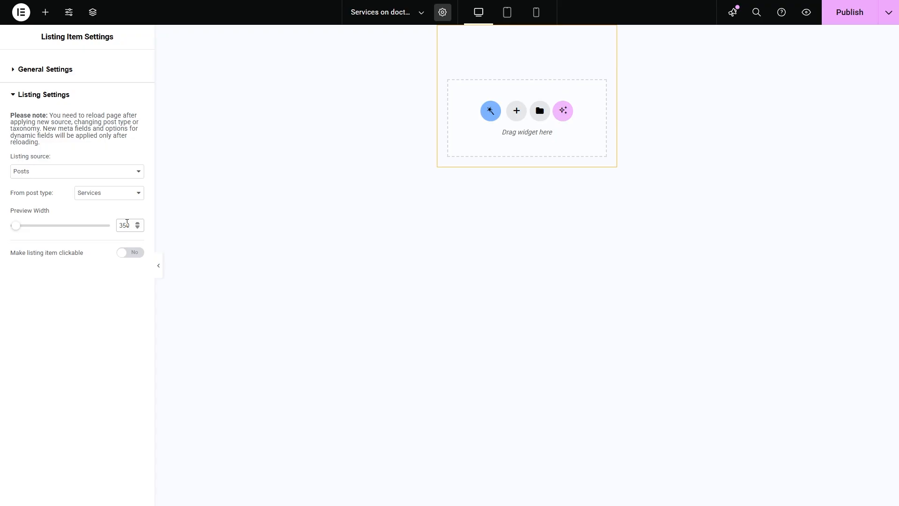
click(45, 12)
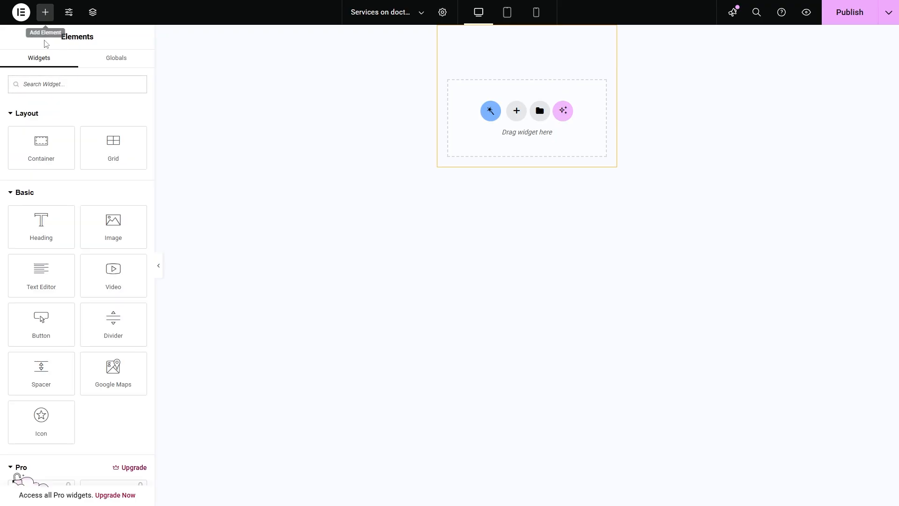
- Add a Dynamic Link labelled %title% as an H5 heading, showing General neurology
text(dynamic)
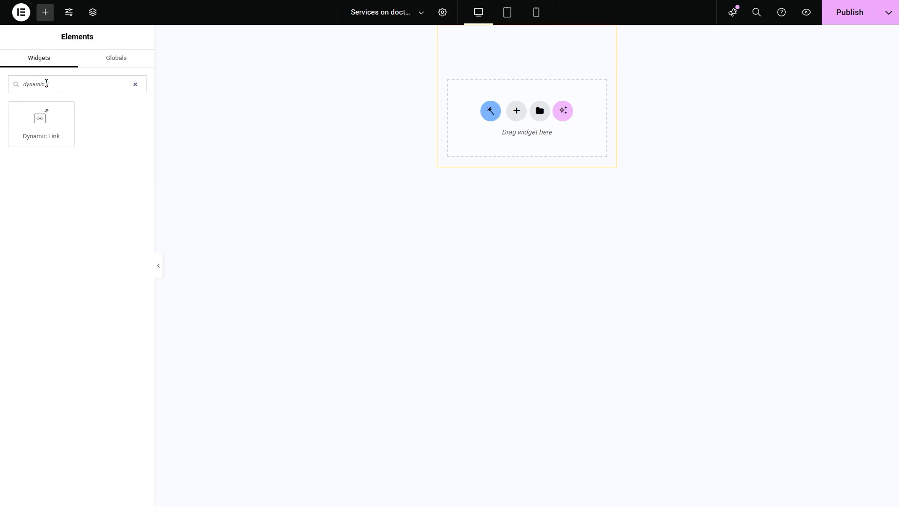
drag(41, 124, 513, 83)
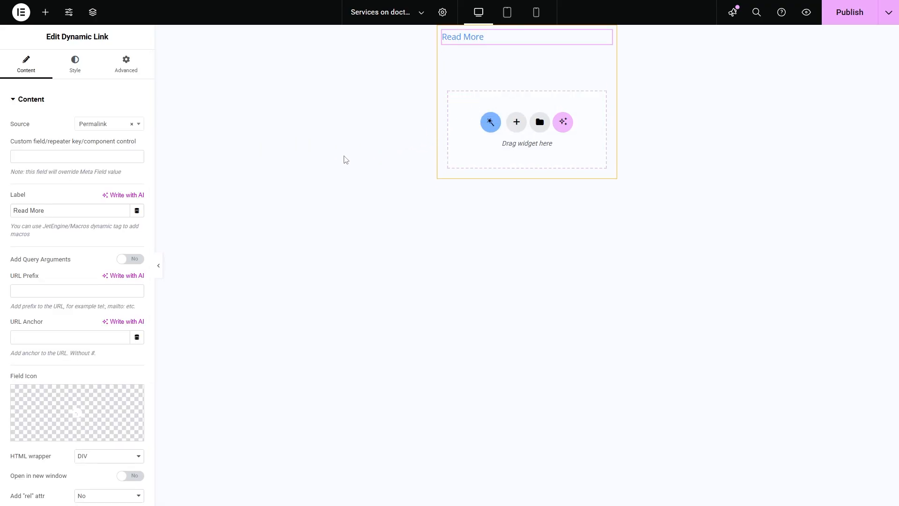
mouse_move(113, 124)
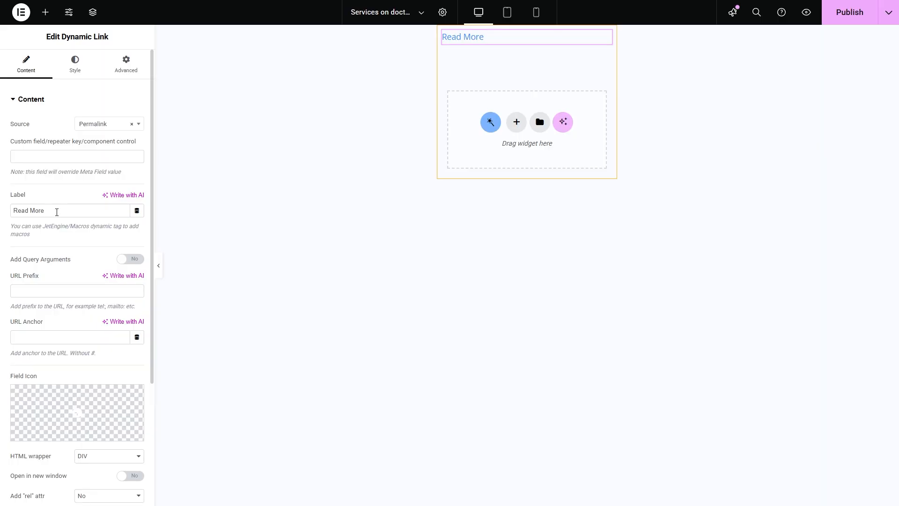
text(%title%)
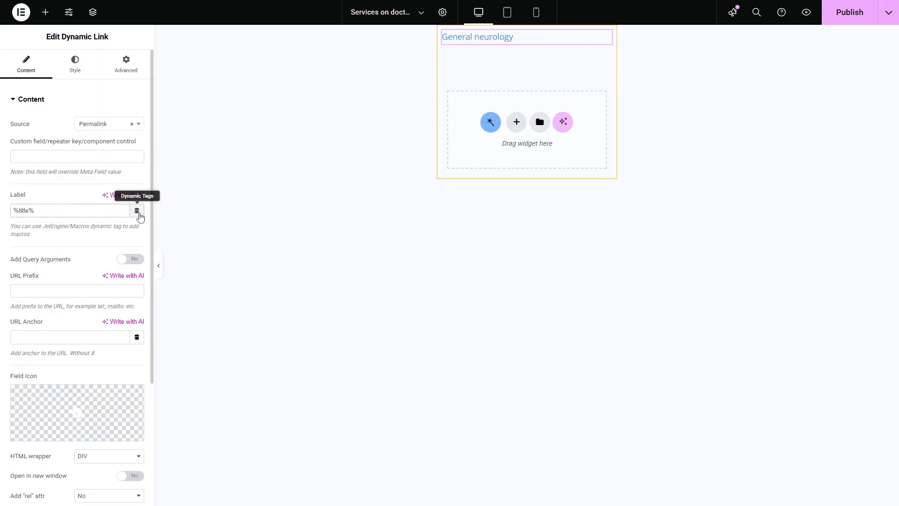
mouse_move(116, 241)
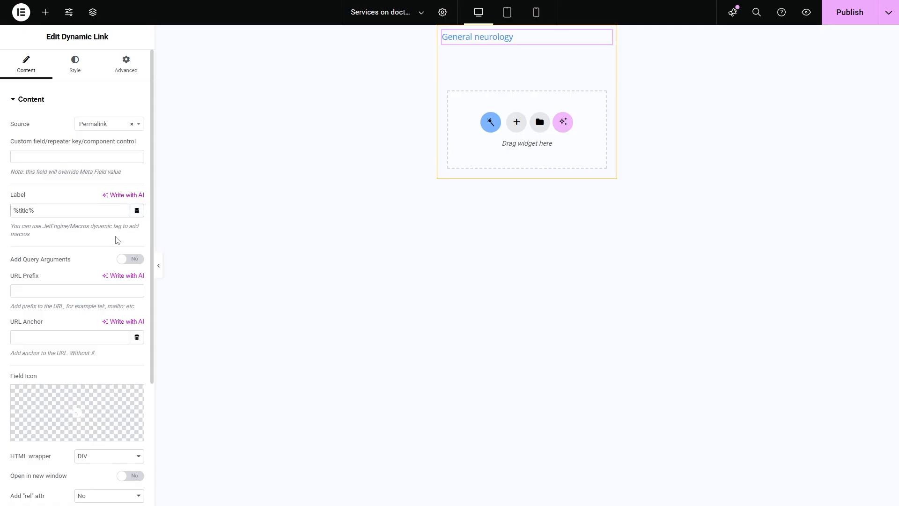
click(108, 289)
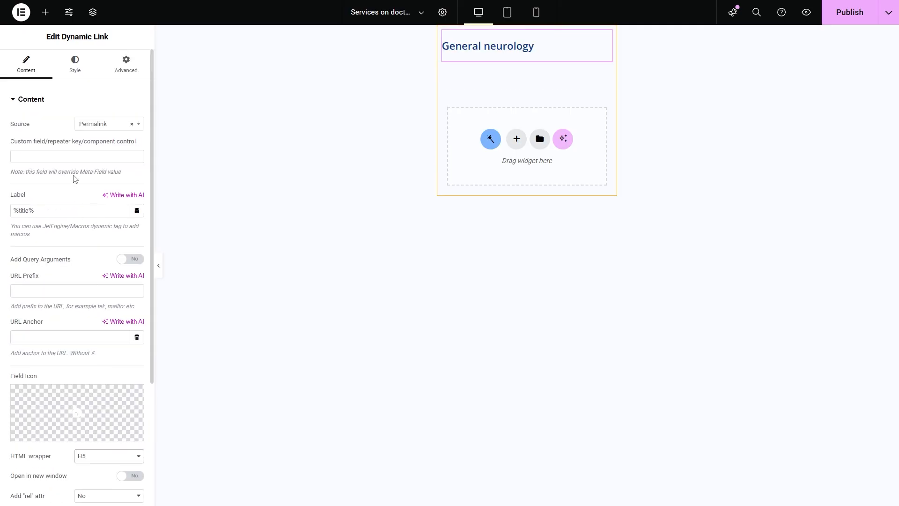
click(45, 13)
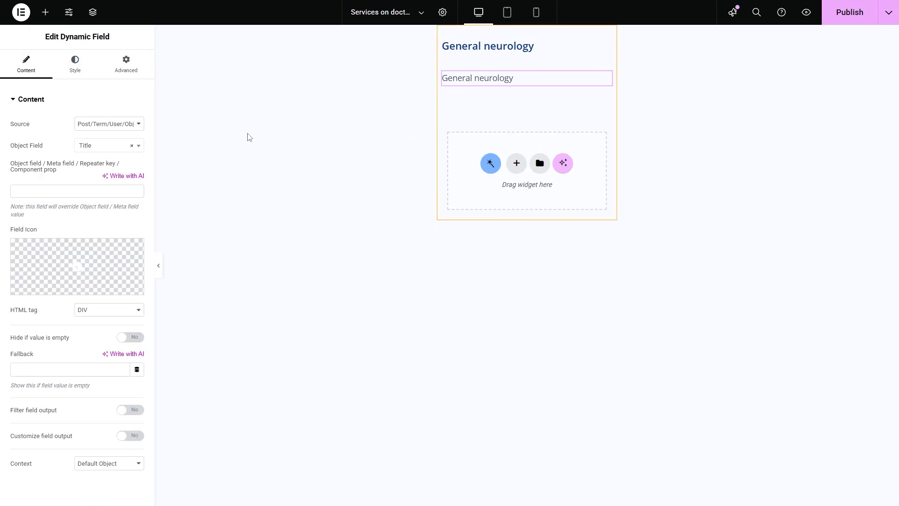
- Switch the Dynamic Field to the service Excerpt and publish the Services listing item
click(108, 124)
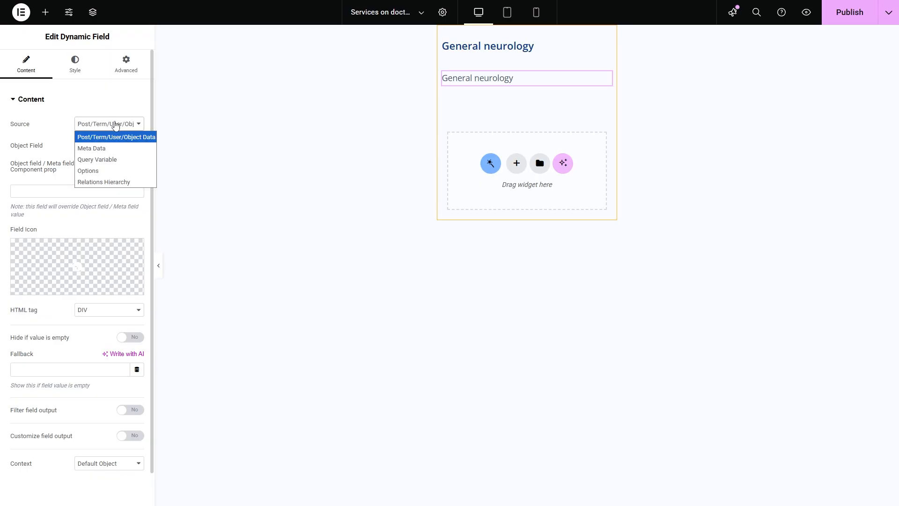
click(115, 137)
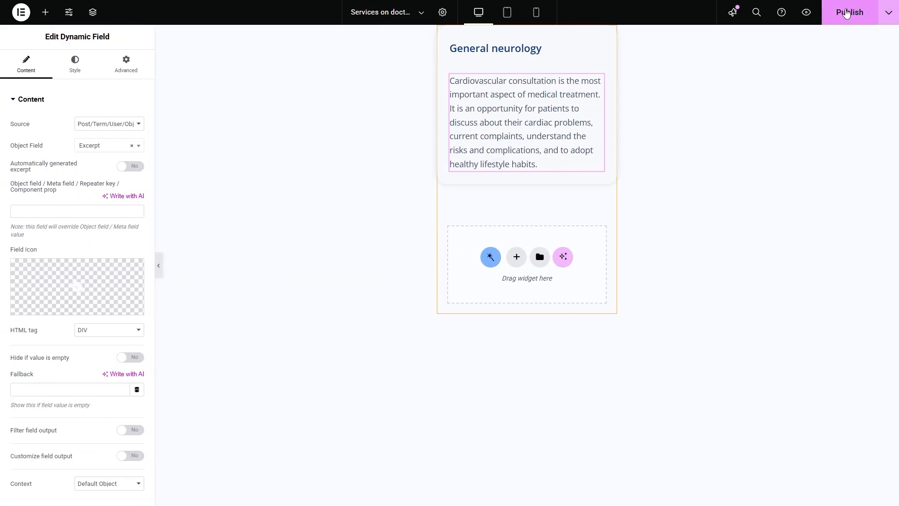
click(849, 12)
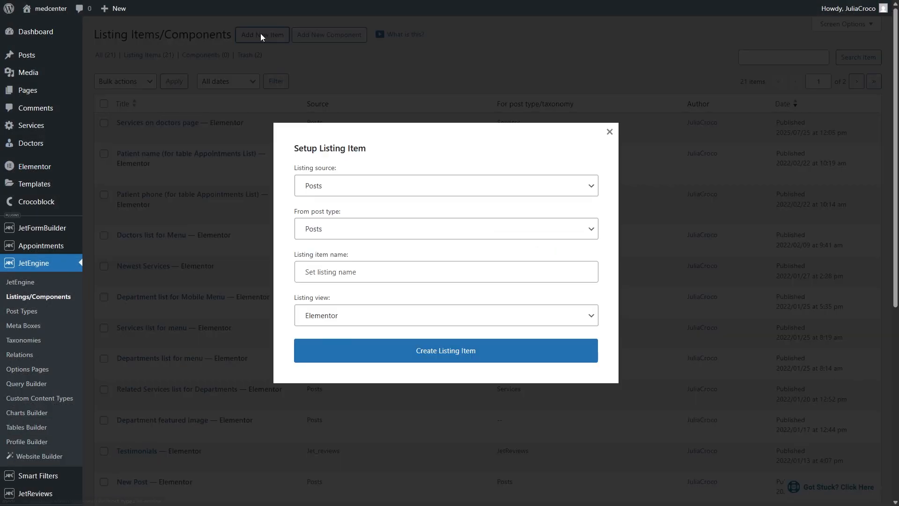
mouse_move(358, 186)
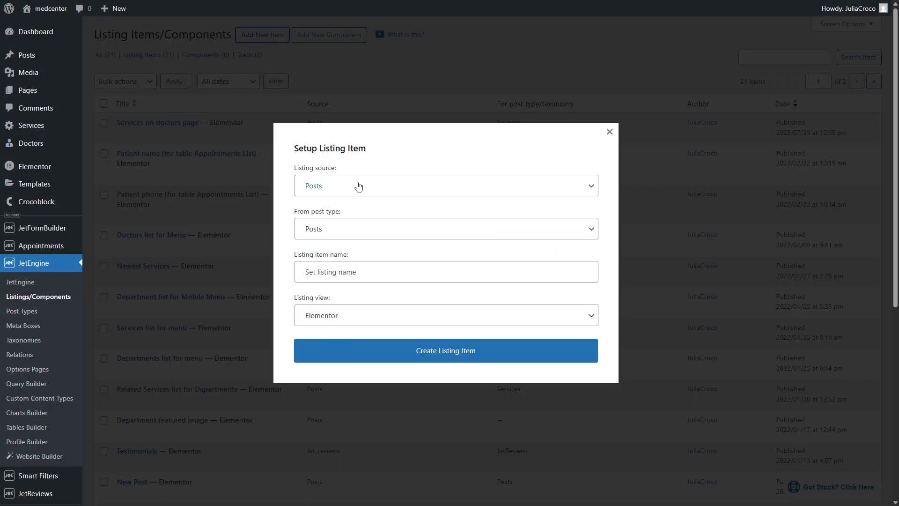
- Create a listing item from Doctors posts named 'Doctors on services page'
click(446, 228)
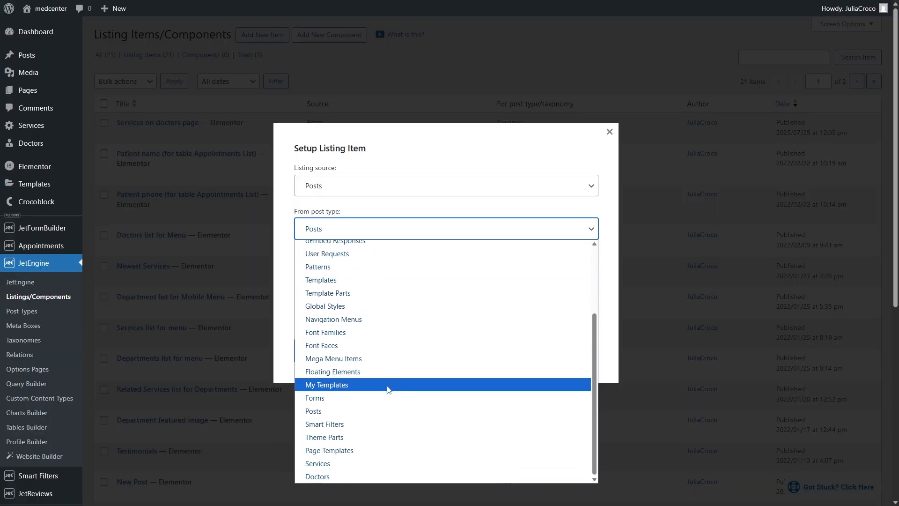
click(317, 476)
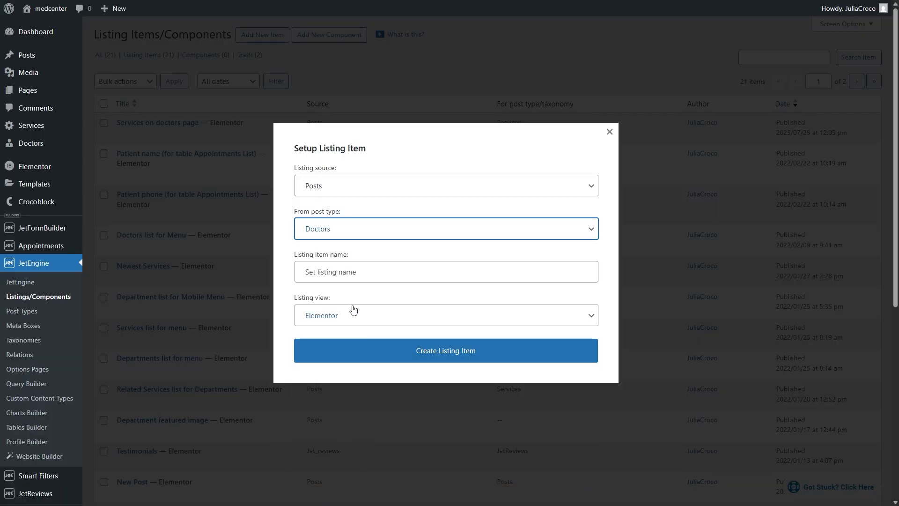
text(Doctors on services page)
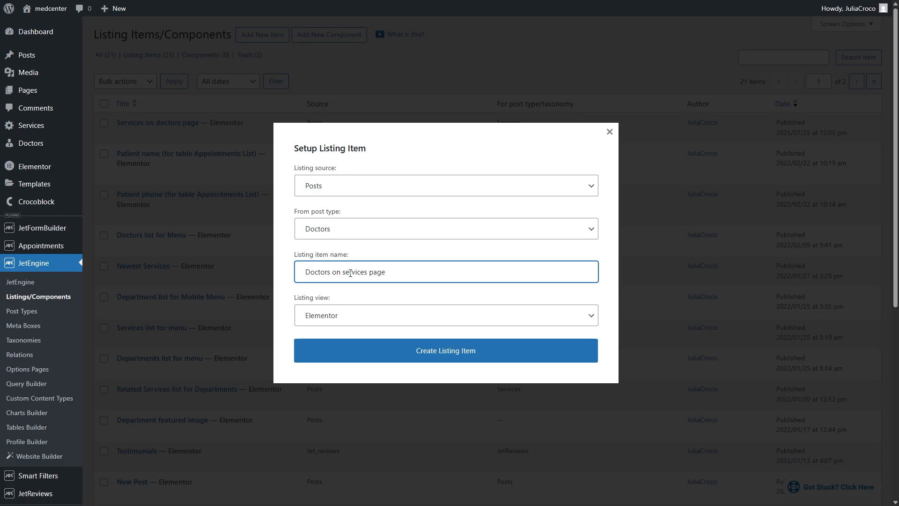
click(445, 350)
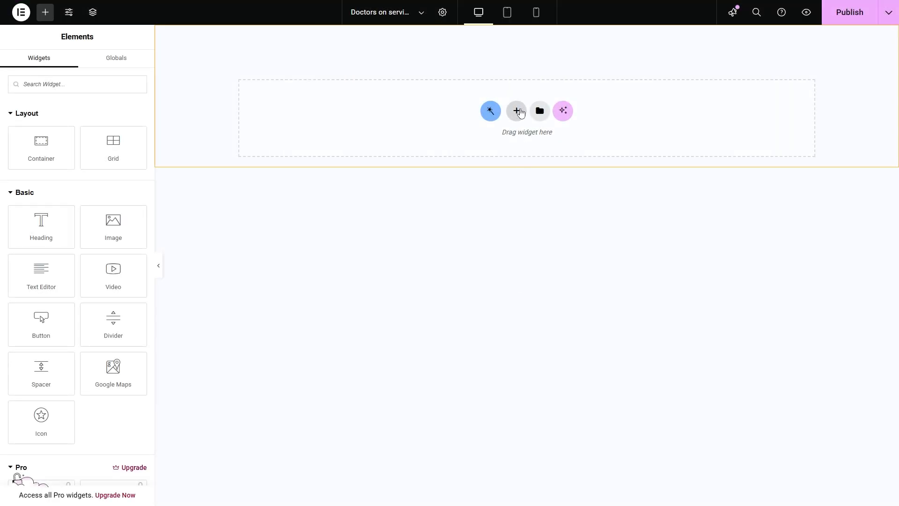
- Add a two-column section holding a Dynamic Image at Thumbnail resolution
click(516, 111)
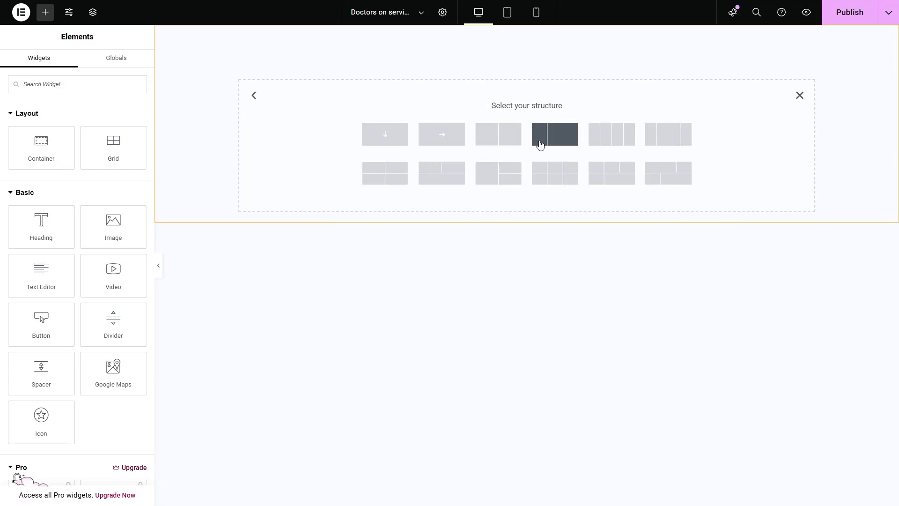
click(555, 134)
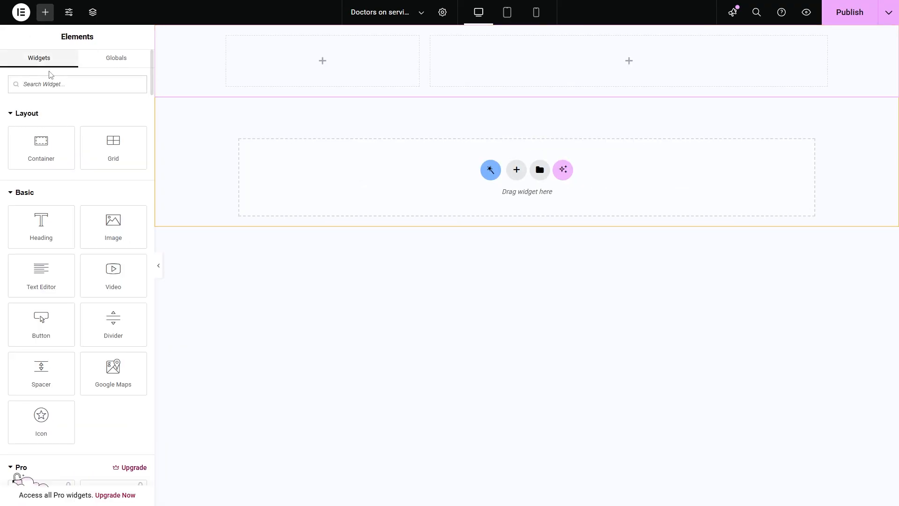
text(dynamic)
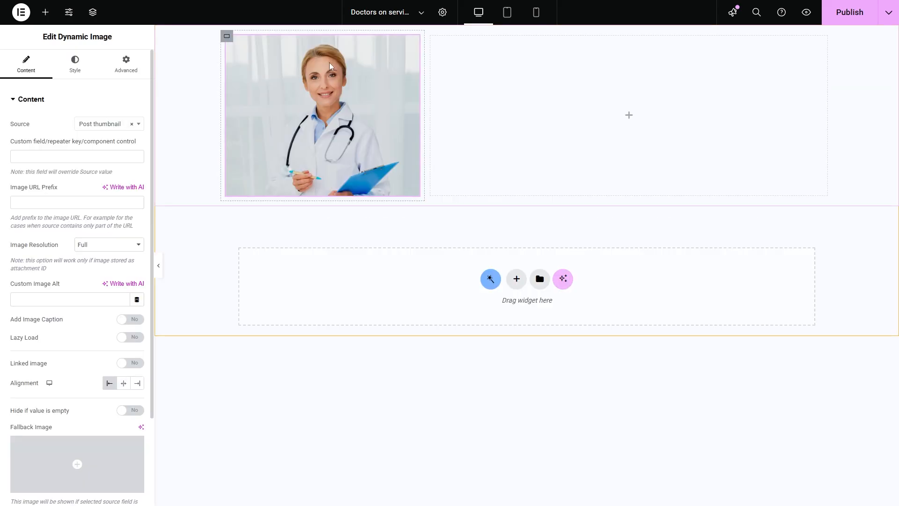
click(108, 244)
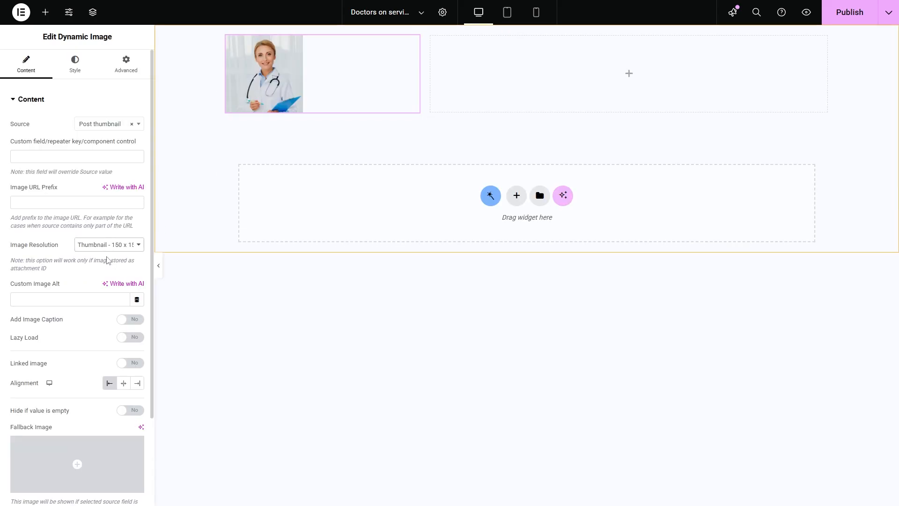
- Make the doctor photo round with border radius 100, about 29% width, centred
click(75, 63)
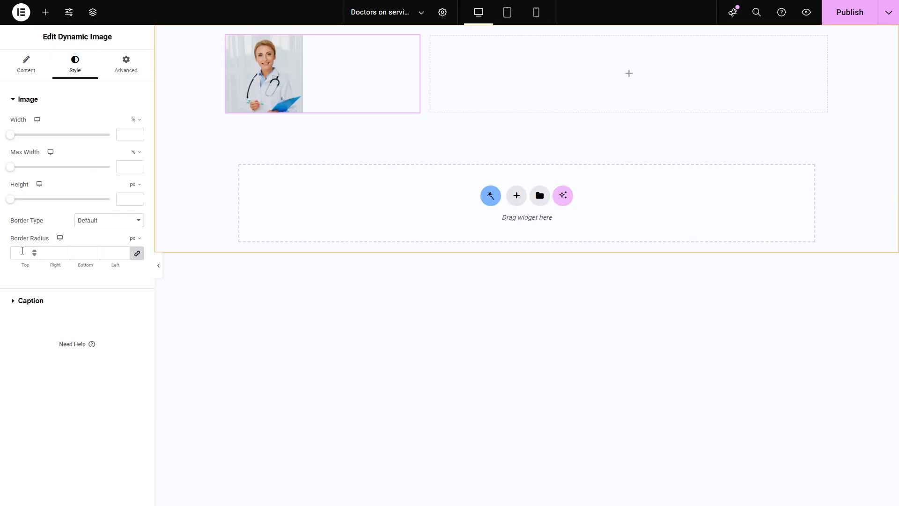
text(100)
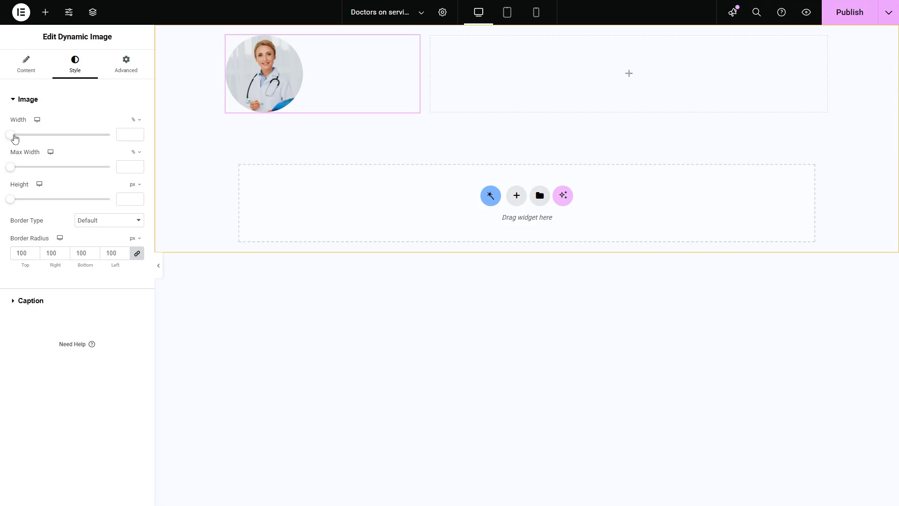
drag(10, 135, 40, 134)
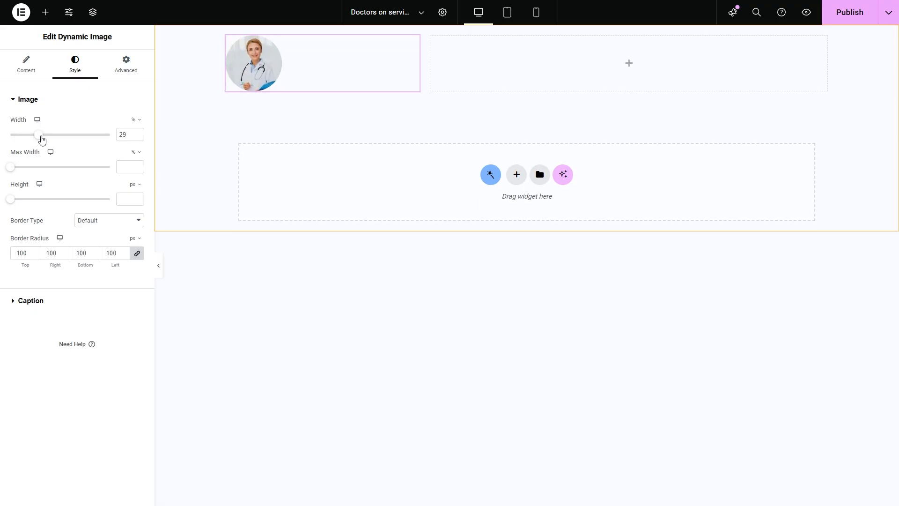
click(26, 63)
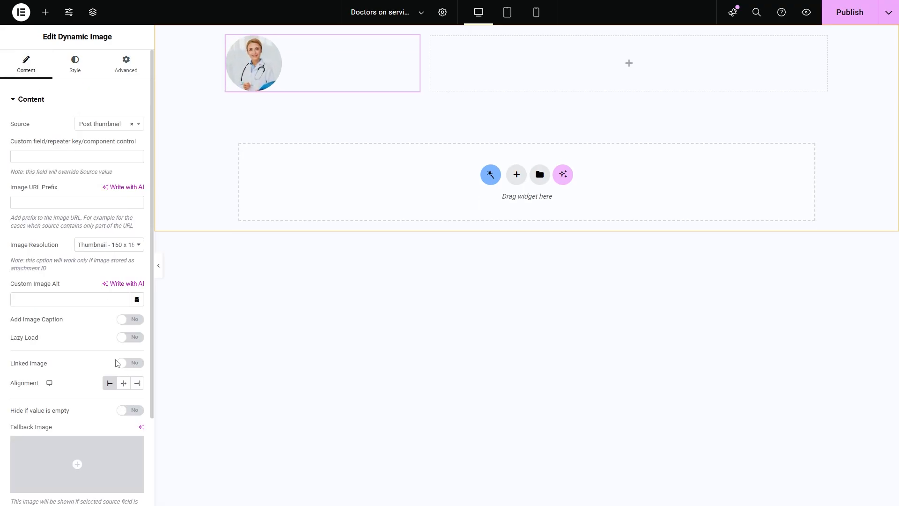
click(45, 12)
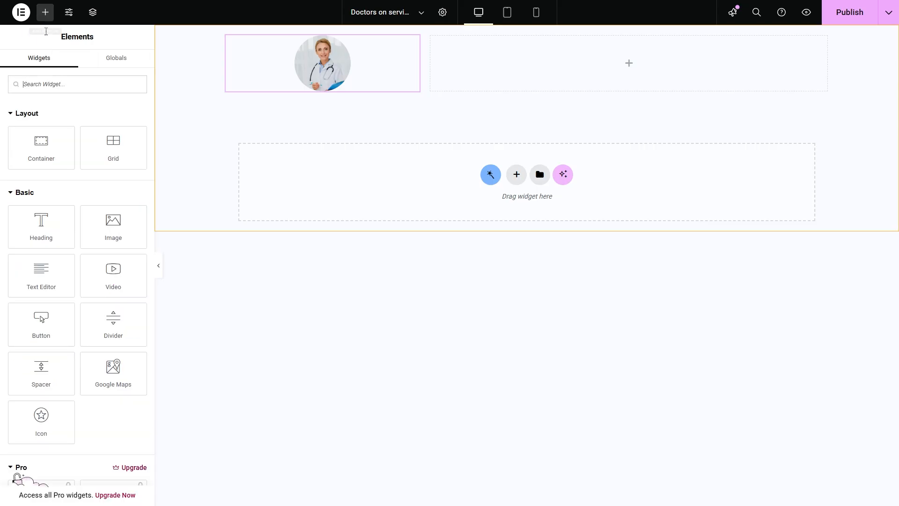
- Add a Dynamic Link labelled %title% wrapped in H5, showing Dr. Emma Scott
text(dynamic)
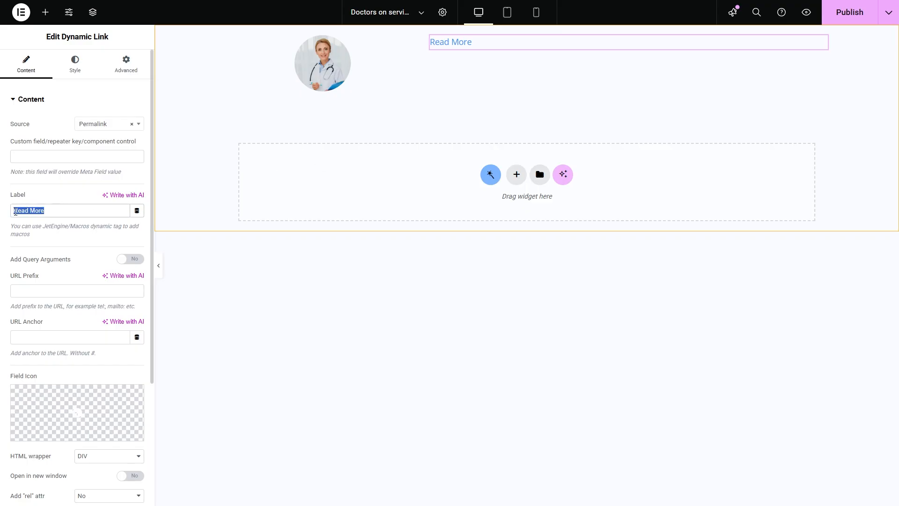
text(%title%)
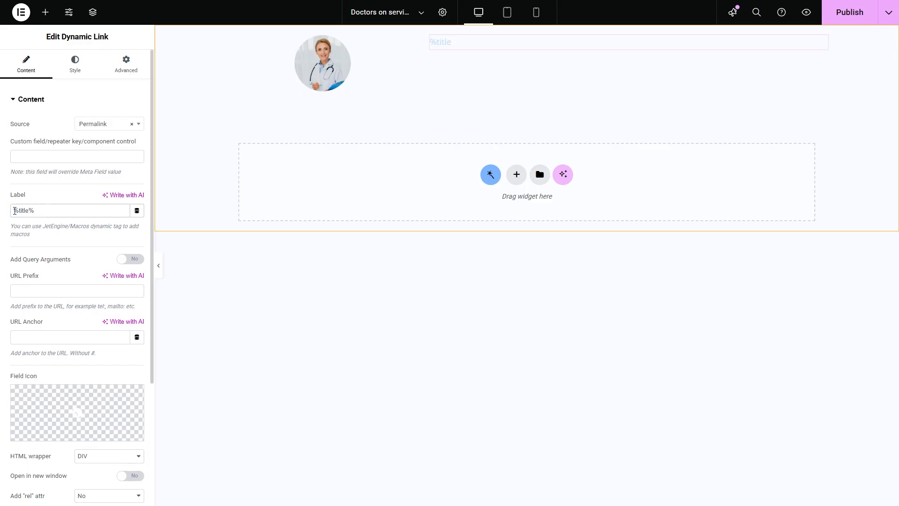
click(108, 315)
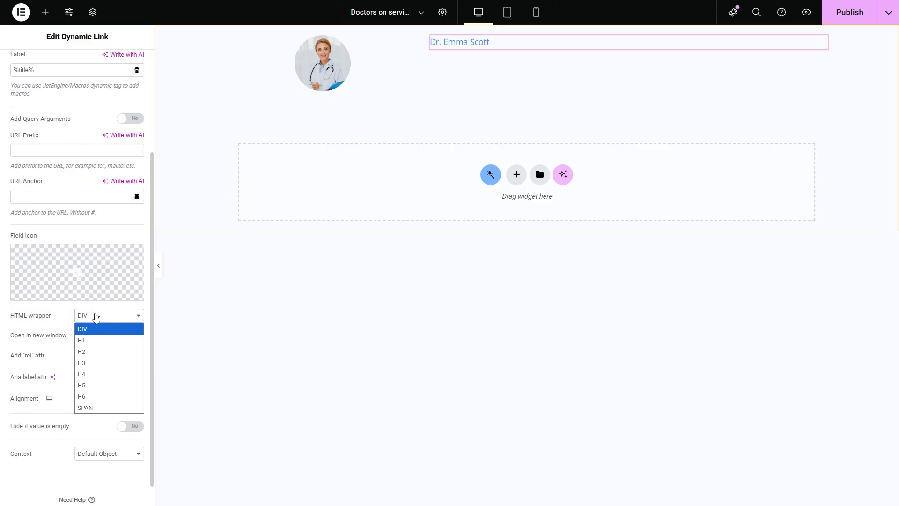
click(81, 385)
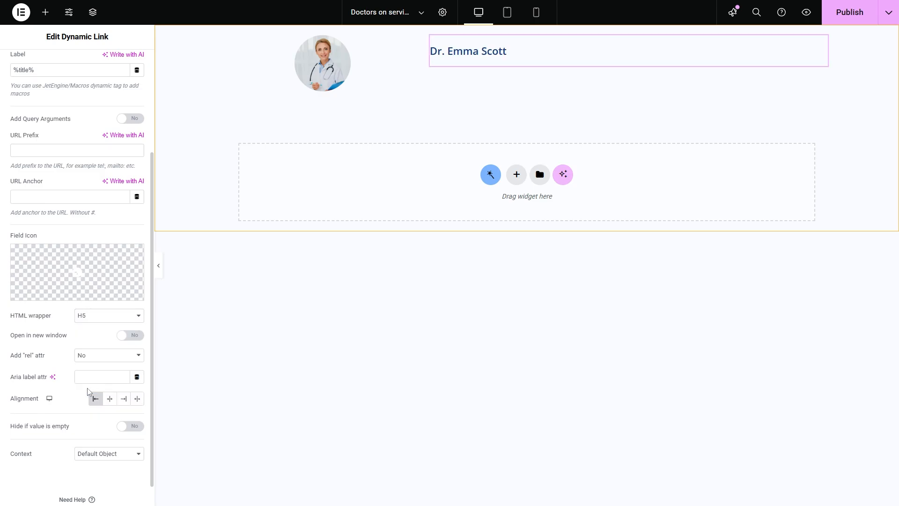
click(45, 12)
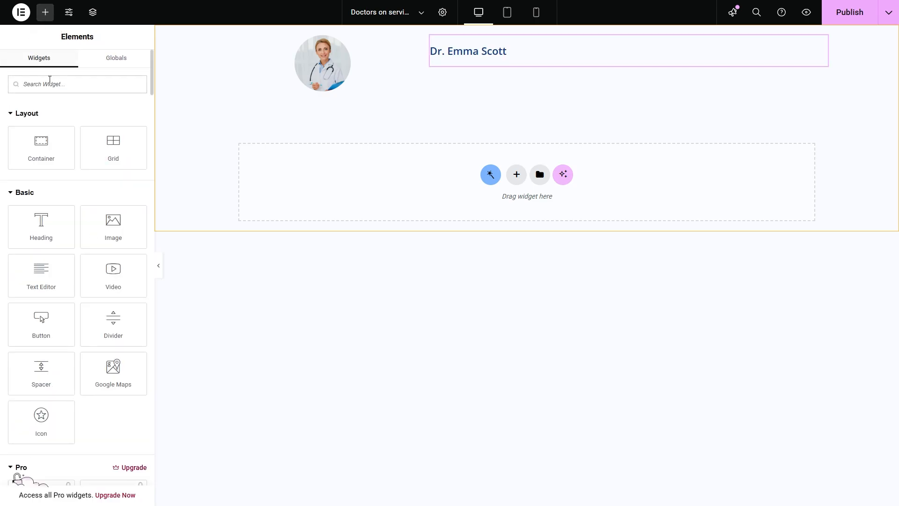
- Add a Dynamic Field with Source Meta Data and Meta Field Specialty
text(dynamic)
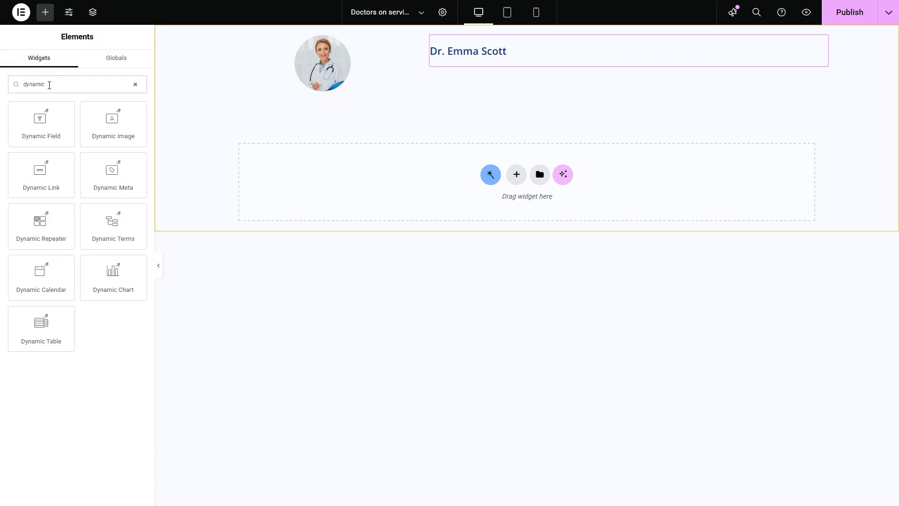
click(40, 124)
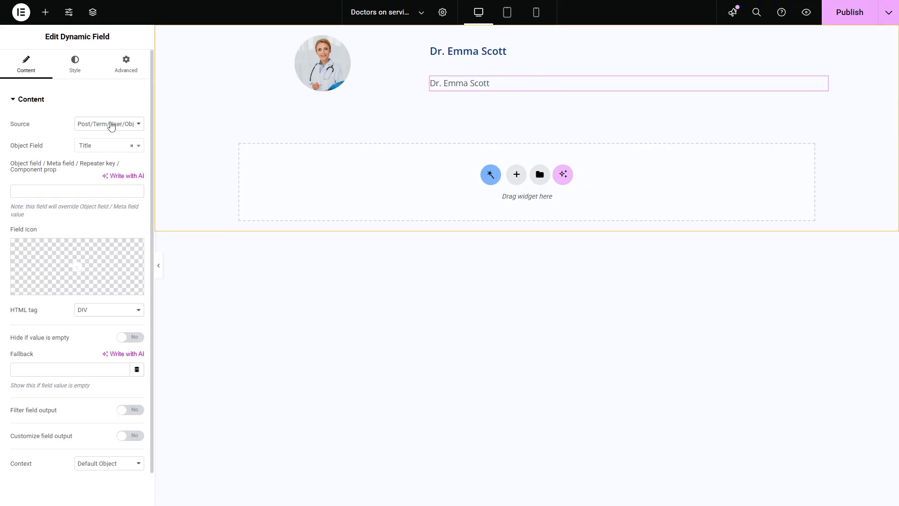
click(108, 124)
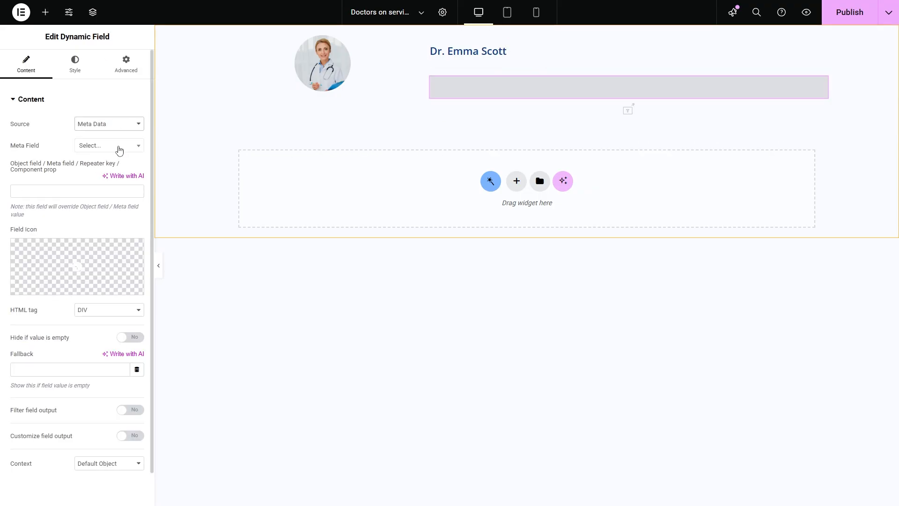
text(spe)
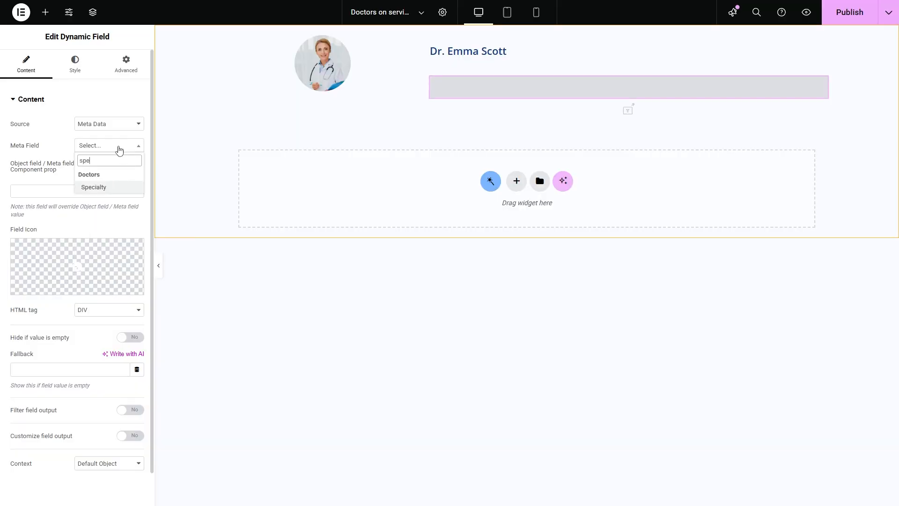
click(93, 186)
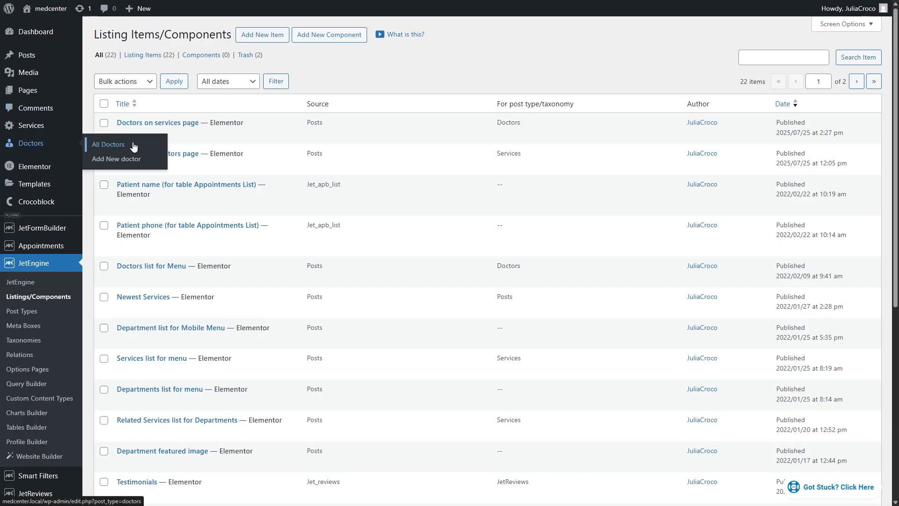
- Open the Provider single template from a doctor's page for editing
click(108, 145)
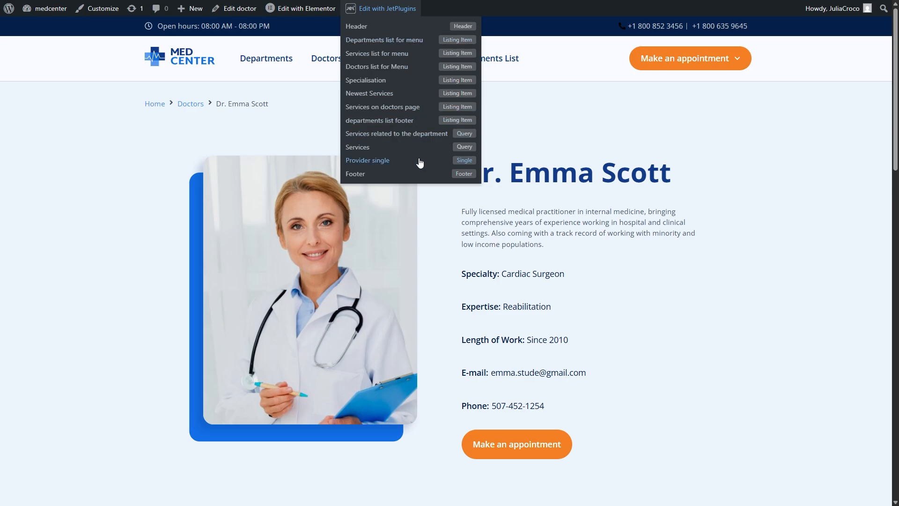
click(368, 160)
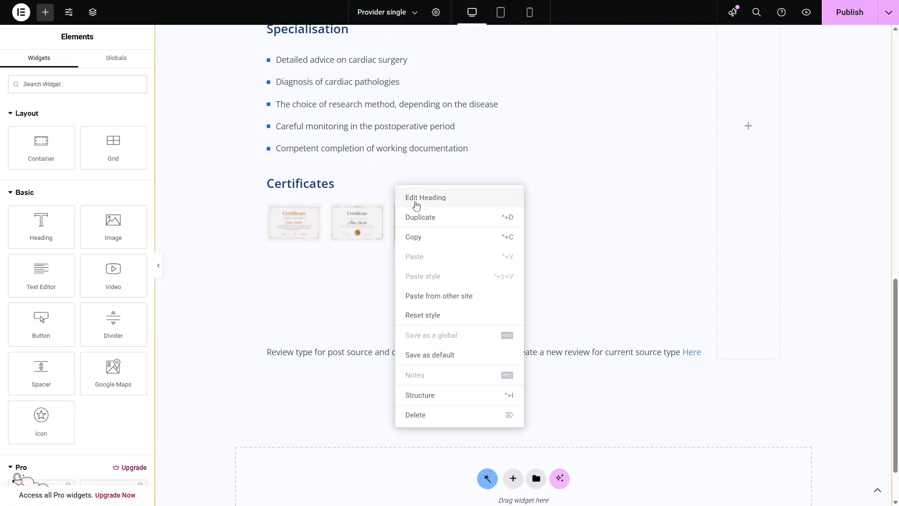
- Duplicate the Certificates heading and retitle the copy 'Services'
click(426, 197)
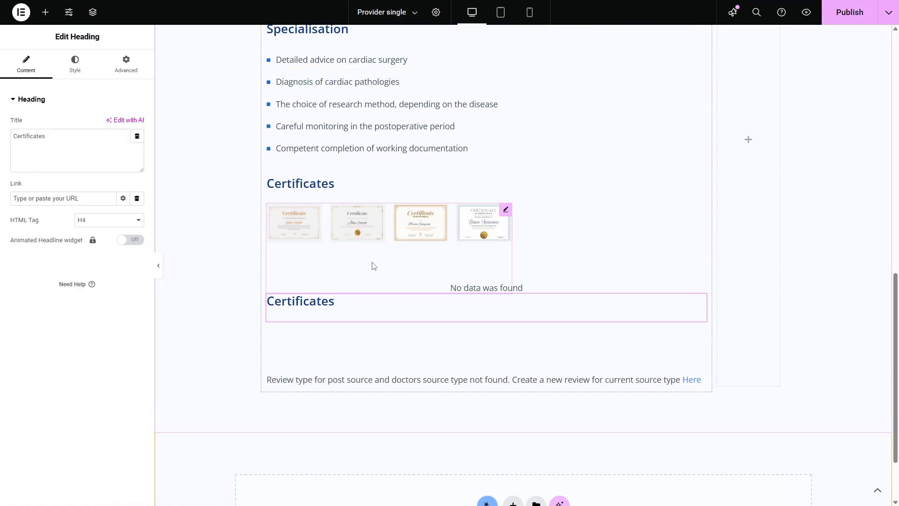
text(S)
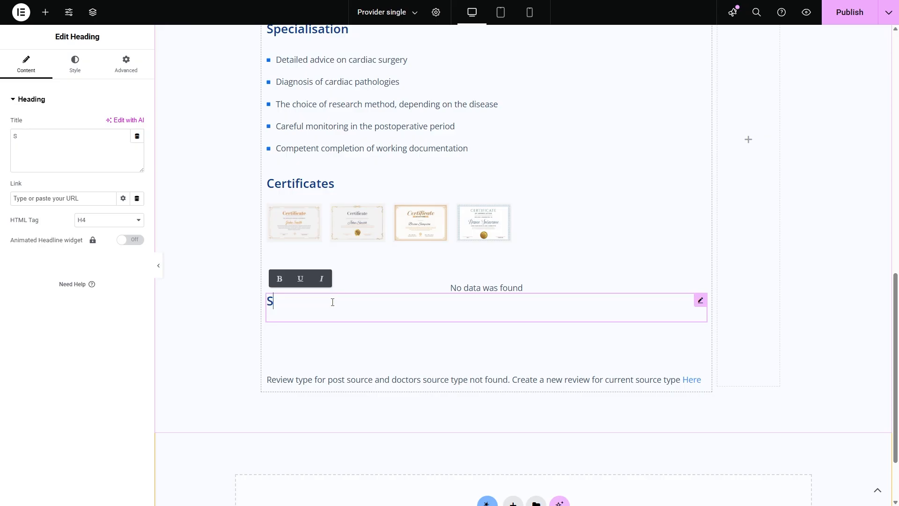
text(ervices)
text(listin)
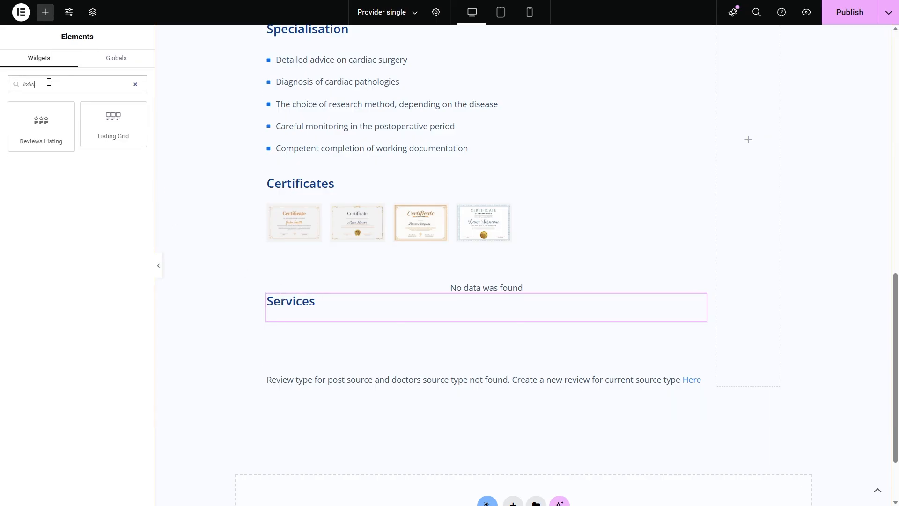
- Place a Listing Grid under Services showing the 'Services on doctors page' listing
drag(113, 123, 186, 231)
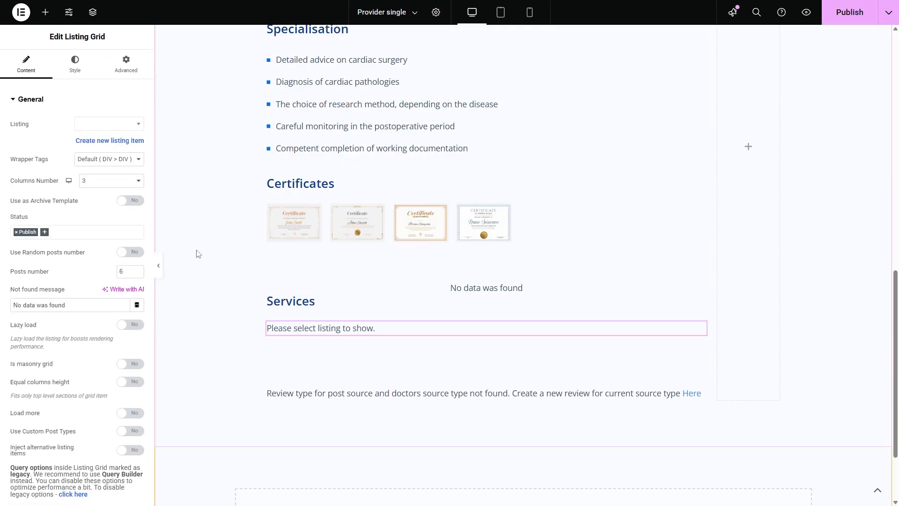
click(109, 124)
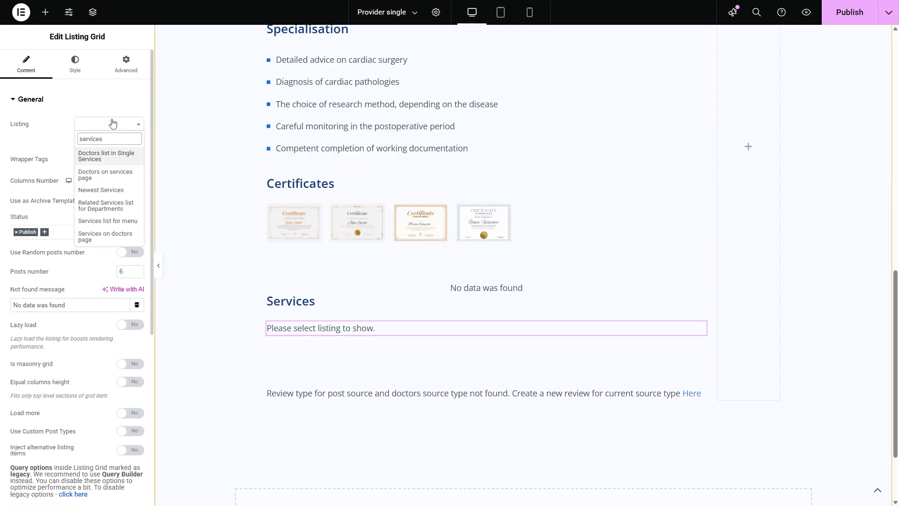
click(105, 236)
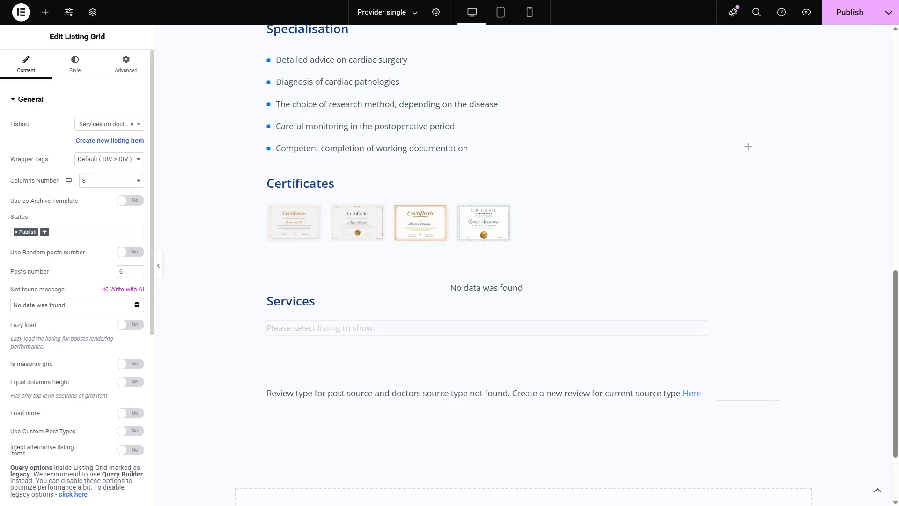
scroll(down, 3)
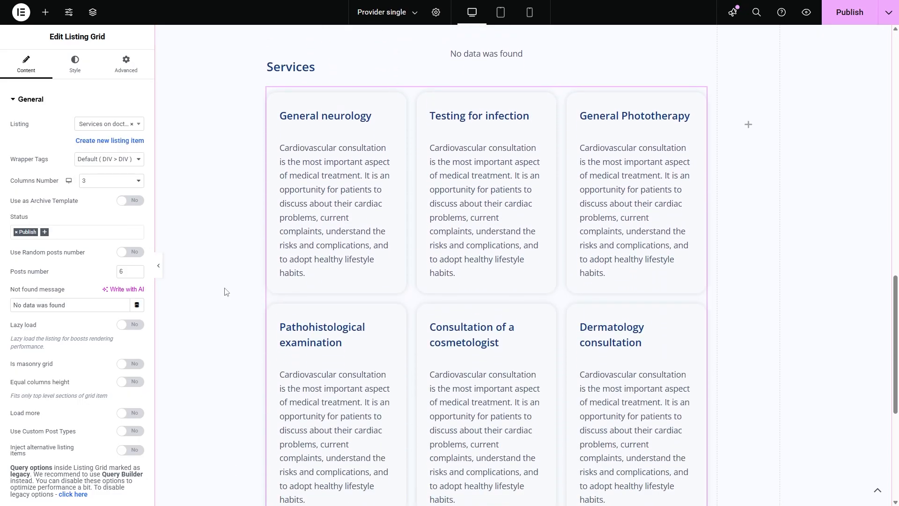
scroll(up, 3)
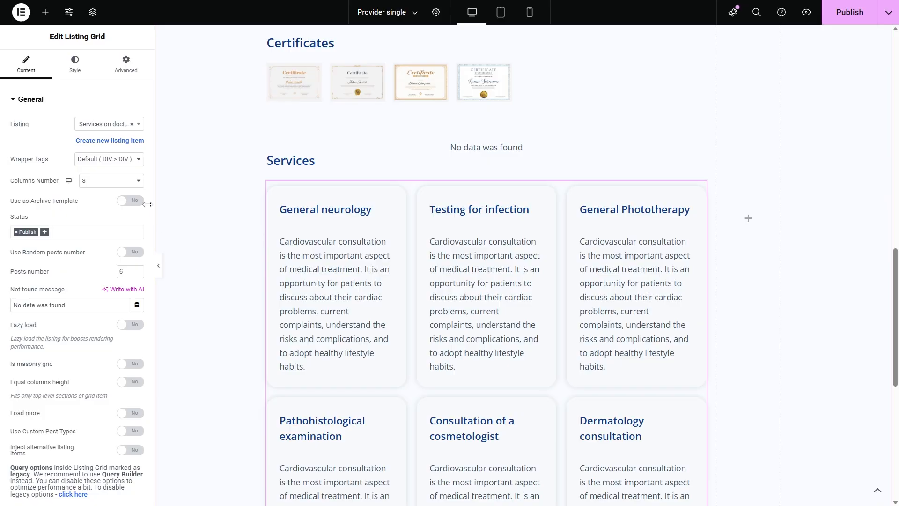
- Enable a custom query using the Services query on the grid and publish
click(30, 99)
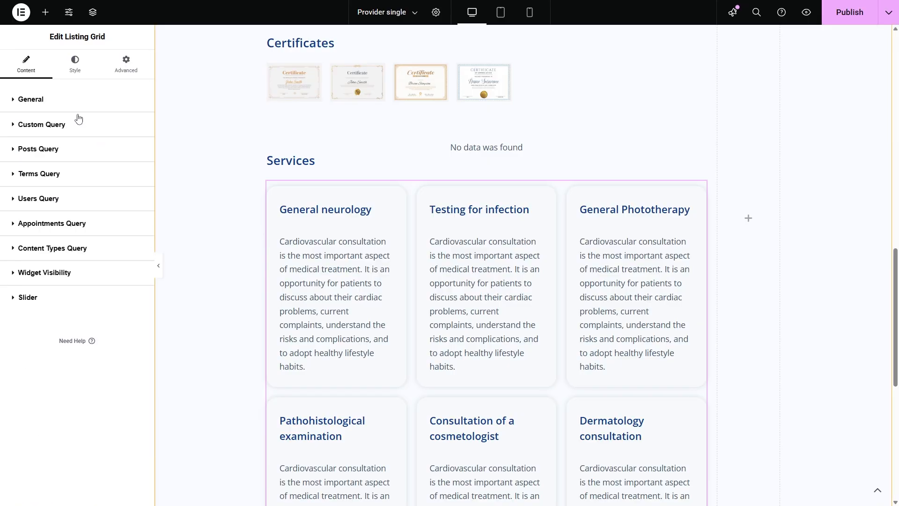
click(41, 125)
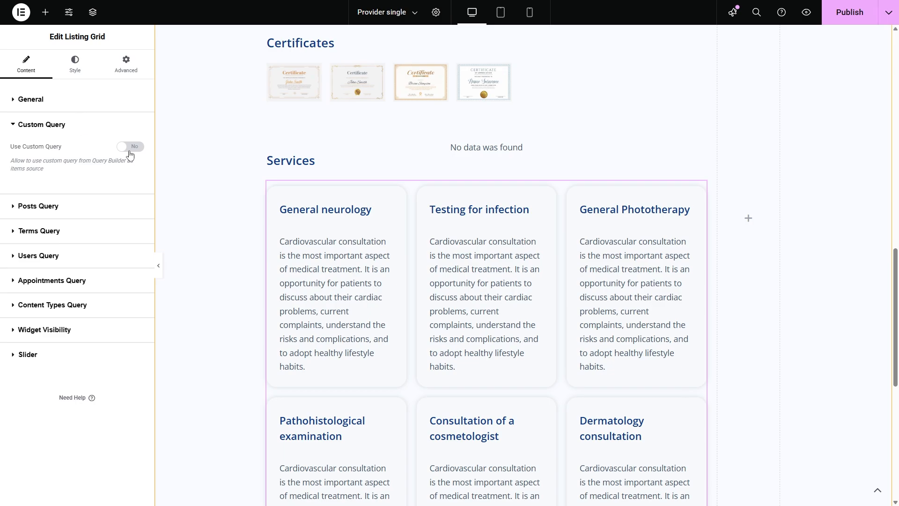
click(130, 146)
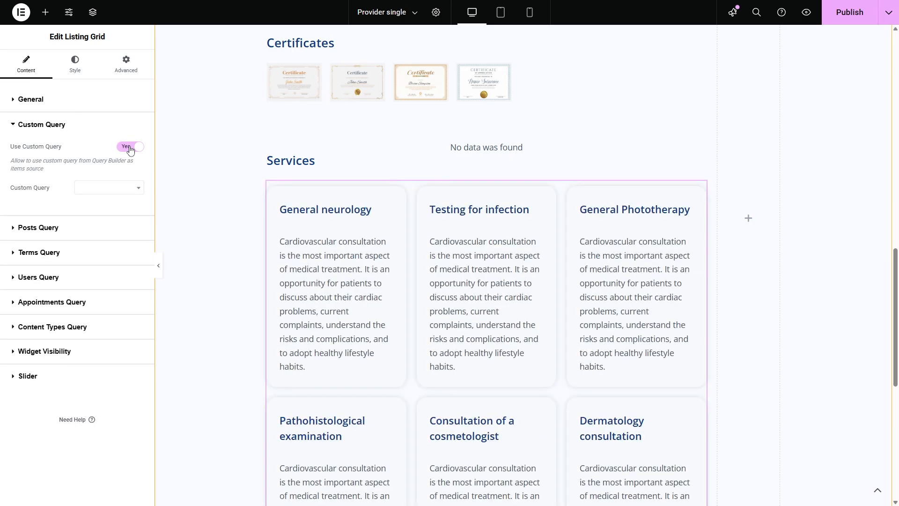
text(services)
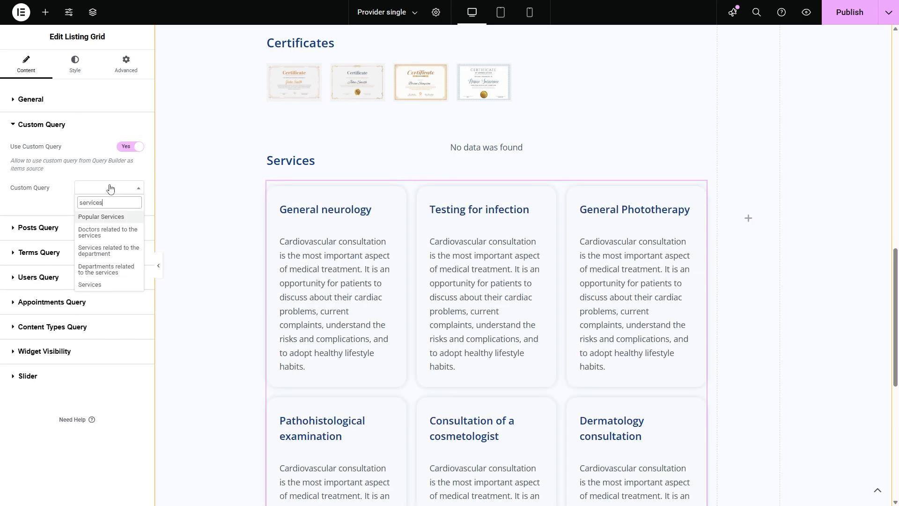
click(90, 285)
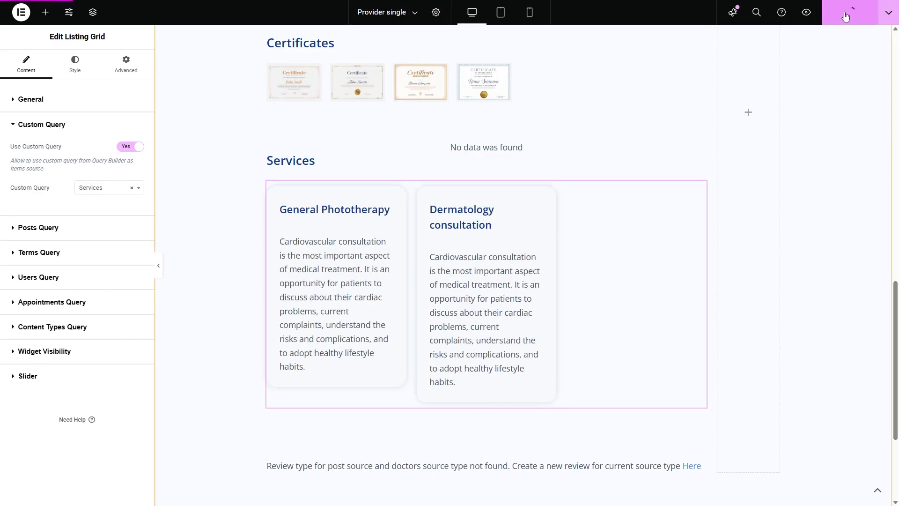
click(20, 13)
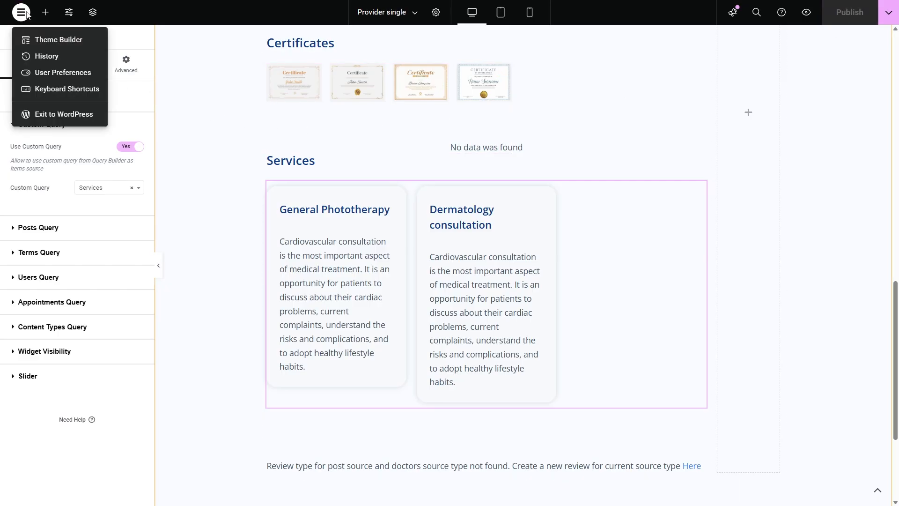
- Leave the editor and scroll through the live doctor page
click(65, 114)
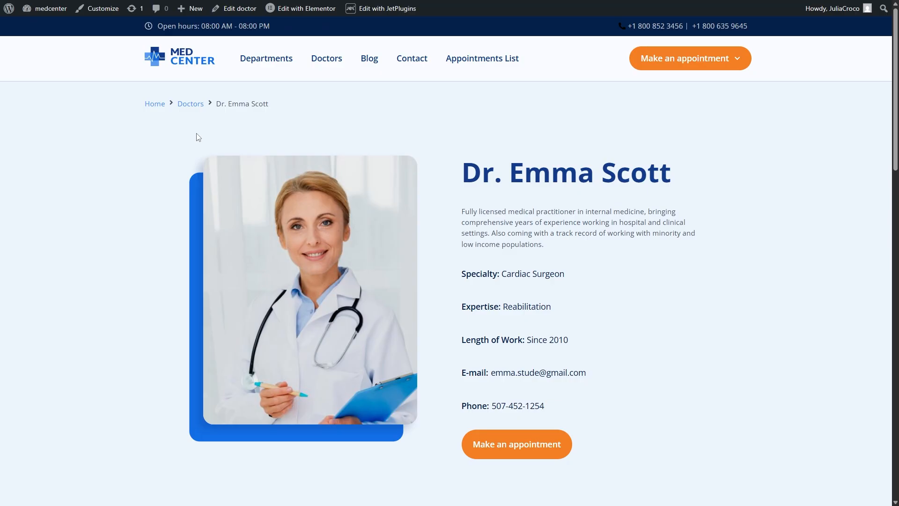
scroll(down, 3)
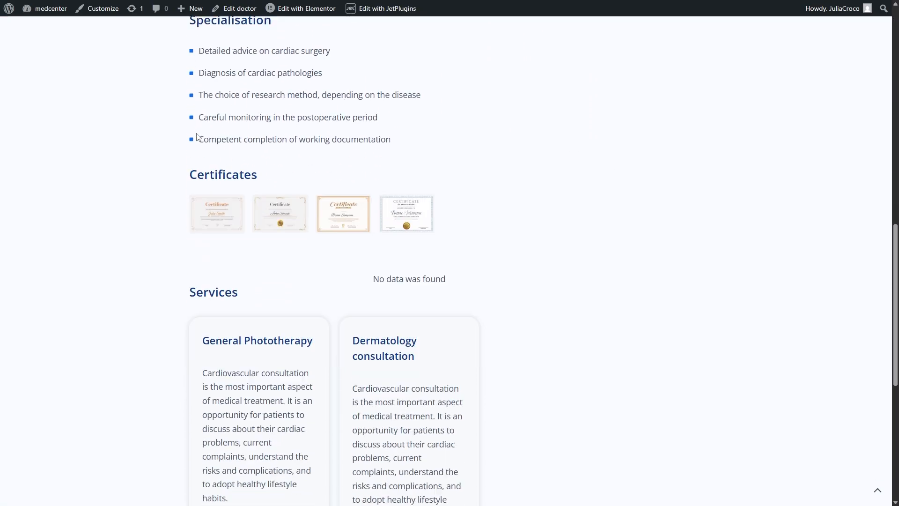
scroll(down, 3)
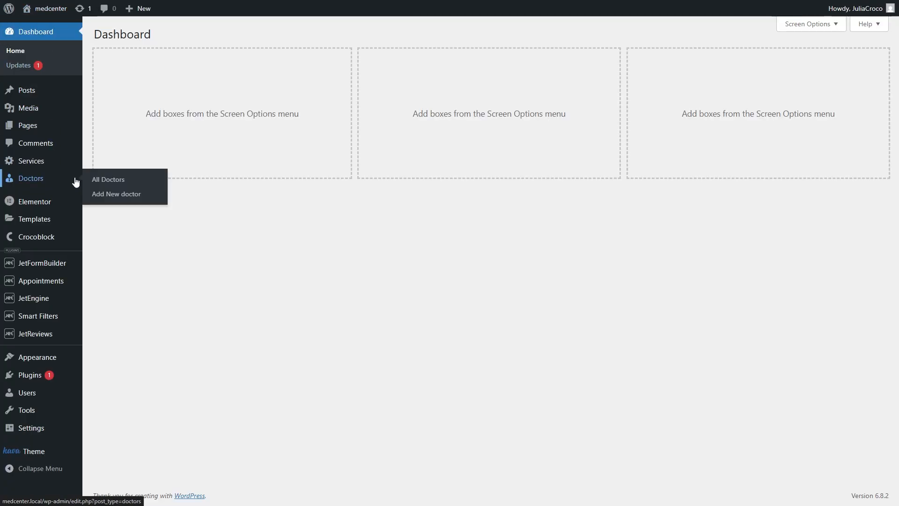
click(108, 179)
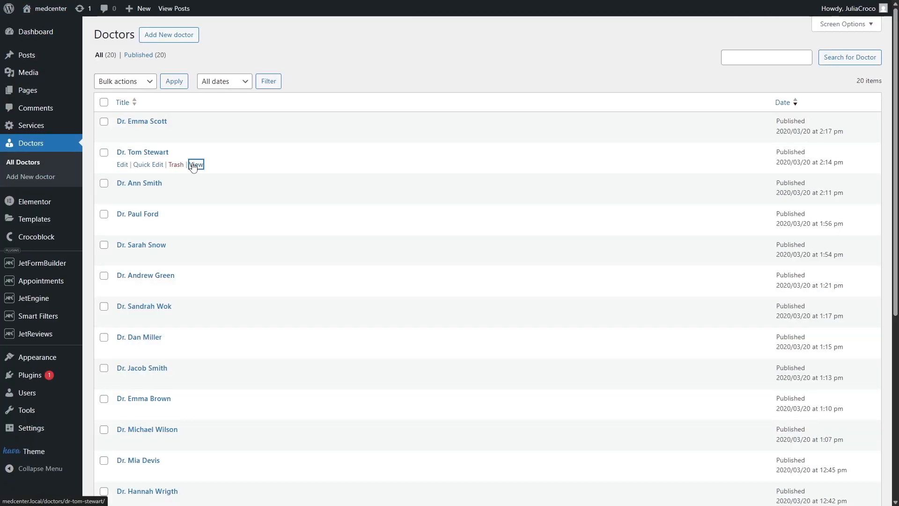
click(196, 164)
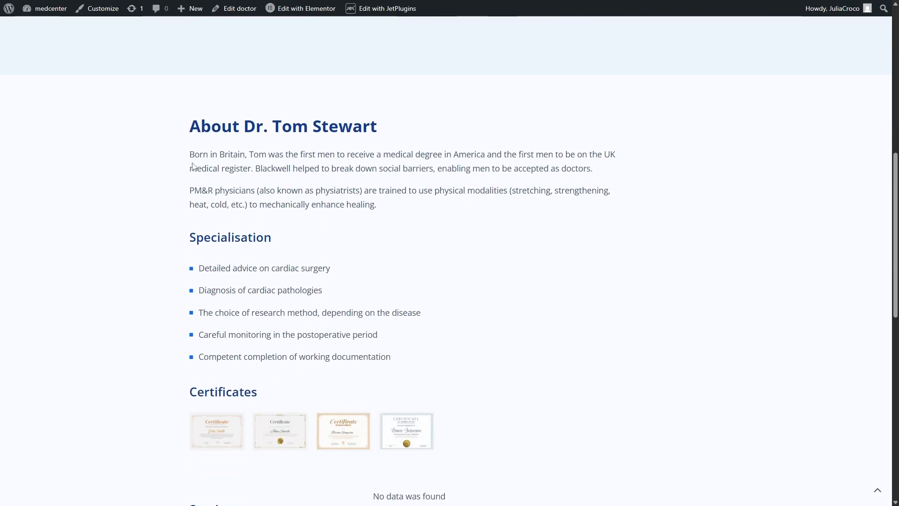
scroll(down, 3)
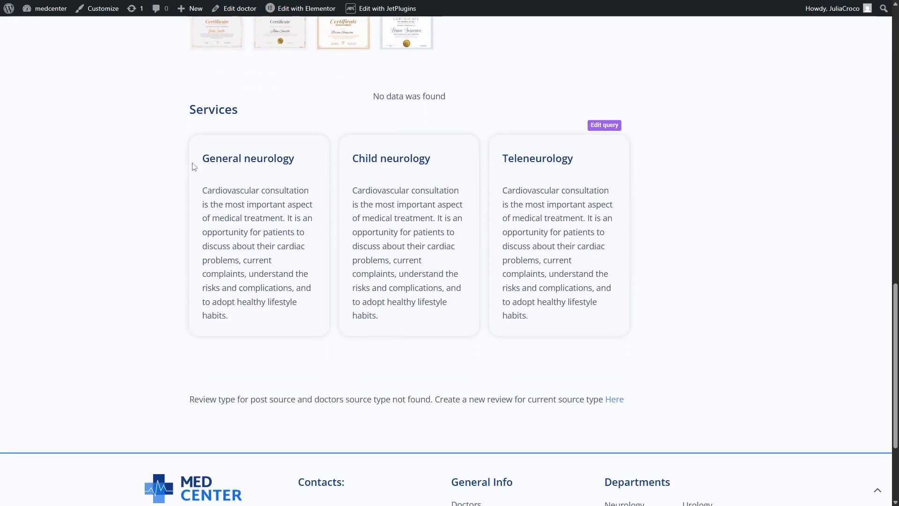
mouse_move(607, 185)
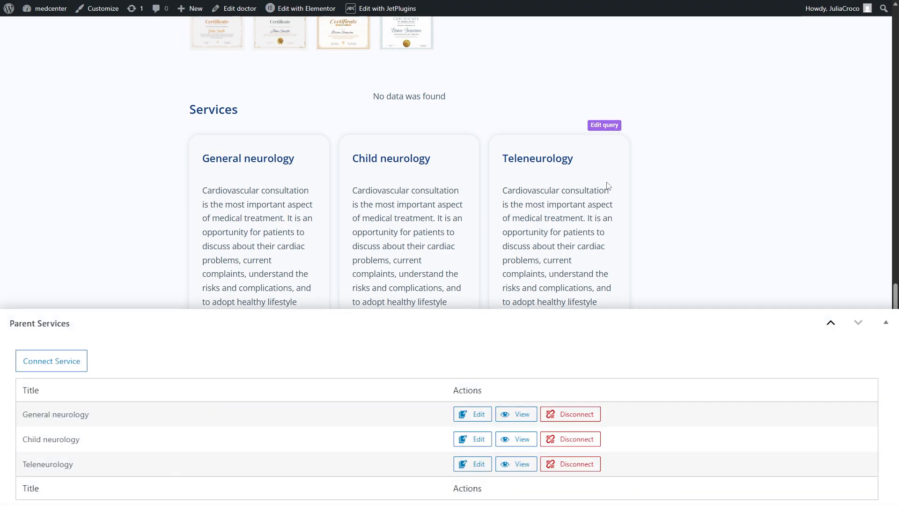
click(50, 8)
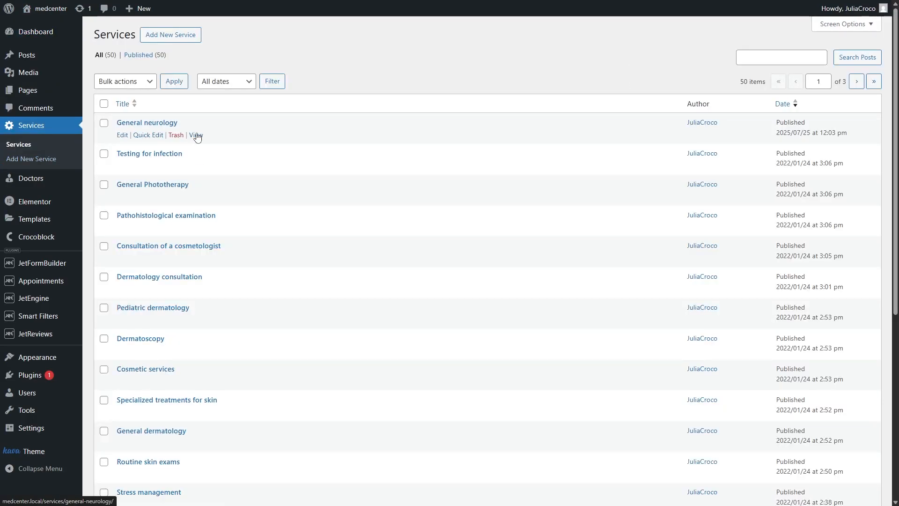
- Open the General neurology service in Elementor and duplicate a heading renamed 'Doctors:'
click(196, 135)
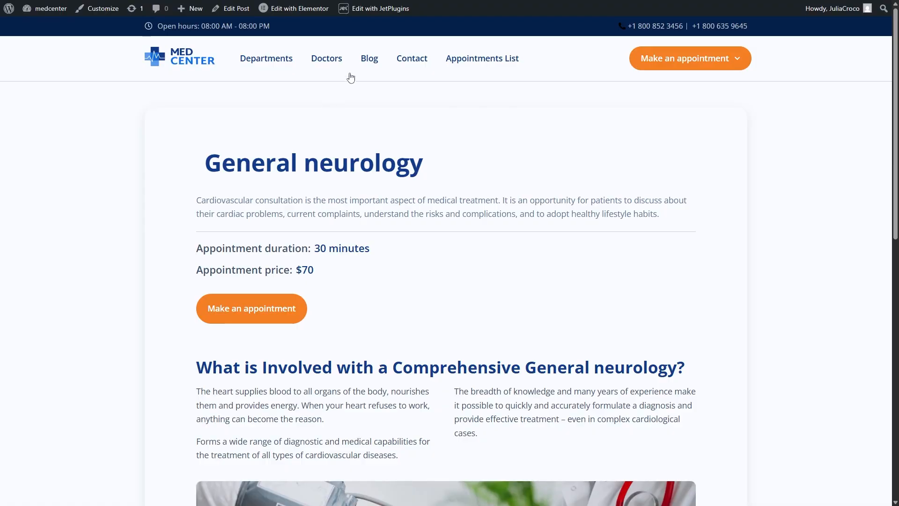
click(299, 8)
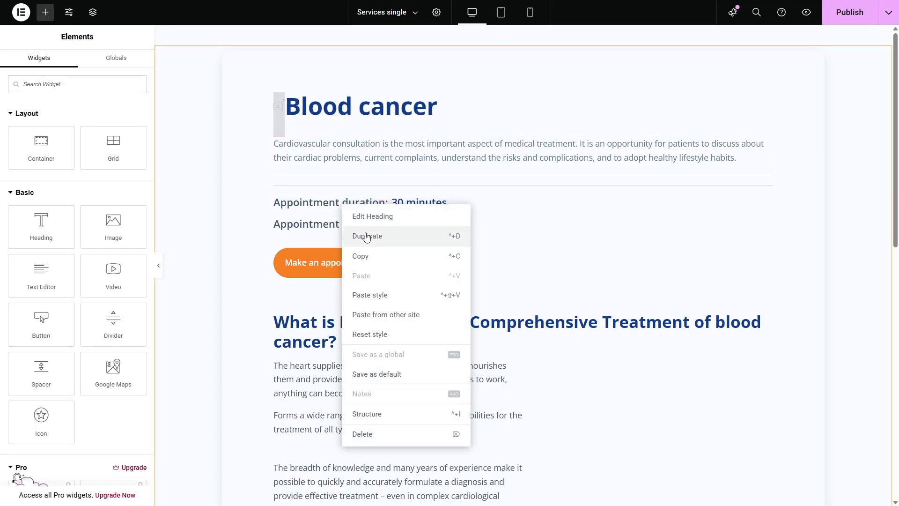
click(373, 216)
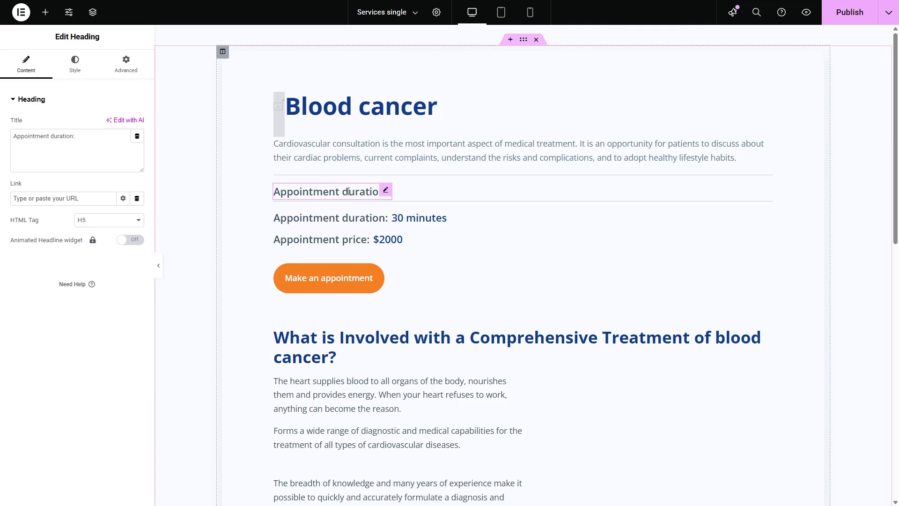
text(Doctors:)
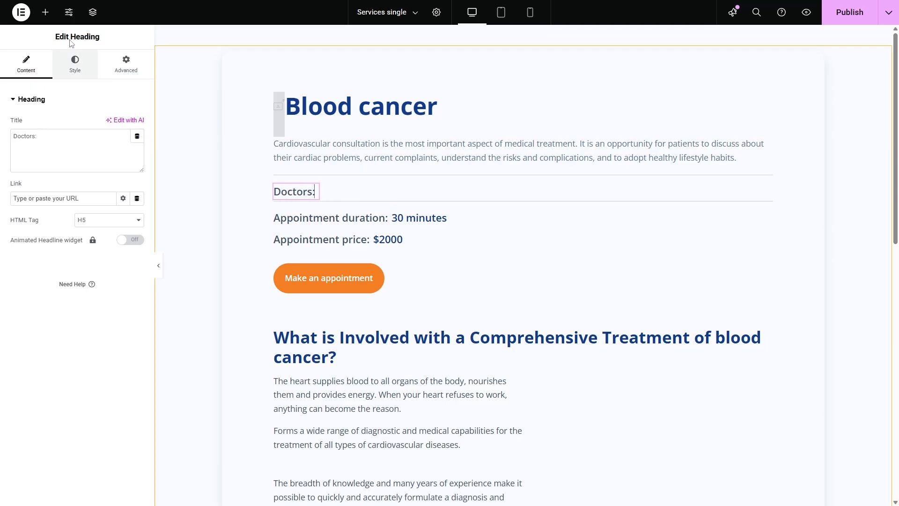
- Add a Listing Grid with the doctors listing, using the custom Doctors query
click(45, 12)
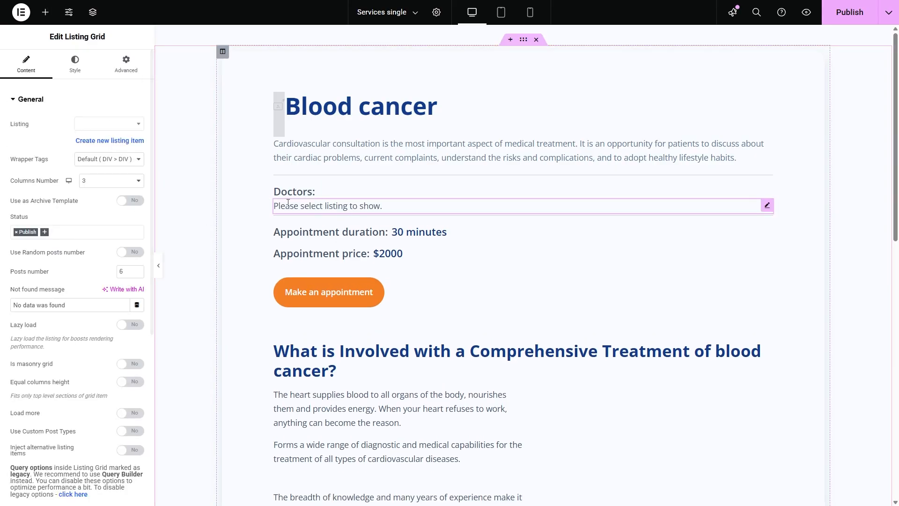
text(doctors)
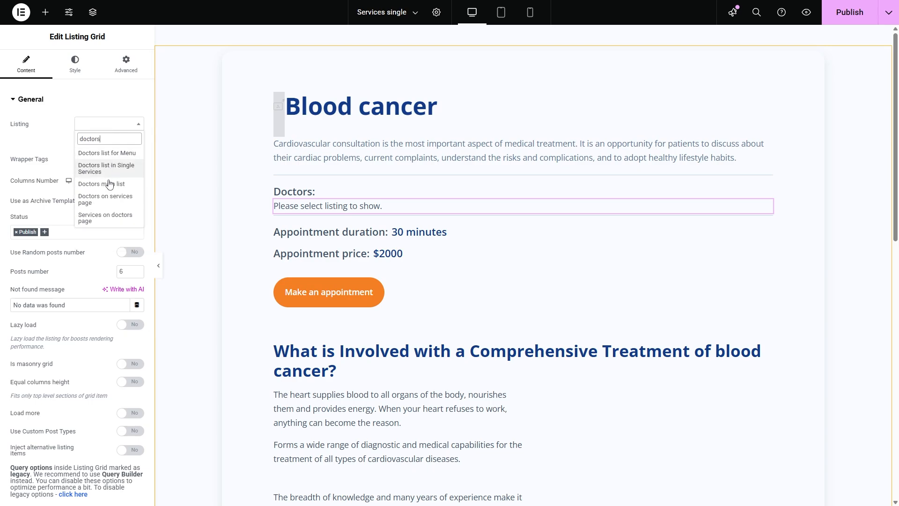
click(105, 199)
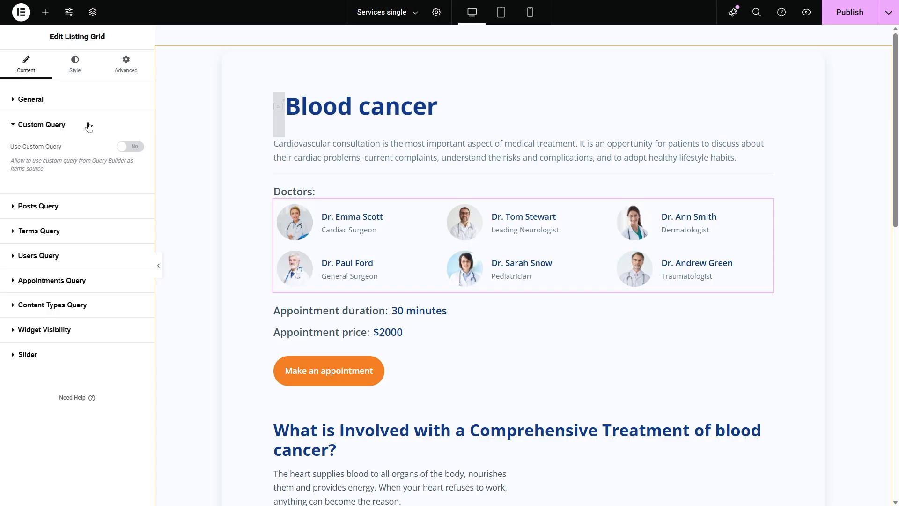
click(129, 147)
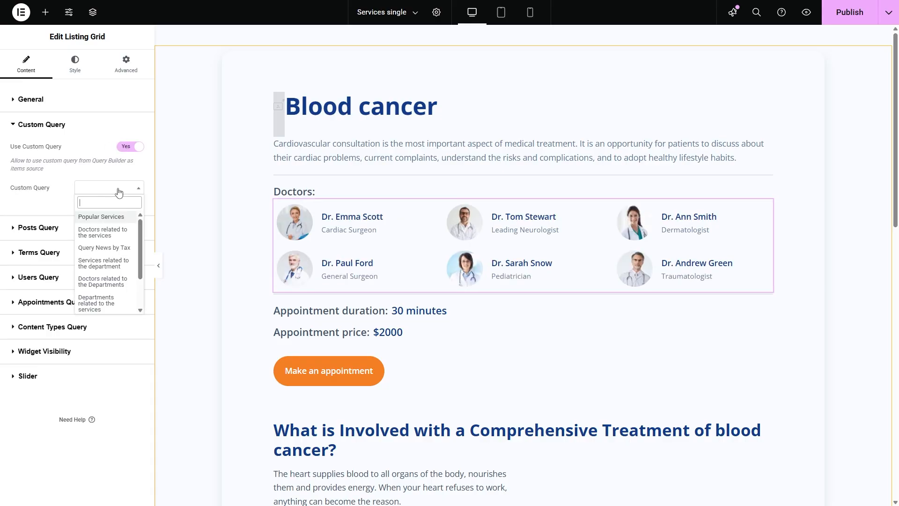
text(docto)
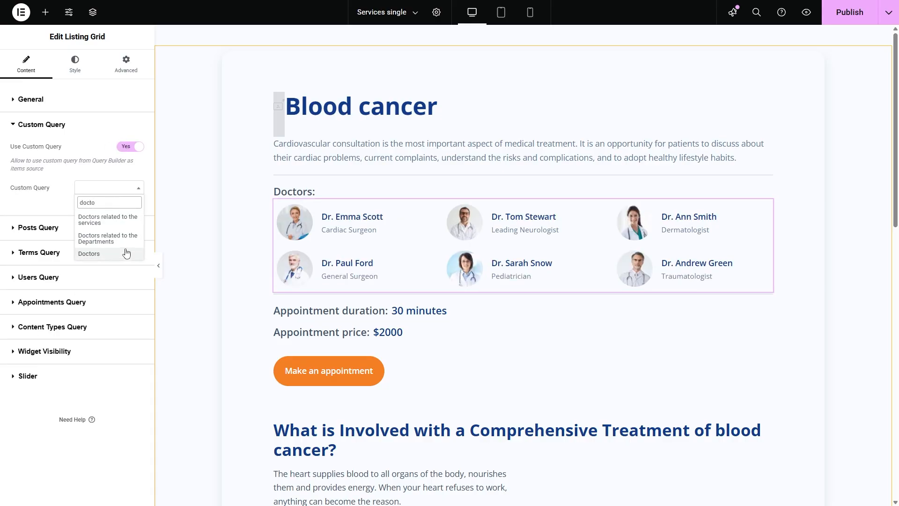
click(89, 253)
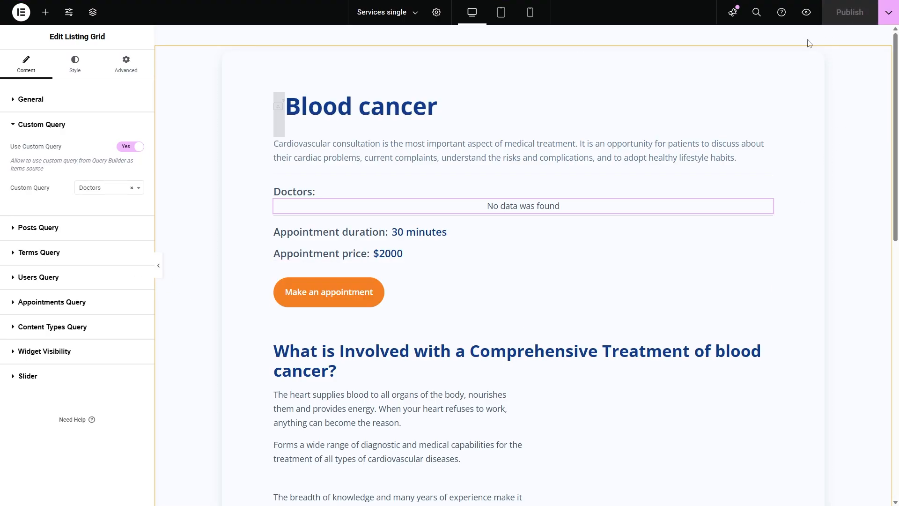
click(20, 11)
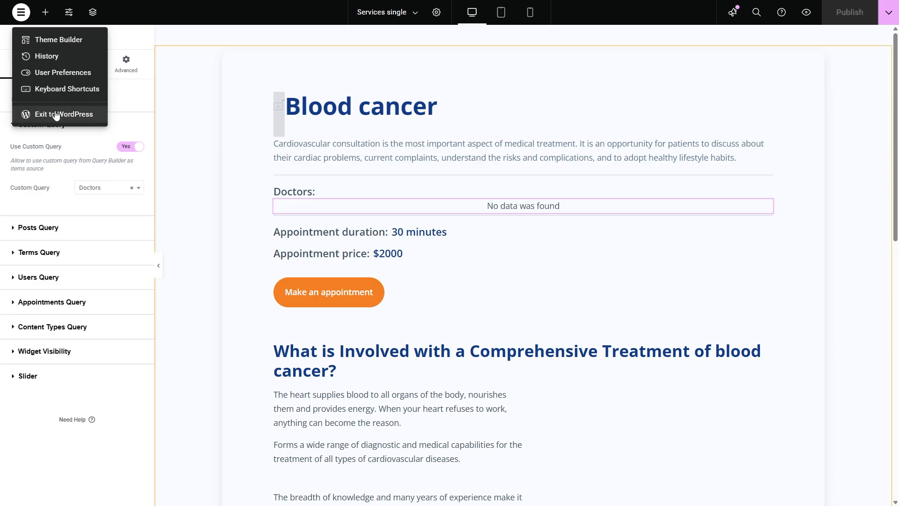
- Return to the site and check Dr. Tom Stewart's page for his services
click(64, 113)
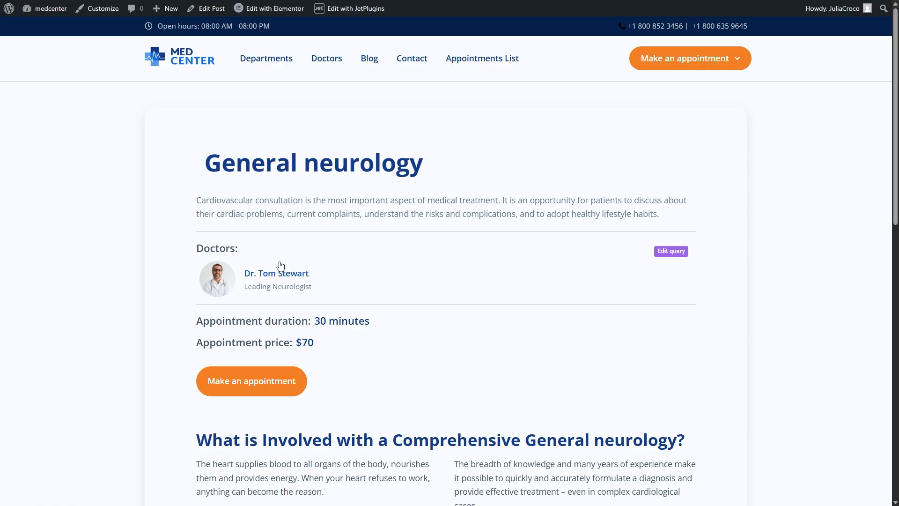
mouse_move(276, 273)
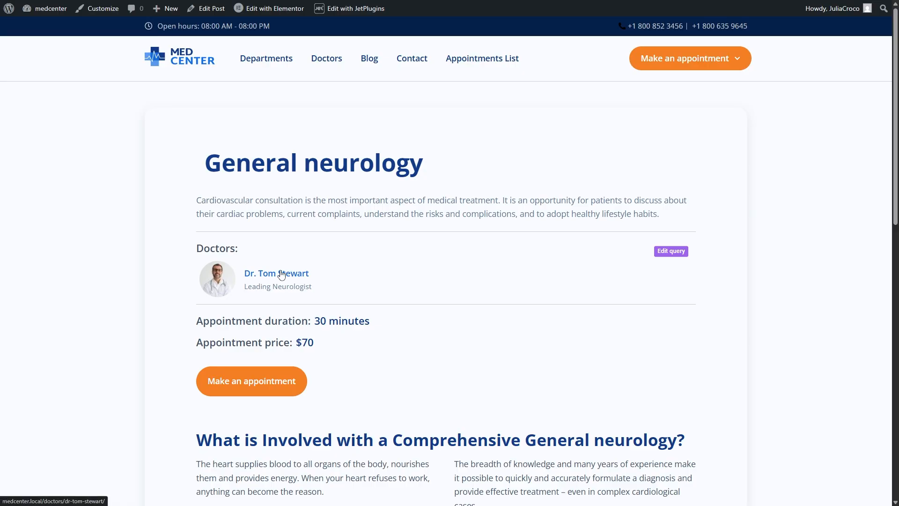
click(277, 273)
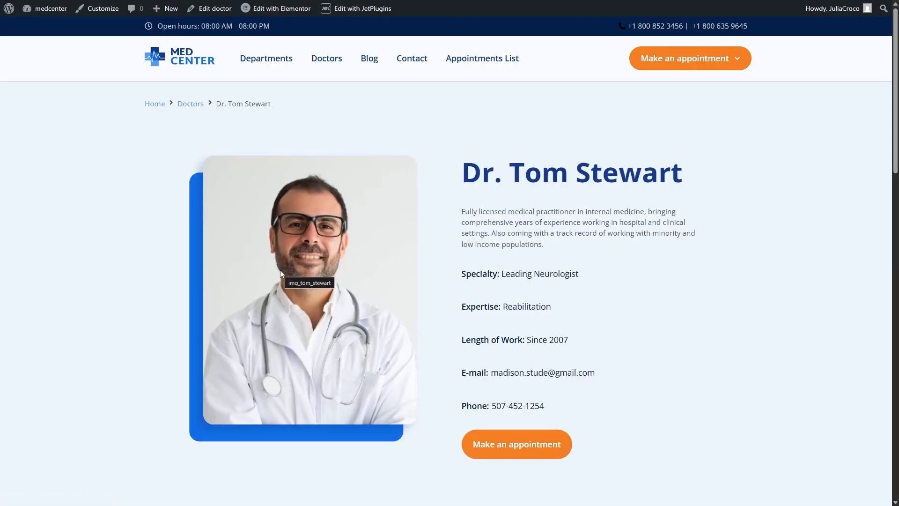
scroll(down, 3)
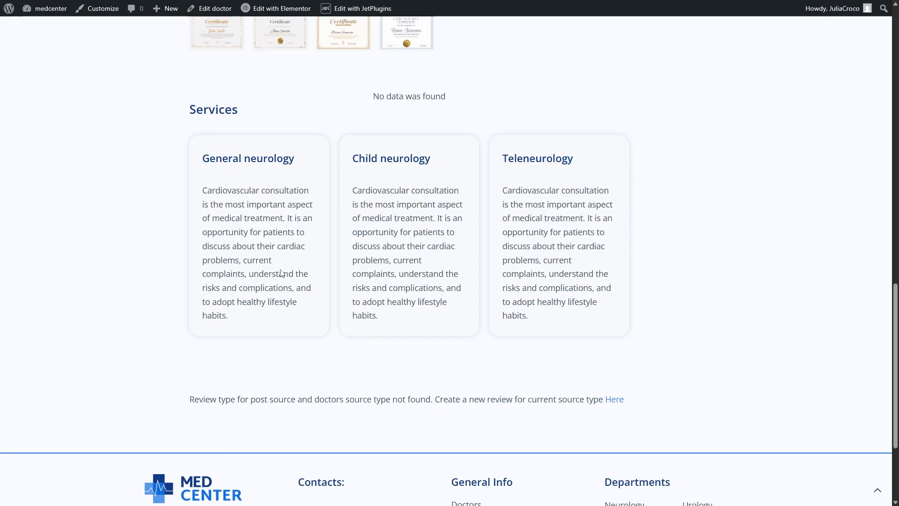
scroll(up, 3)
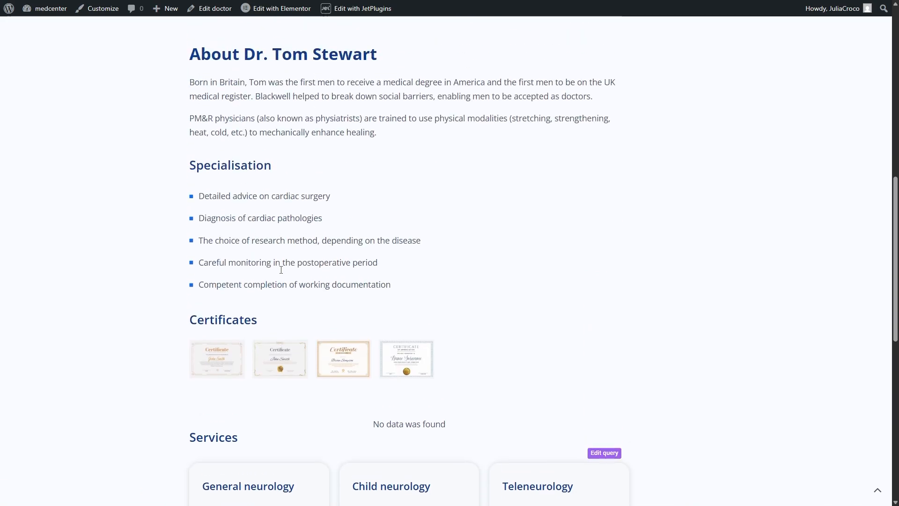
- Open Cosmetic services, then Dr. Ann Smith's page to see her listed services
click(266, 58)
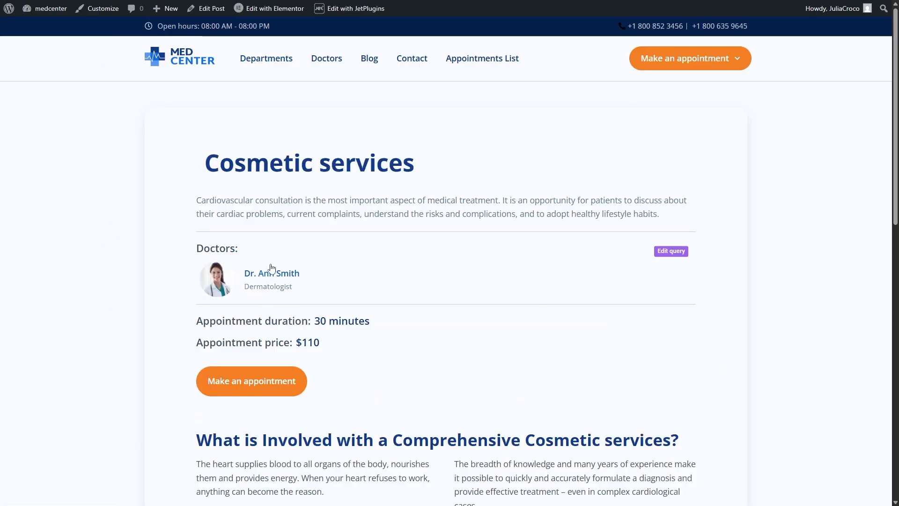
mouse_move(256, 291)
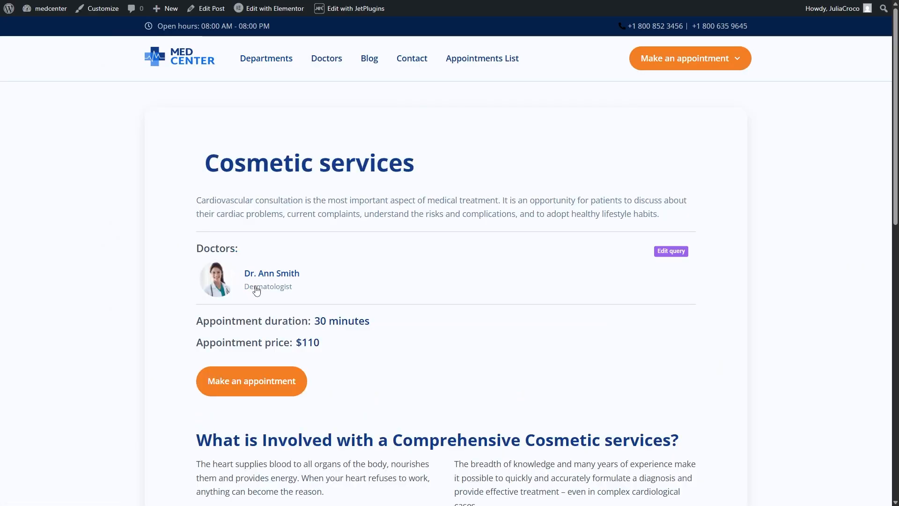
click(272, 273)
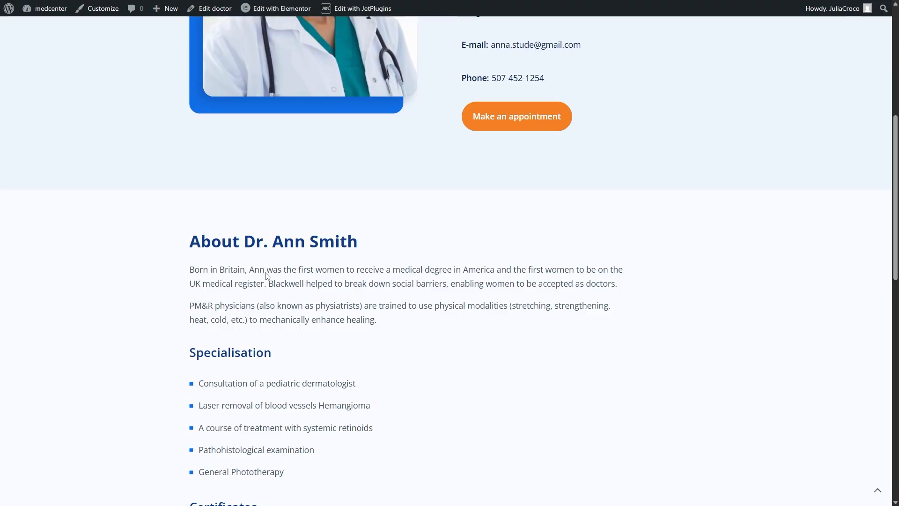
scroll(down, 3)
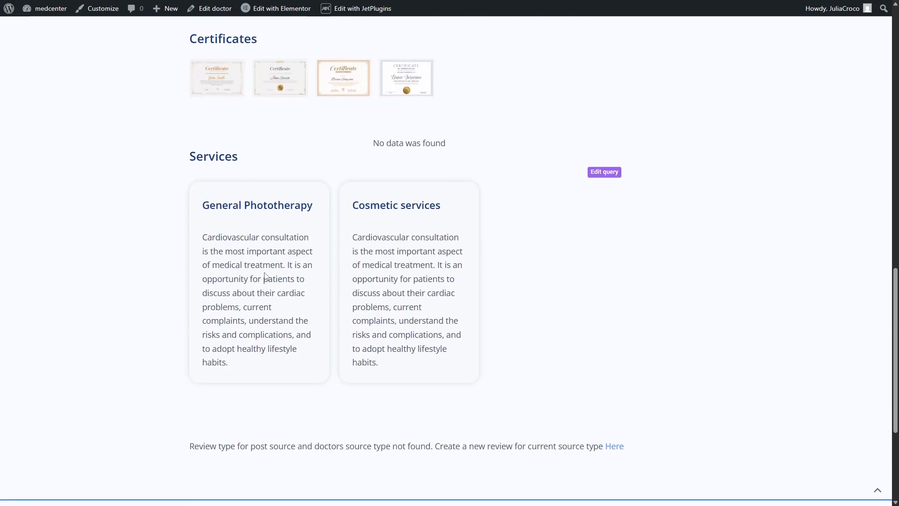
mouse_move(121, 273)
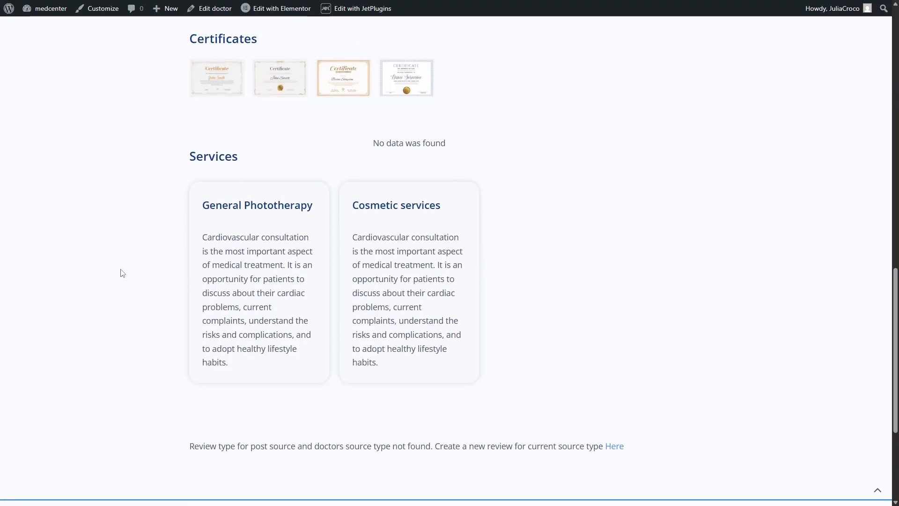